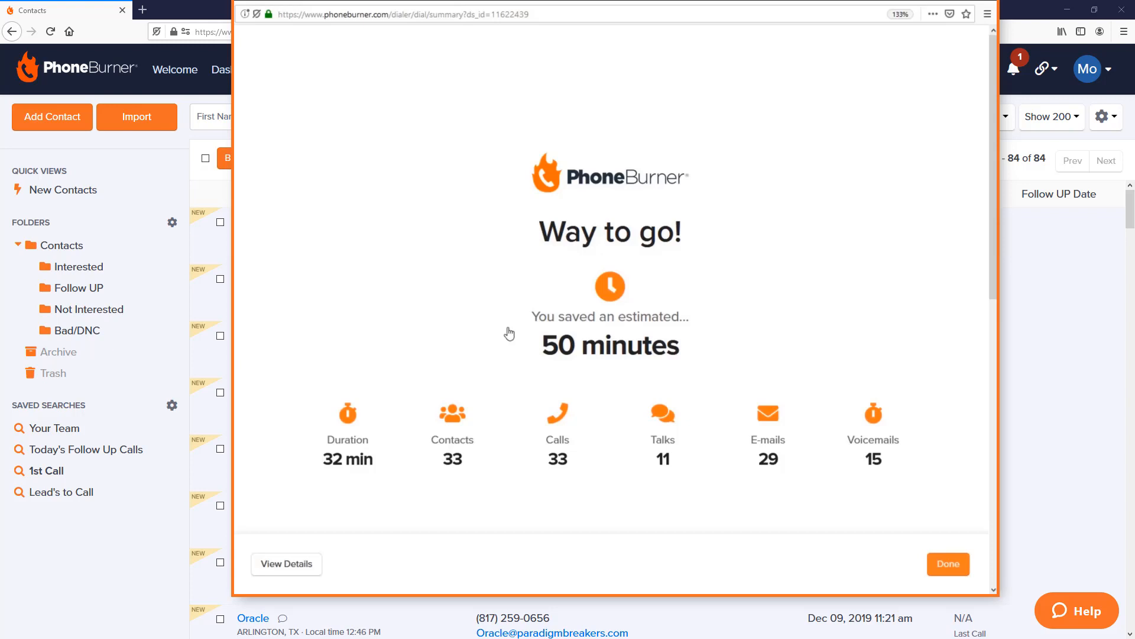
{"action": "mouse_move", "coordinate": [426, 231]}
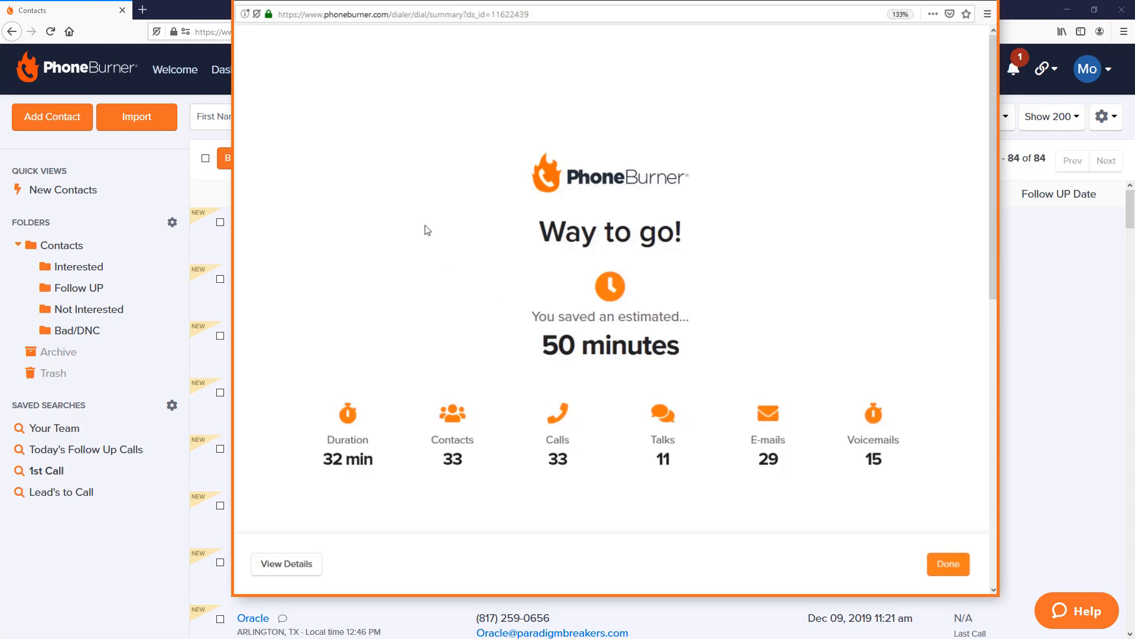
{"action": "mouse_move", "coordinate": [509, 334]}
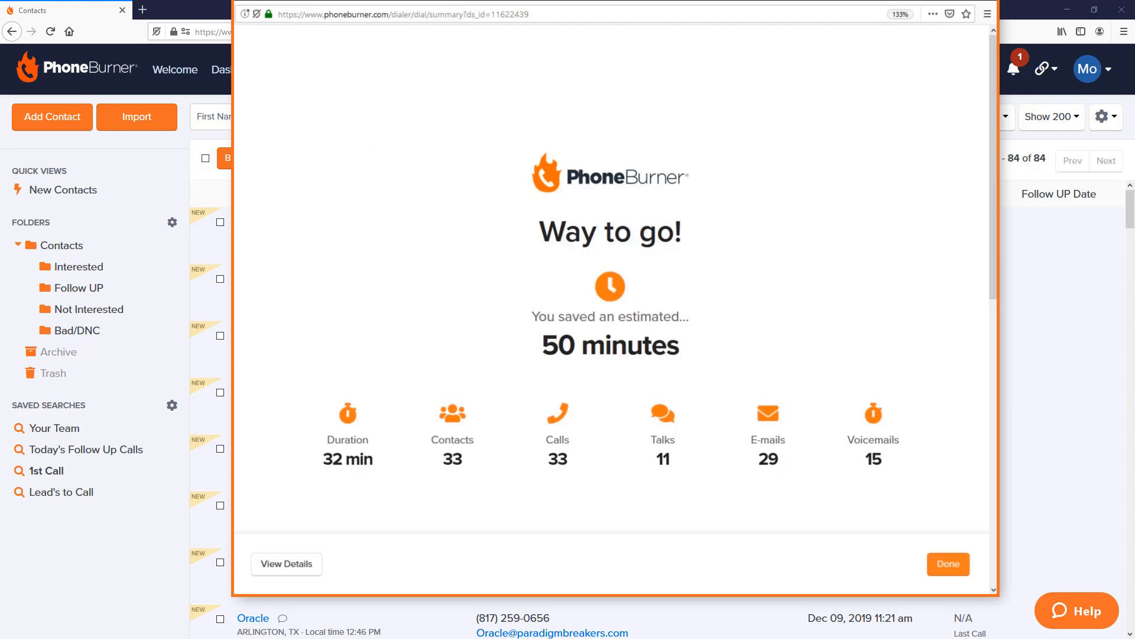
Dismiss the 'Way to go!' session summary with Done.
{"action": "left_click", "coordinate": [947, 563]}
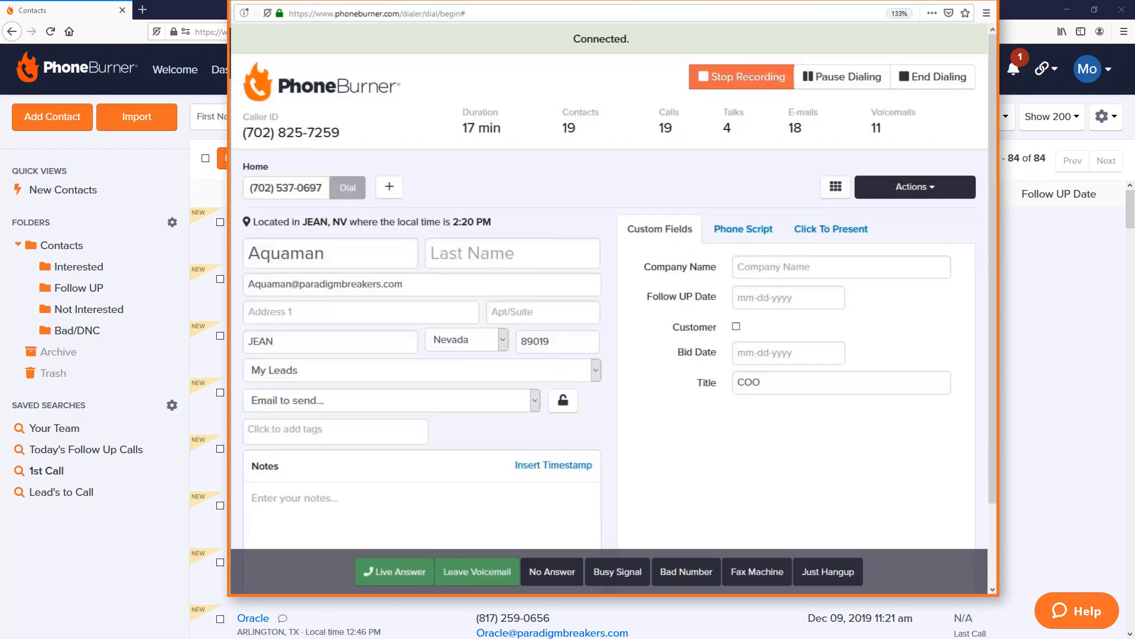
Leave the connected dialer window and return to the 84-contact list.
{"action": "left_click", "coordinate": [551, 572]}
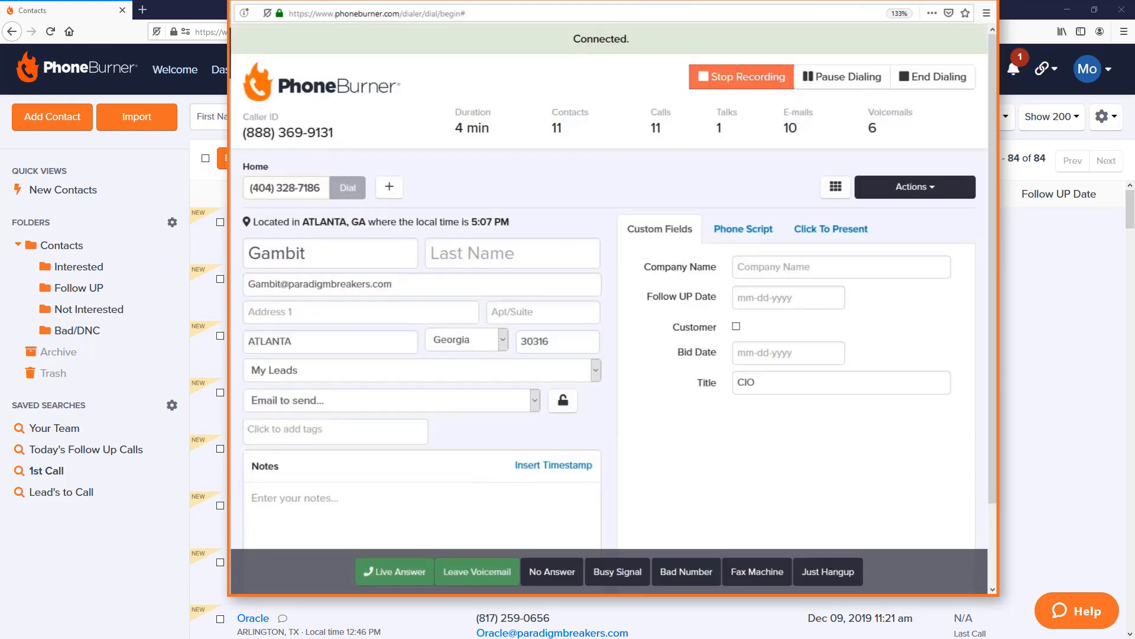
{"action": "left_click", "coordinate": [934, 77]}
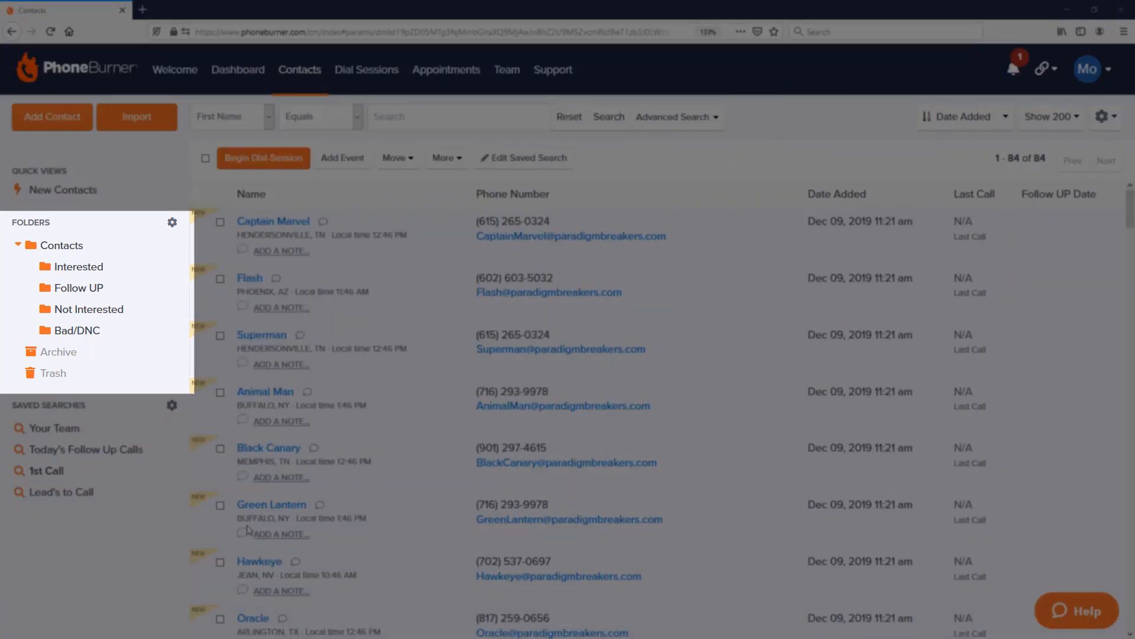
{"action": "mouse_move", "coordinate": [113, 373]}
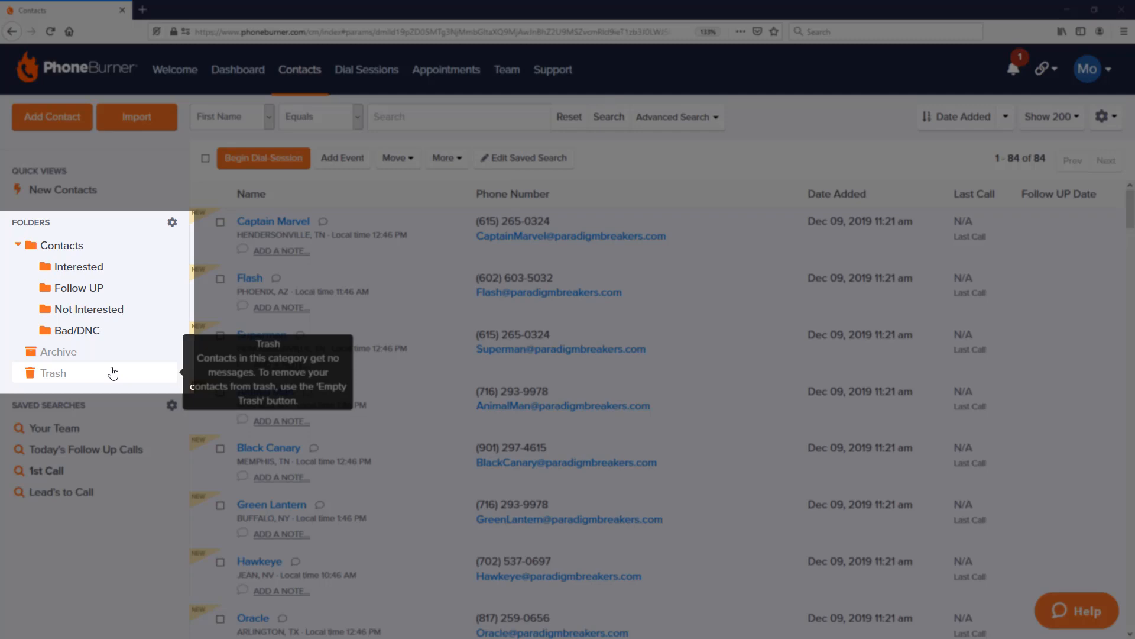
{"action": "mouse_move", "coordinate": [120, 413]}
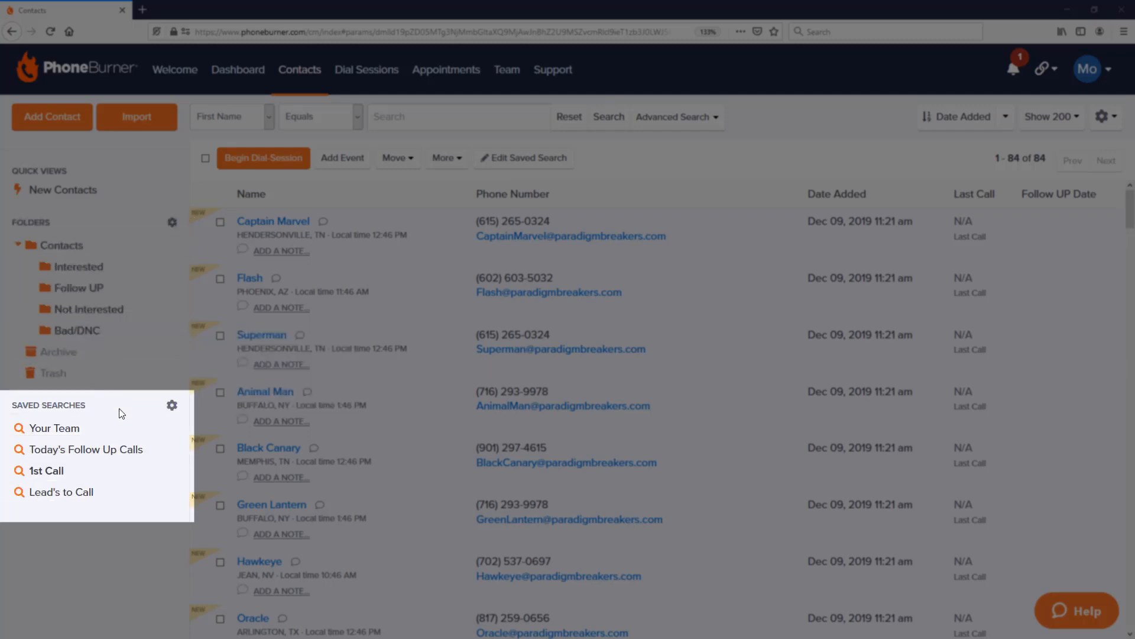
{"action": "mouse_move", "coordinate": [122, 508]}
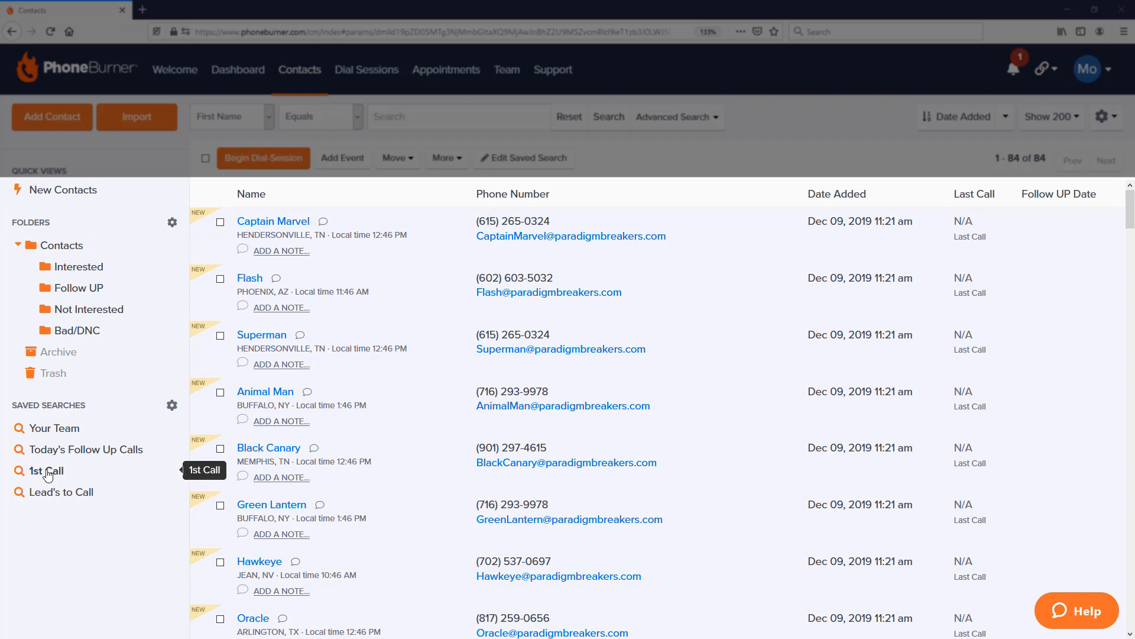
Show the Lead's to Call saved search listing its 10 contacts.
{"action": "left_click", "coordinate": [86, 450]}
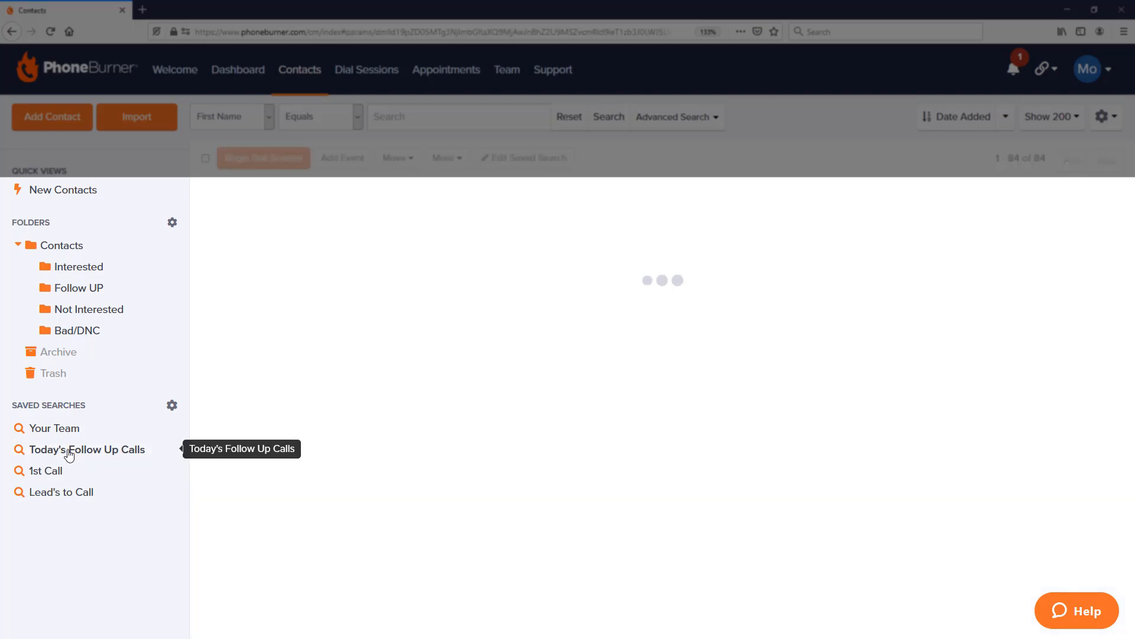
{"action": "left_click", "coordinate": [88, 449]}
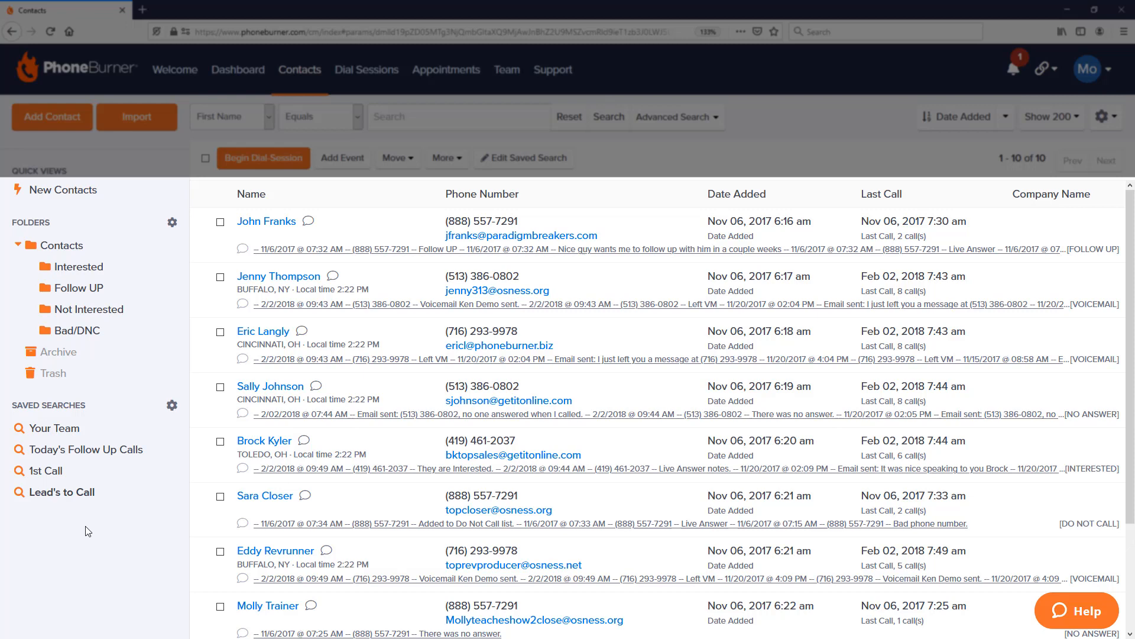
{"action": "mouse_move", "coordinate": [118, 509]}
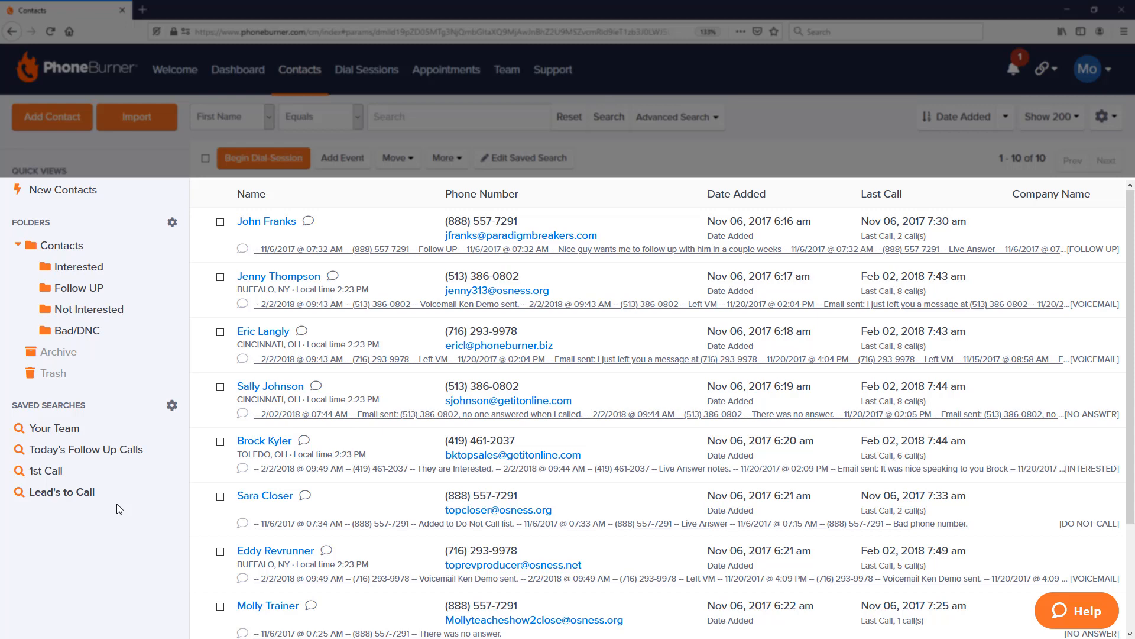
{"action": "mouse_move", "coordinate": [340, 317]}
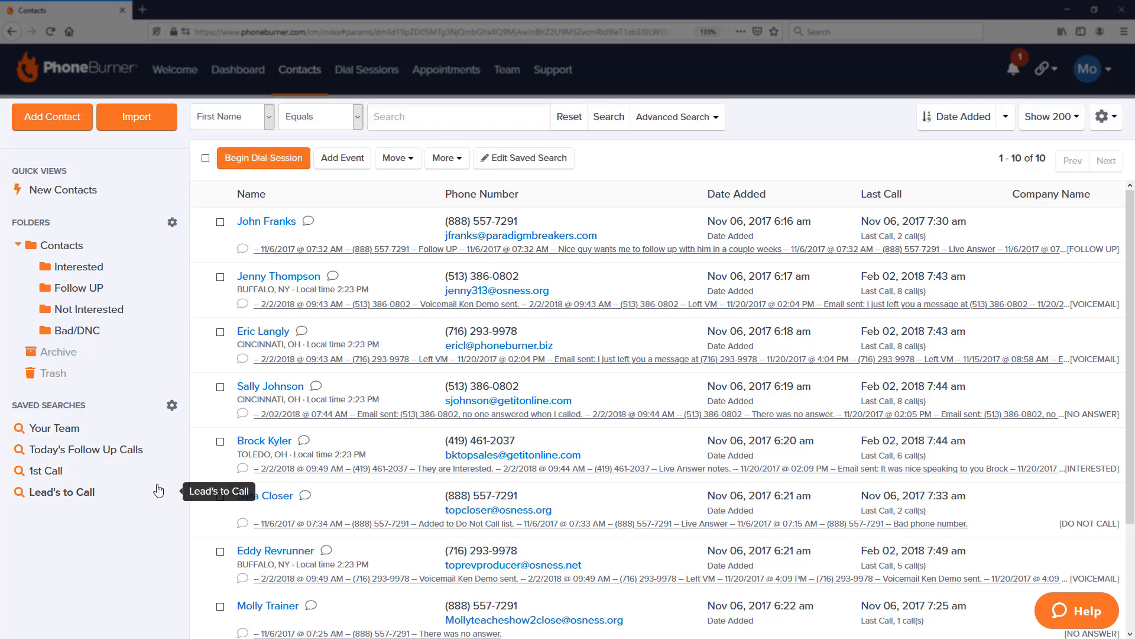
{"action": "mouse_move", "coordinate": [625, 105]}
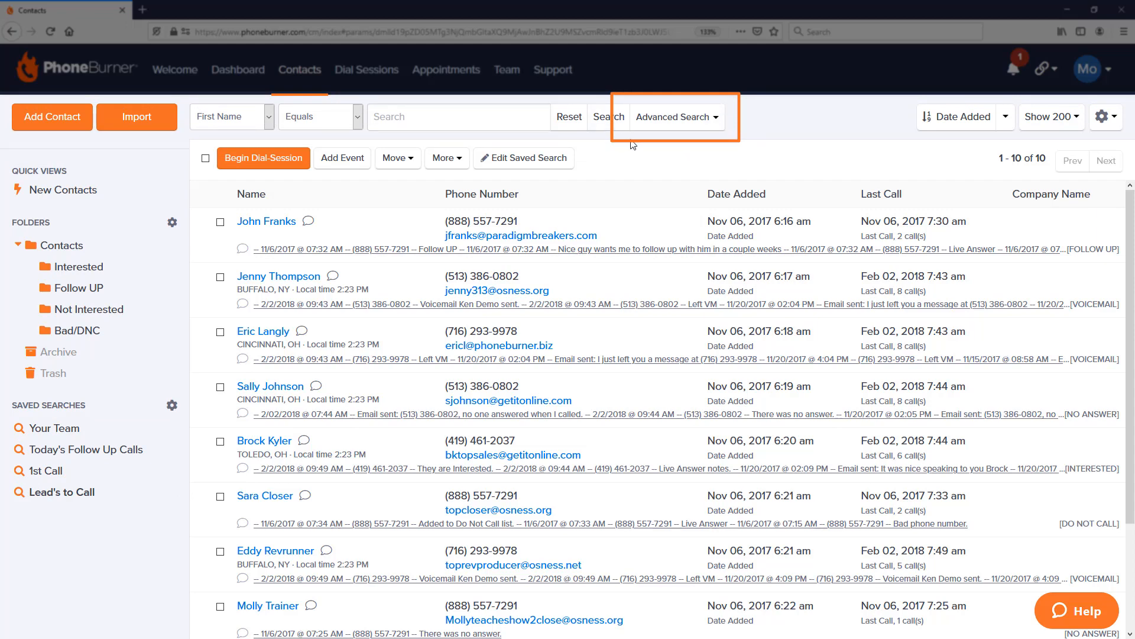
{"action": "left_click", "coordinate": [673, 117]}
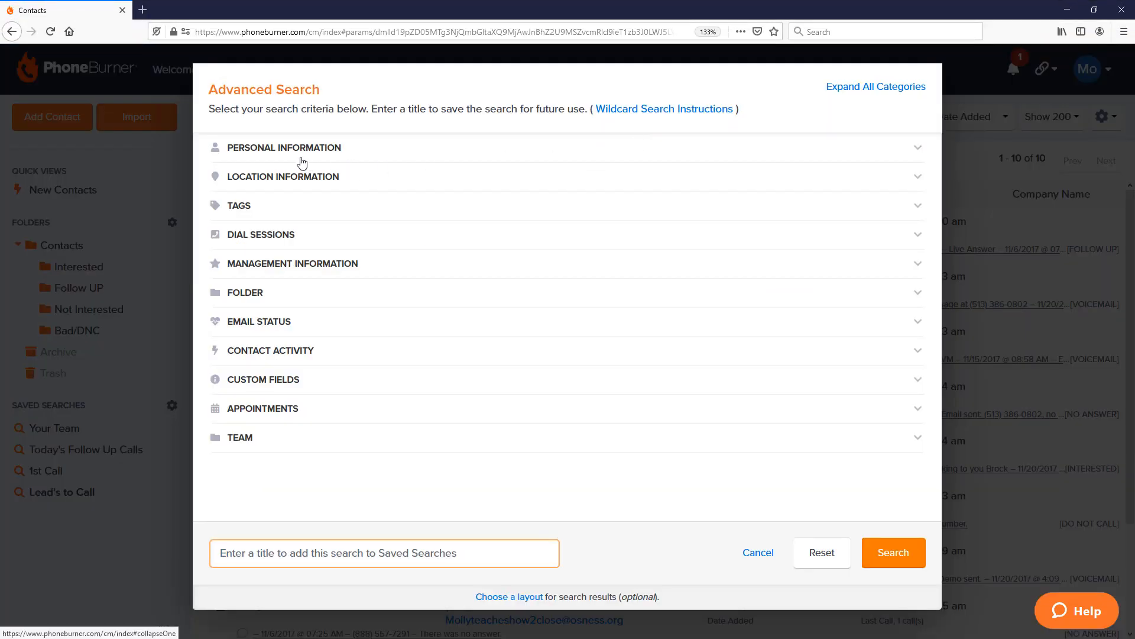
{"action": "left_click", "coordinate": [284, 147]}
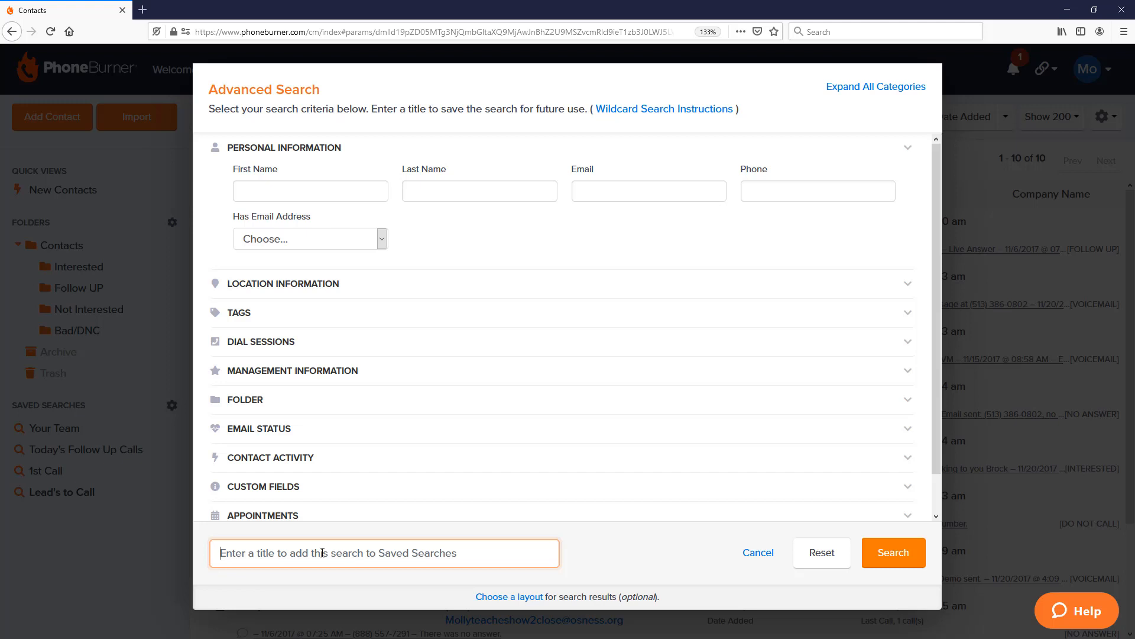
{"action": "scroll", "scroll_direction": "down", "scroll_amount": 3}
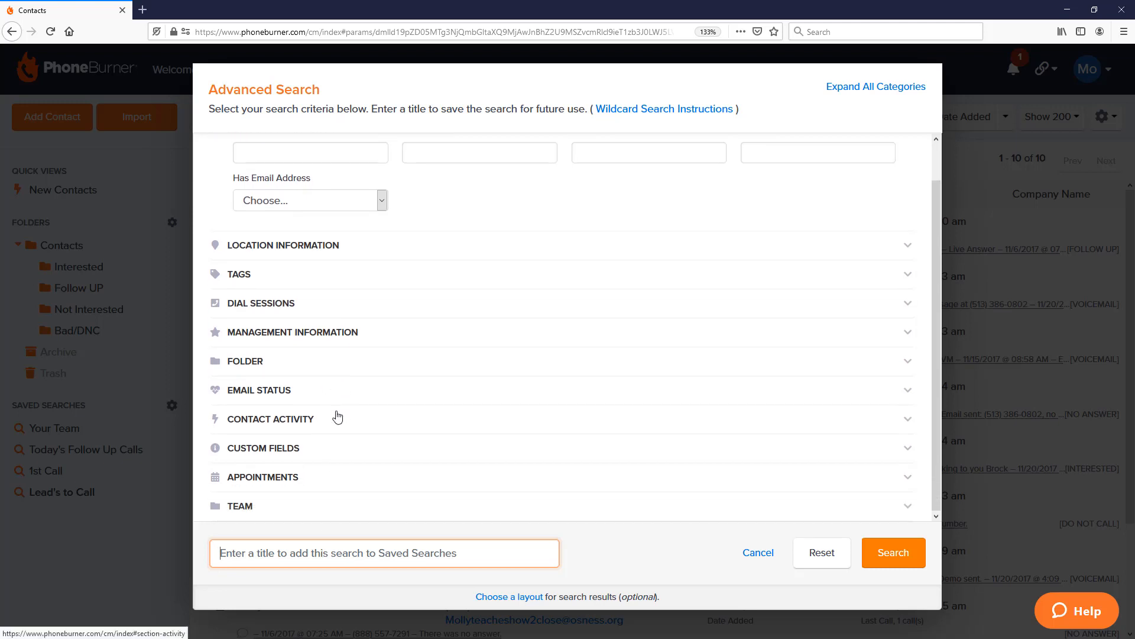
{"action": "mouse_move", "coordinate": [454, 449]}
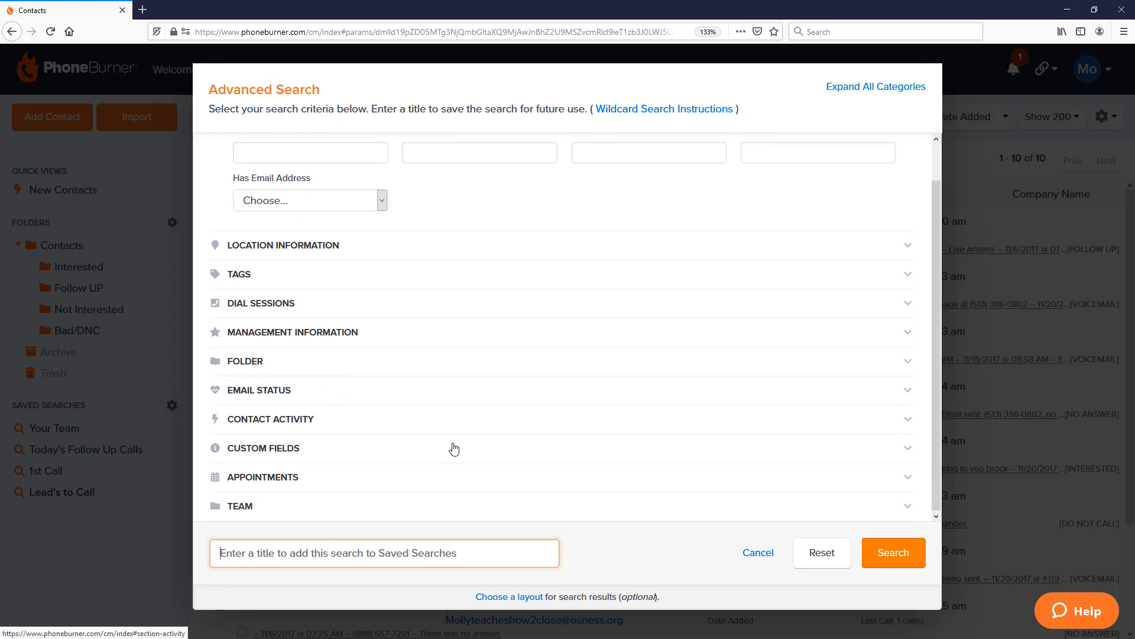
{"action": "left_click", "coordinate": [757, 553]}
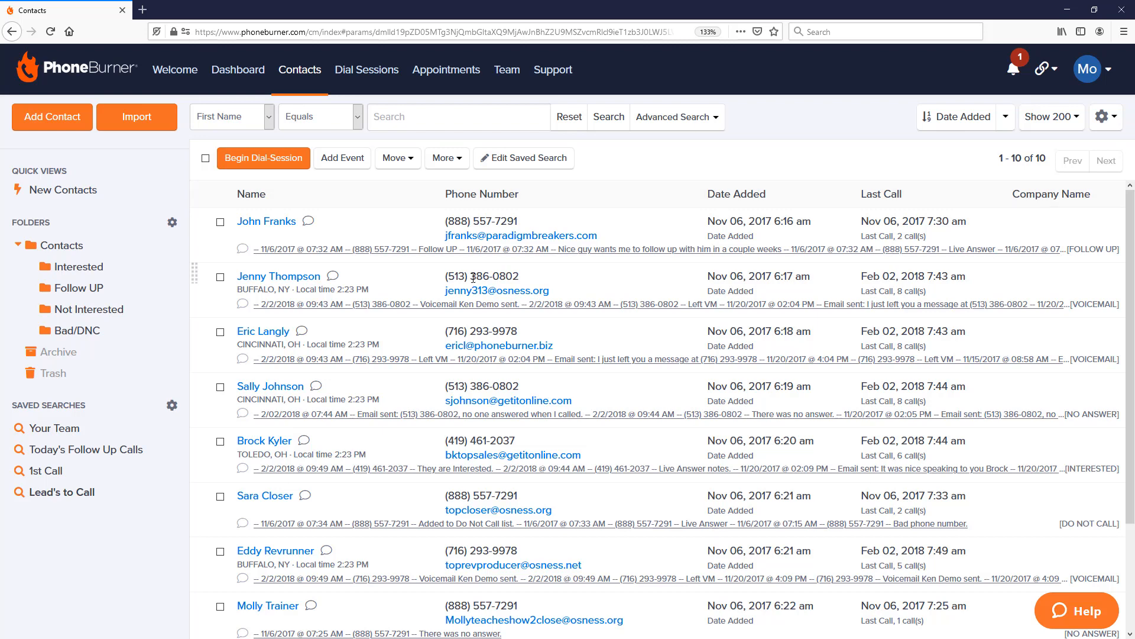
{"action": "mouse_move", "coordinate": [937, 307]}
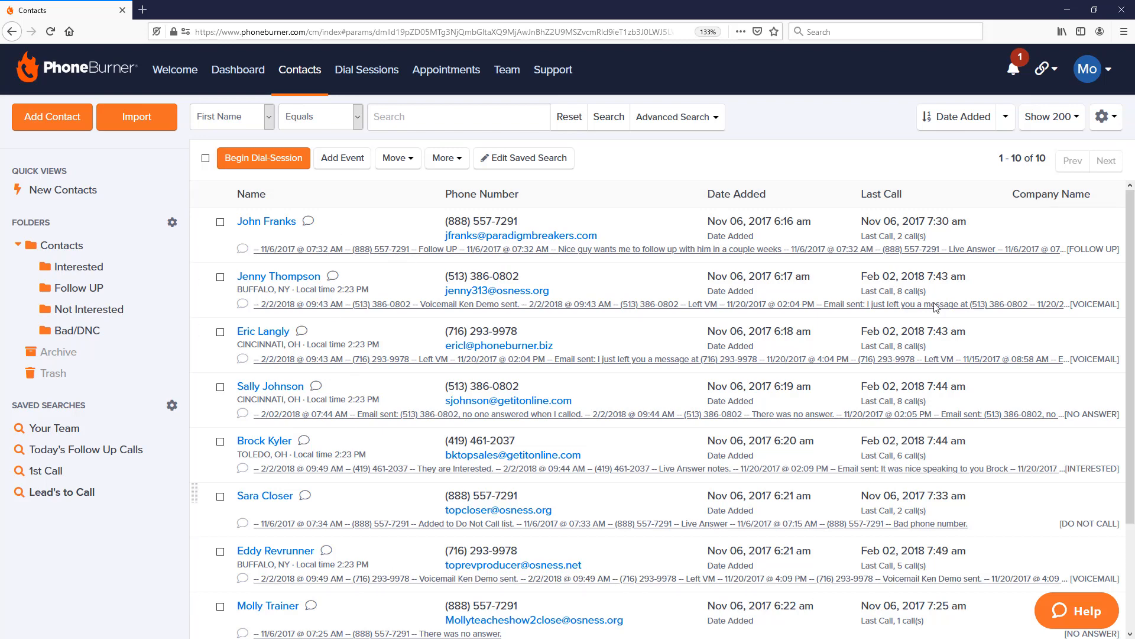
{"action": "mouse_move", "coordinate": [671, 271]}
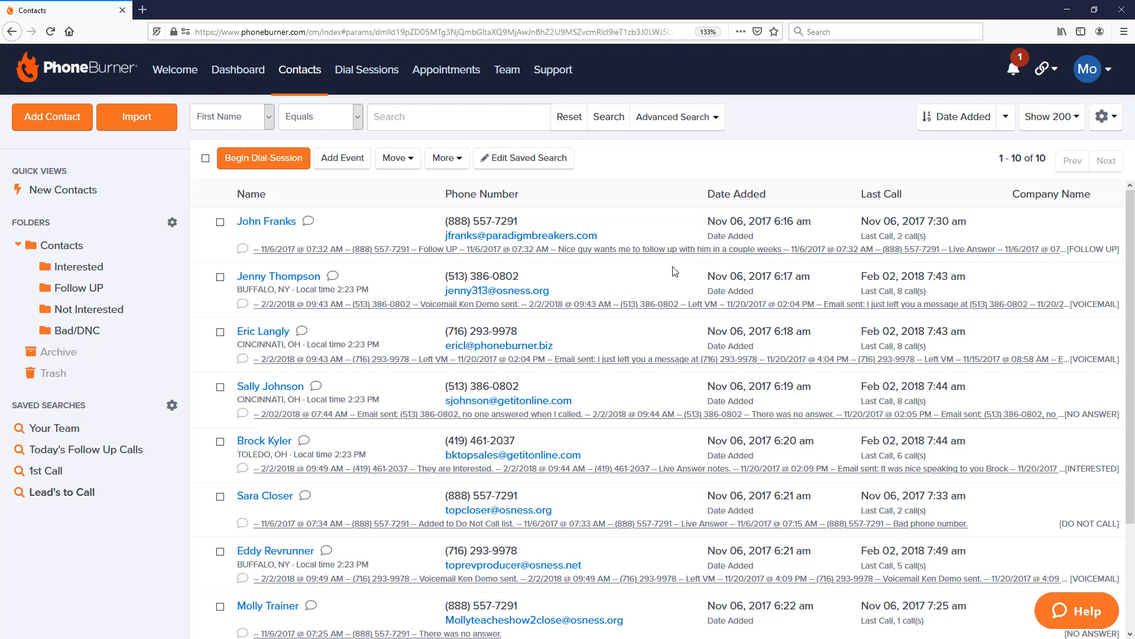
{"action": "left_click", "coordinate": [79, 287]}
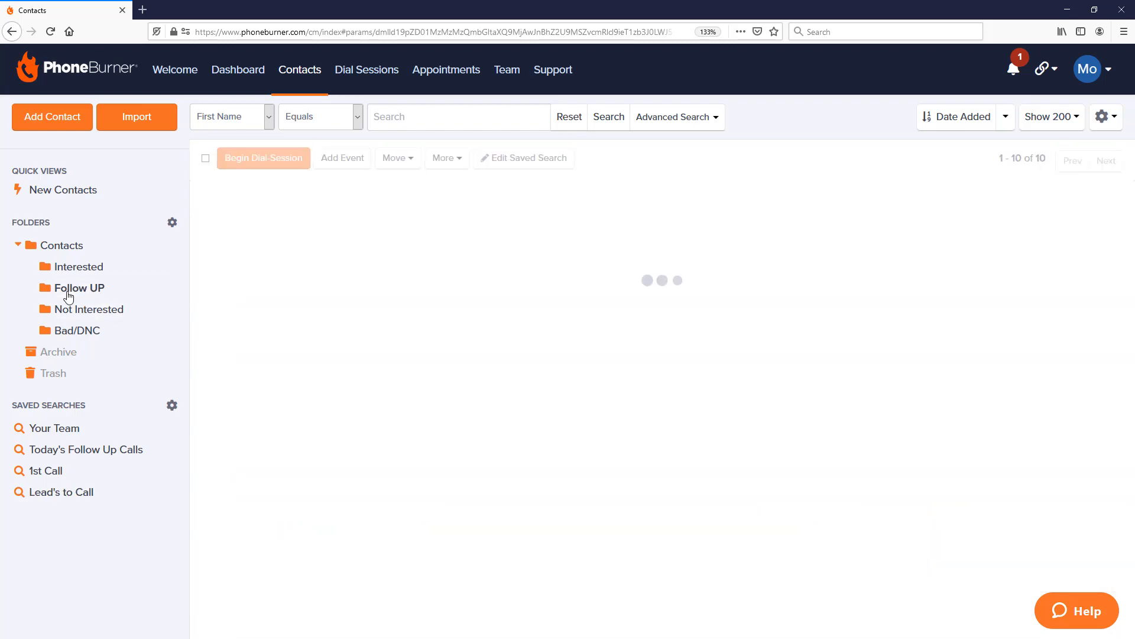
{"action": "left_click", "coordinate": [78, 288]}
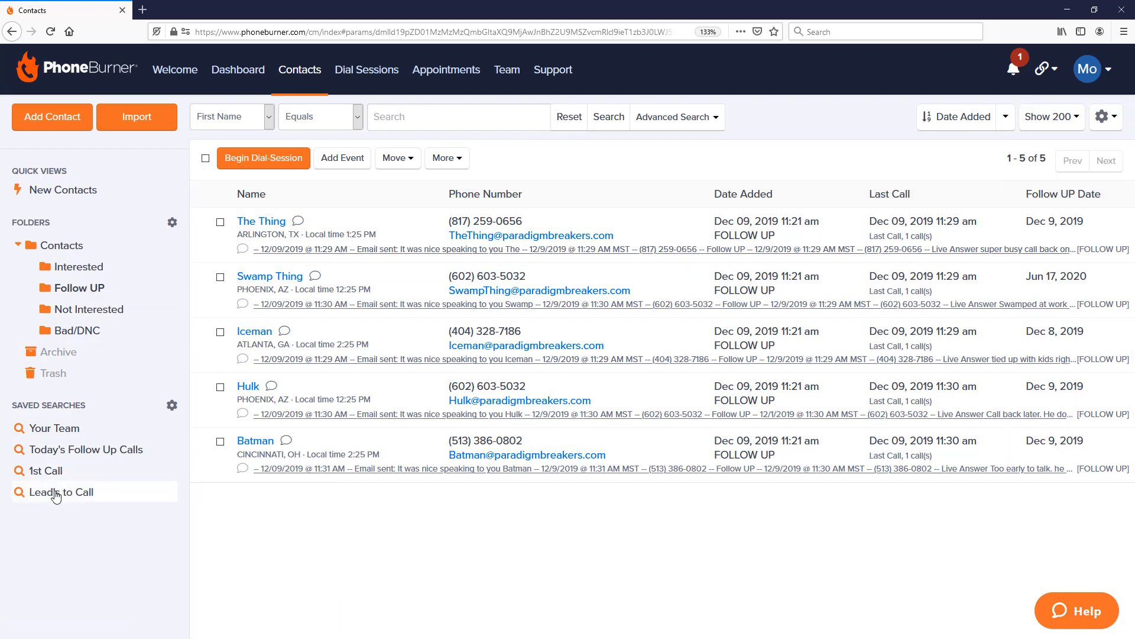
{"action": "left_click", "coordinate": [60, 492]}
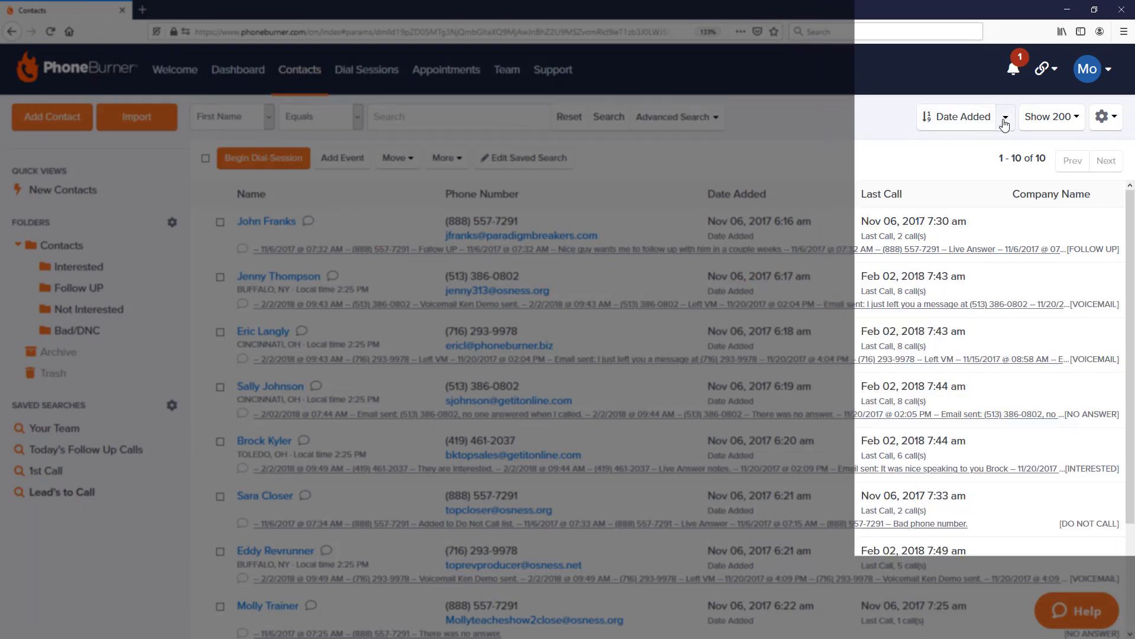
Sort the Lead's to Call contacts by Last Call, oldest first.
{"action": "left_click", "coordinate": [1005, 118]}
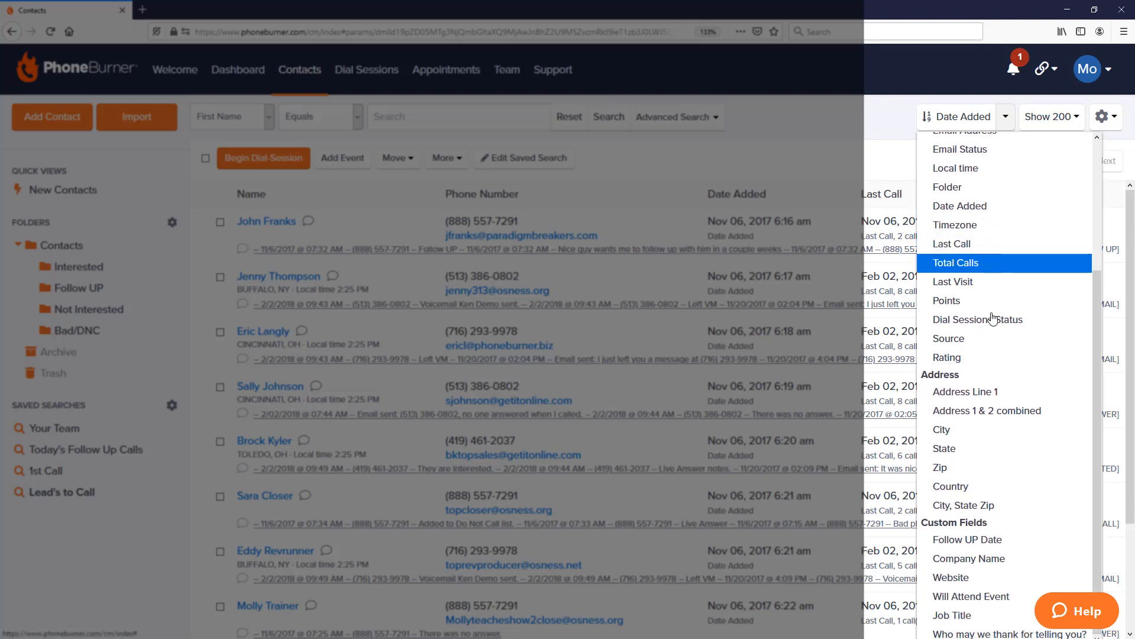
{"action": "scroll", "scroll_direction": "up", "scroll_amount": 3}
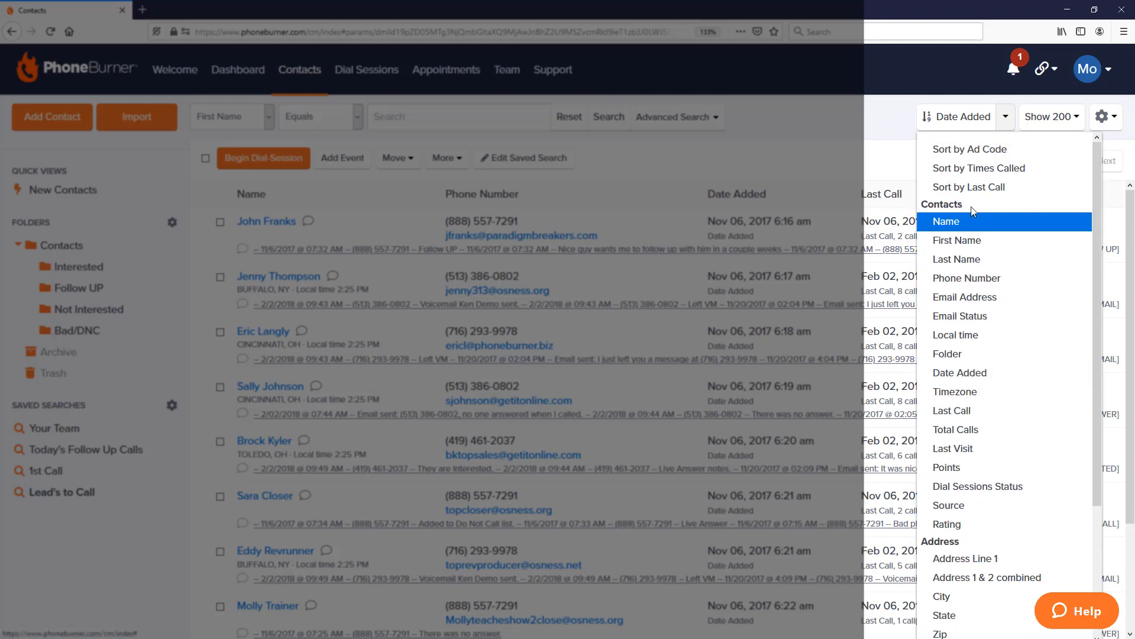
{"action": "mouse_move", "coordinate": [966, 187]}
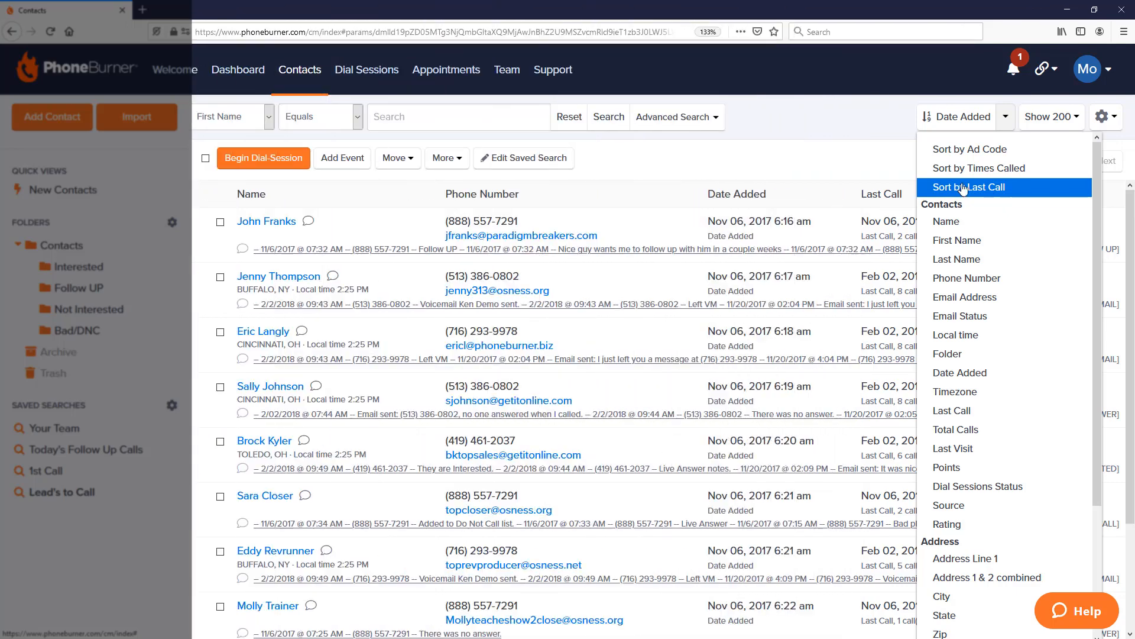
{"action": "left_click", "coordinate": [969, 187]}
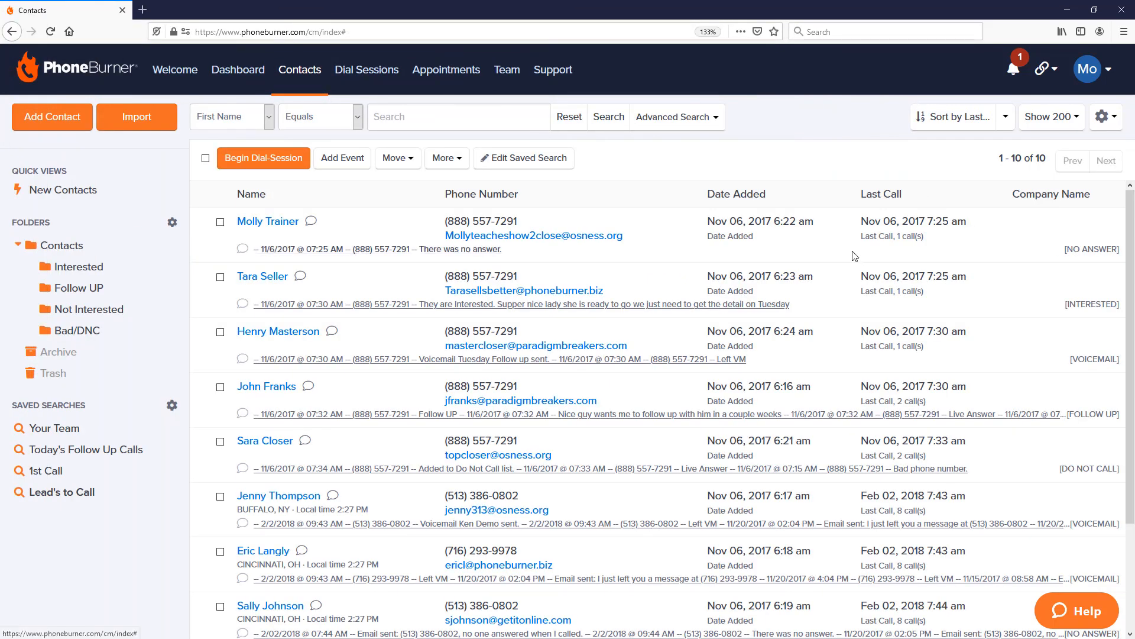
{"action": "mouse_move", "coordinate": [789, 266]}
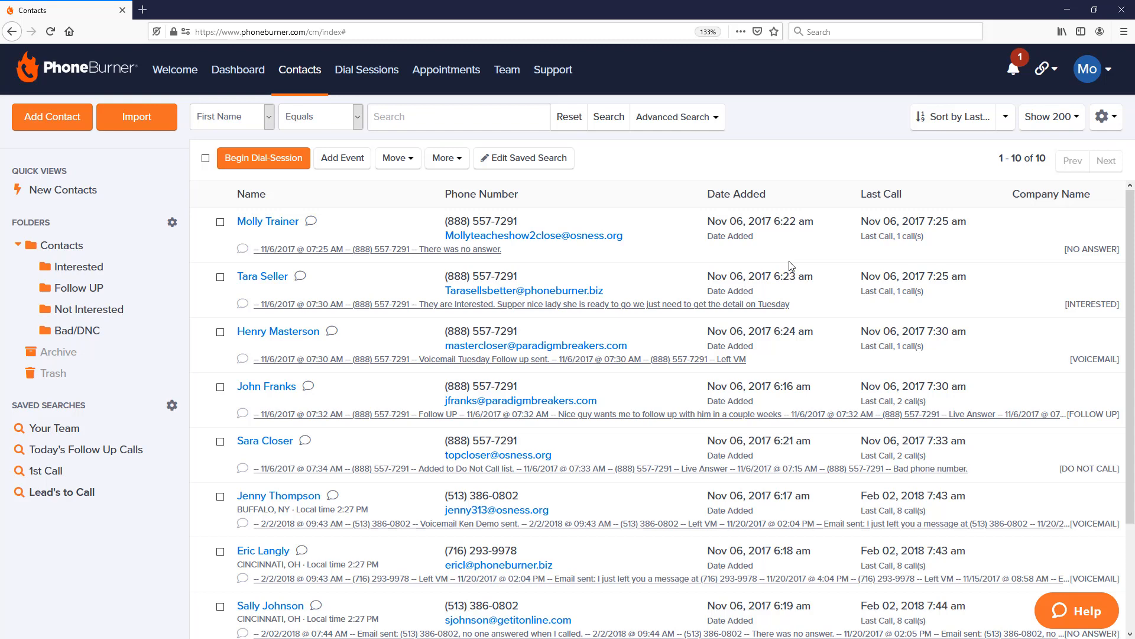
{"action": "mouse_move", "coordinate": [955, 117]}
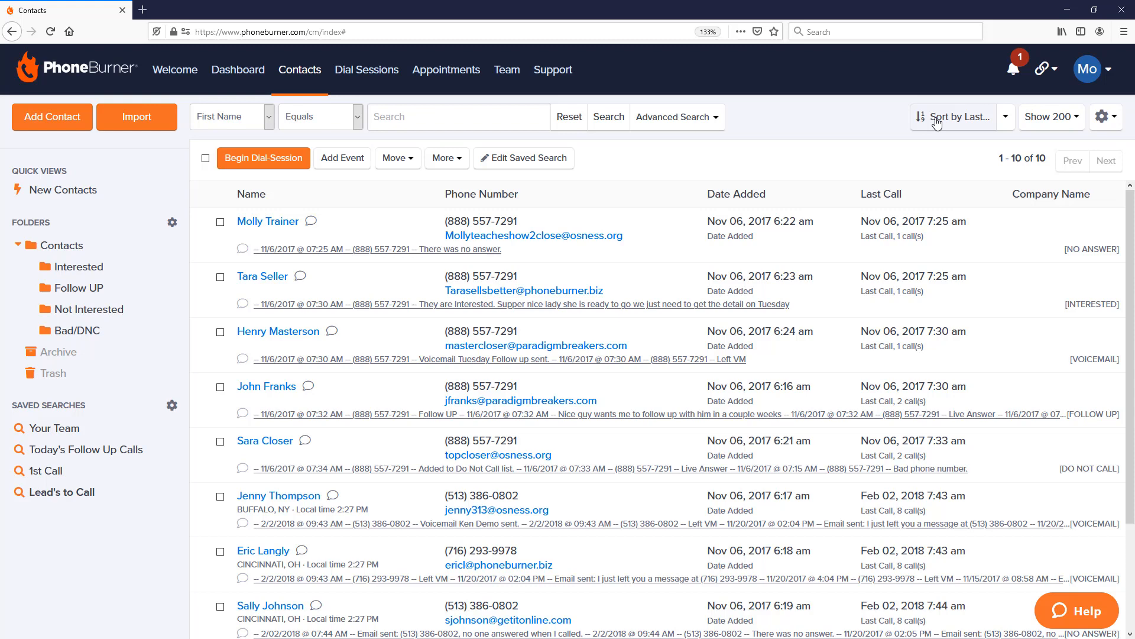
{"action": "mouse_move", "coordinate": [921, 181]}
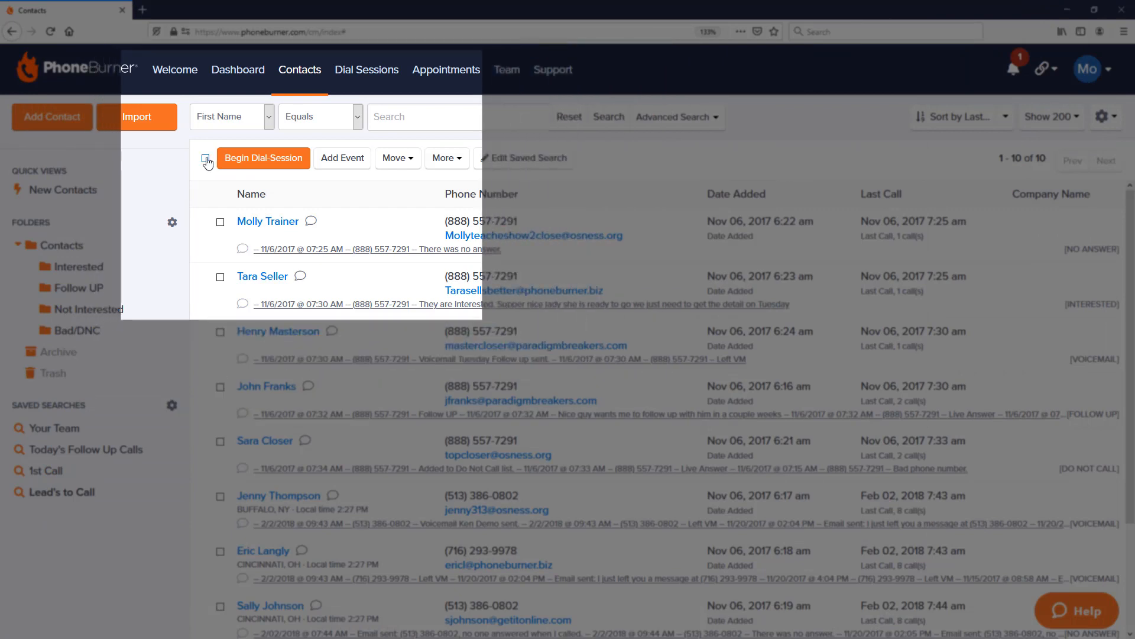
Check all contacts and begin a dial session for the 9 selected.
{"action": "left_click", "coordinate": [206, 157]}
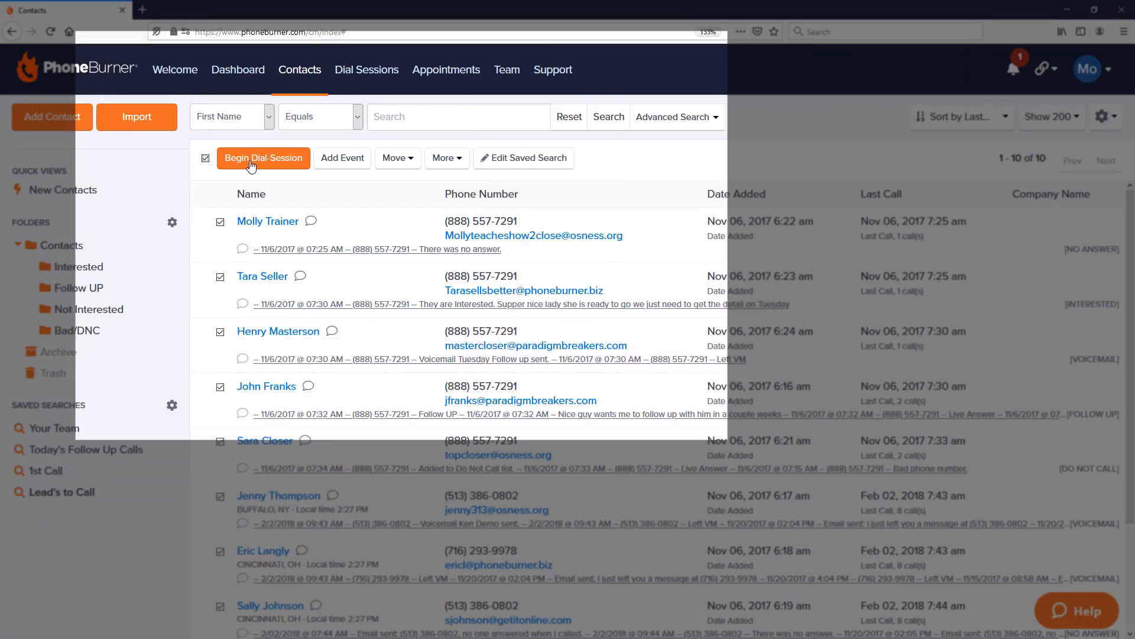
{"action": "left_click", "coordinate": [263, 157]}
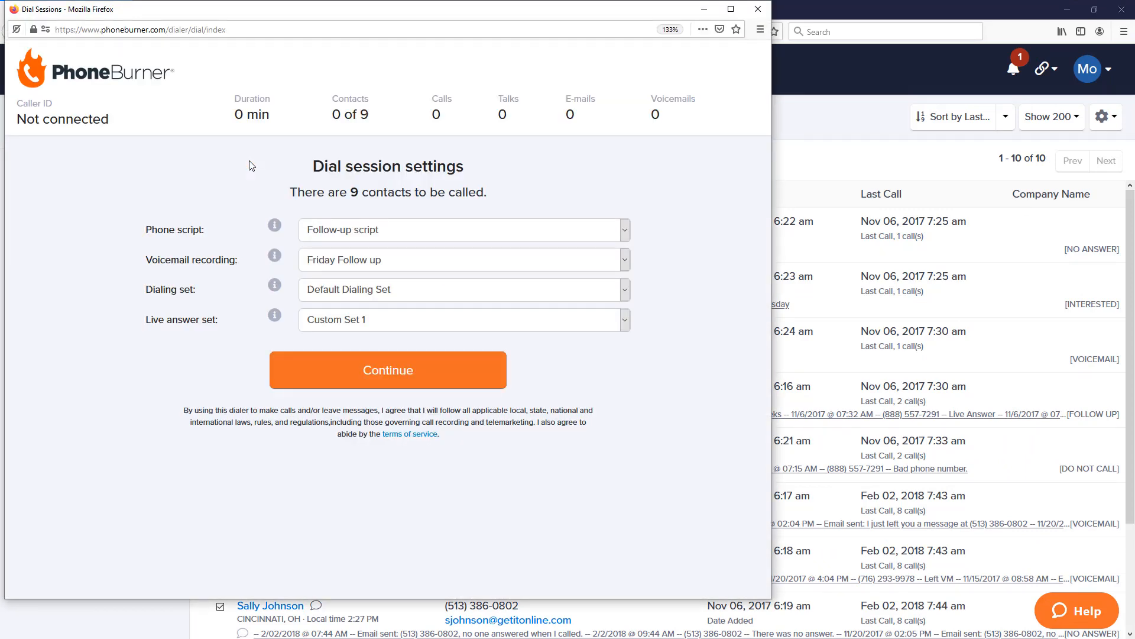
Choose the Monday Follow up voicemail recording and keep the Default Dialing Set.
{"action": "left_click", "coordinate": [462, 229]}
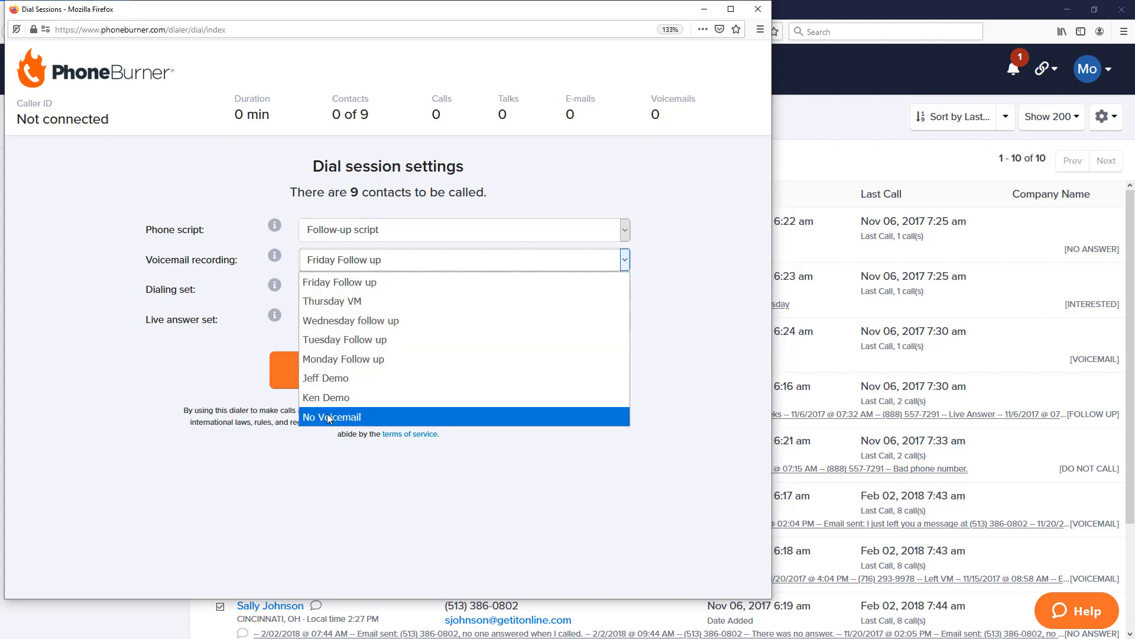
{"action": "mouse_move", "coordinate": [345, 359]}
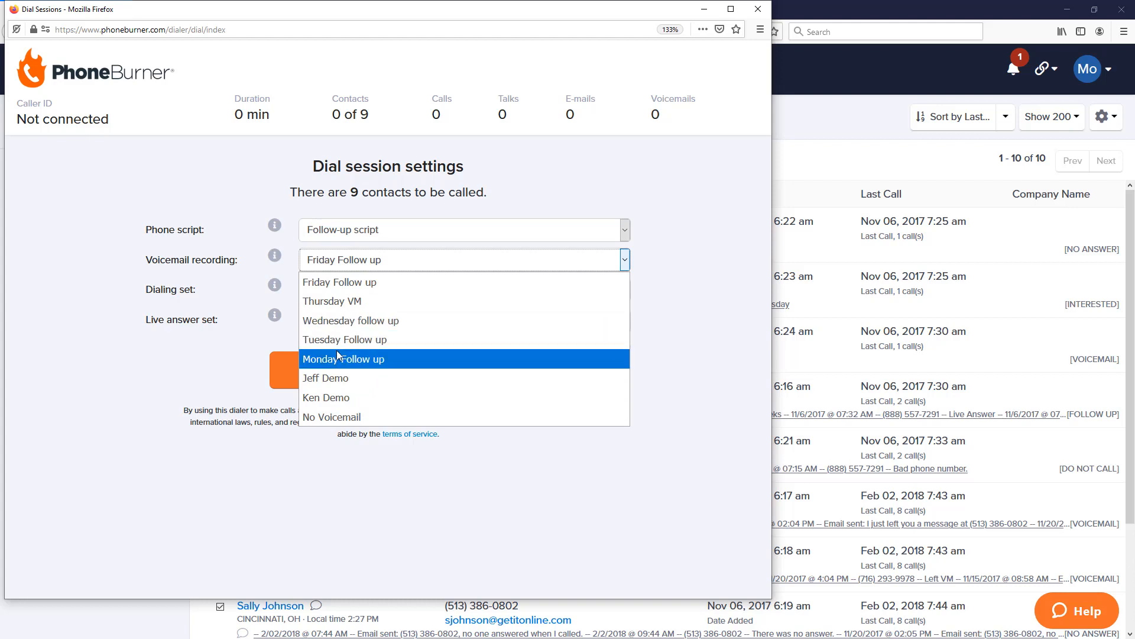
{"action": "mouse_move", "coordinate": [344, 340]}
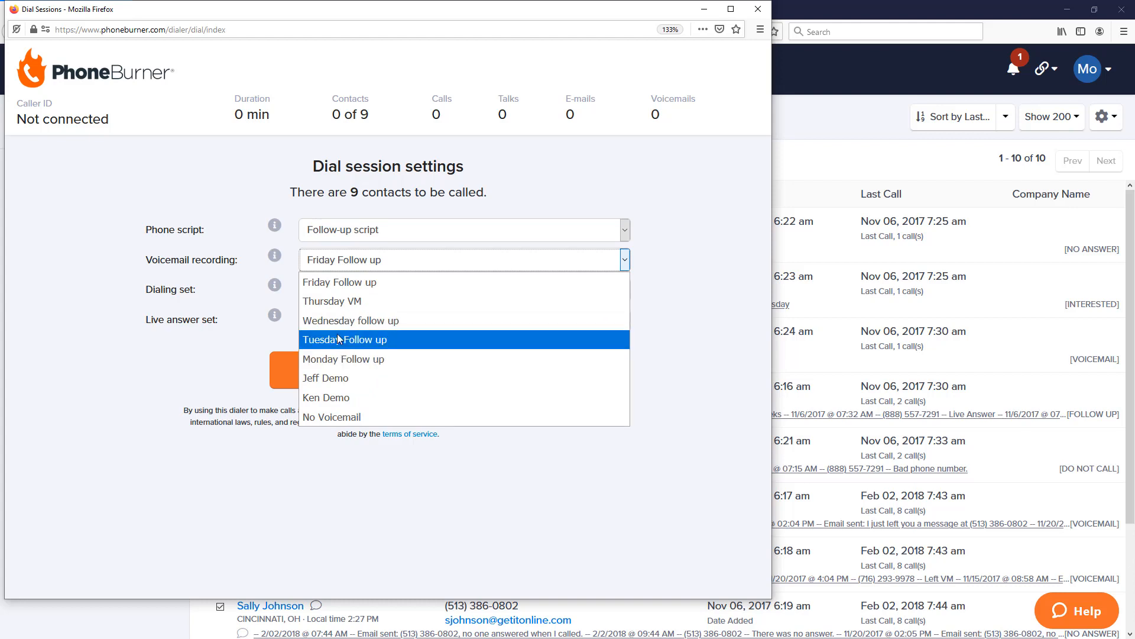
{"action": "mouse_move", "coordinate": [343, 358]}
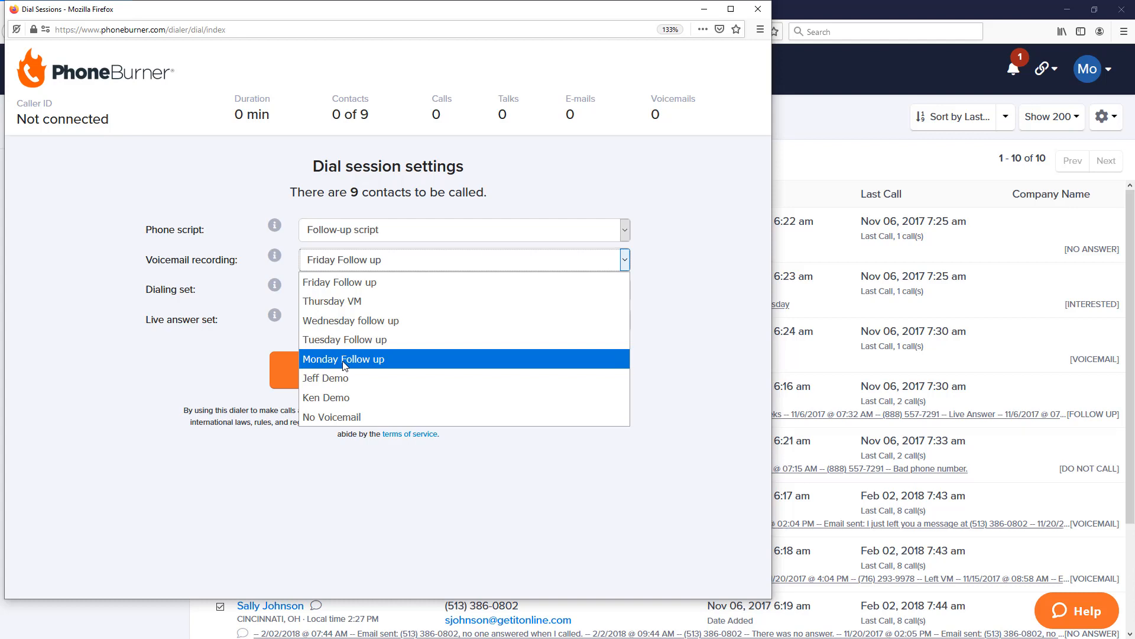
{"action": "left_click", "coordinate": [343, 359]}
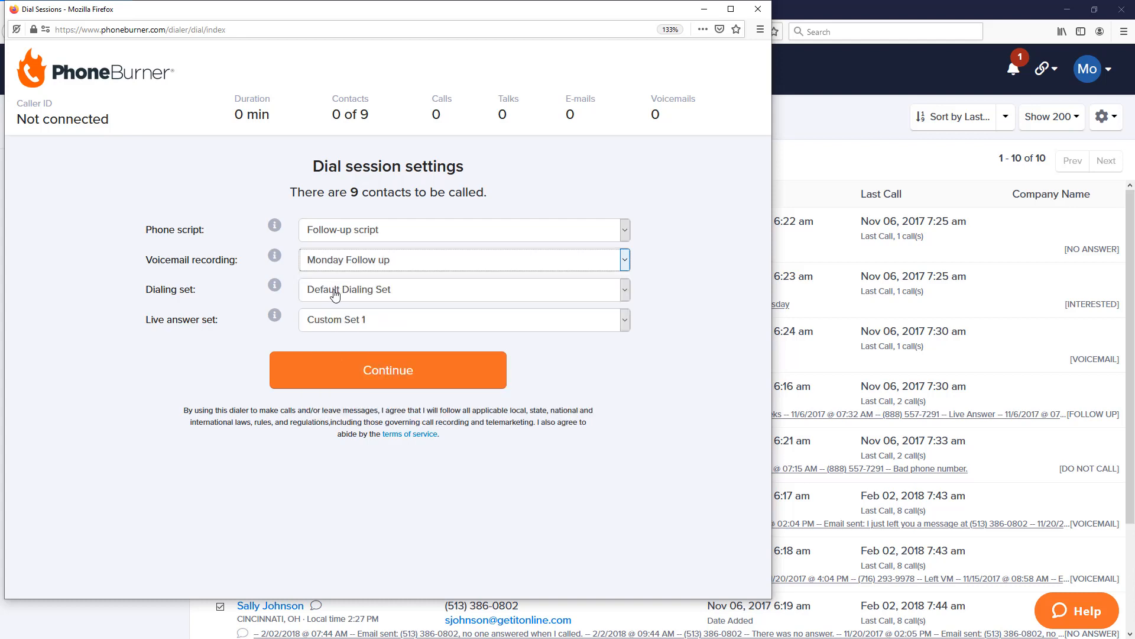
{"action": "left_click", "coordinate": [464, 289]}
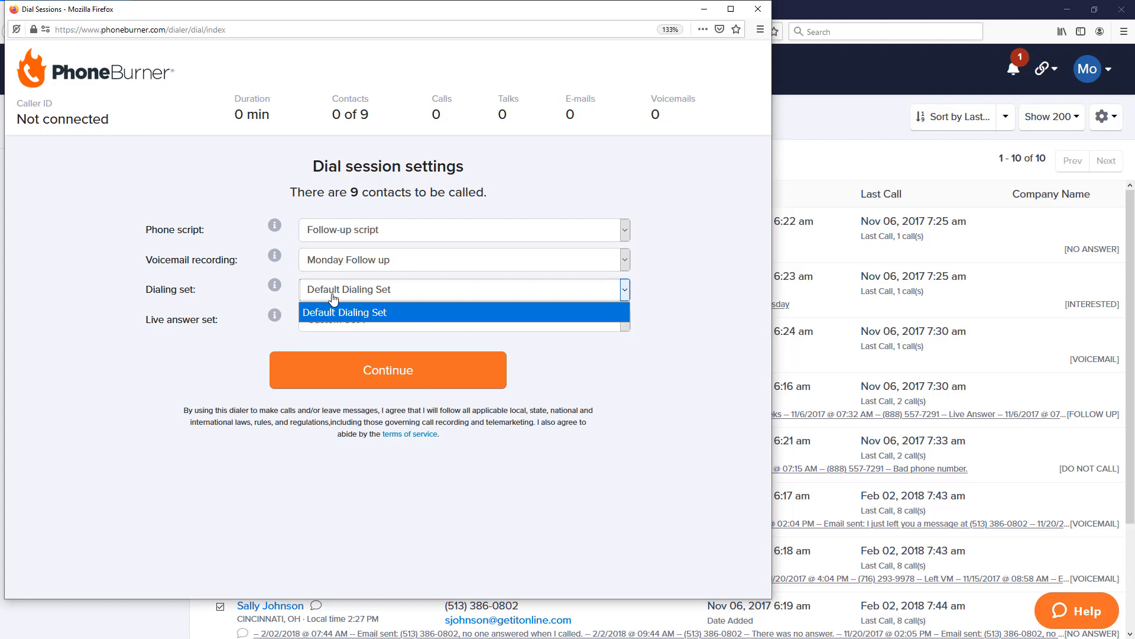
{"action": "left_click", "coordinate": [344, 312]}
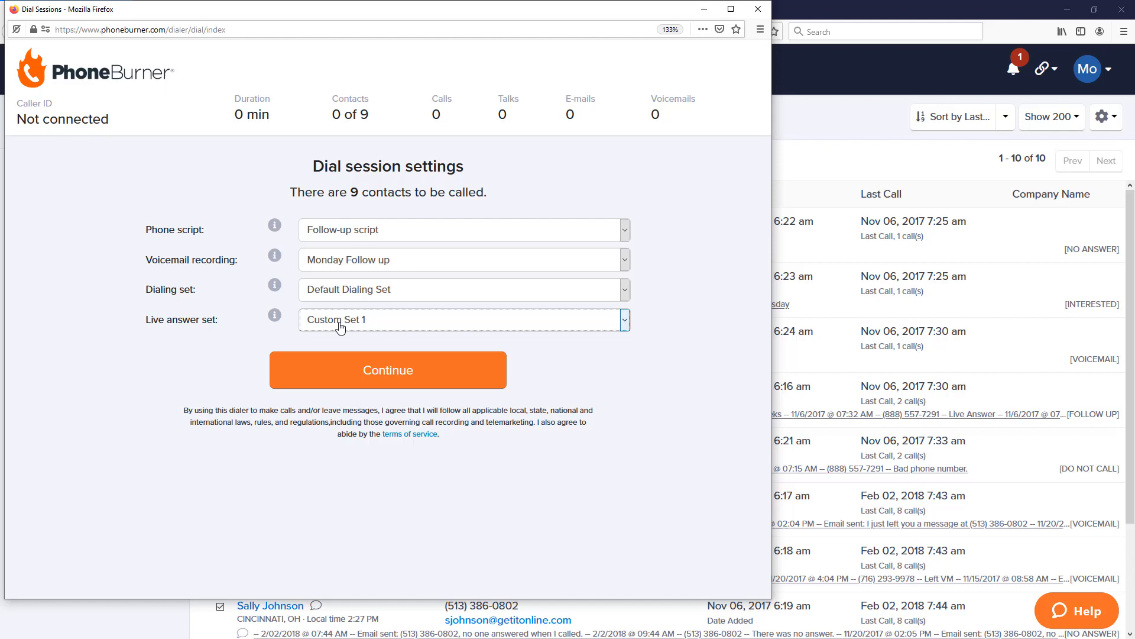
{"action": "mouse_move", "coordinate": [343, 339]}
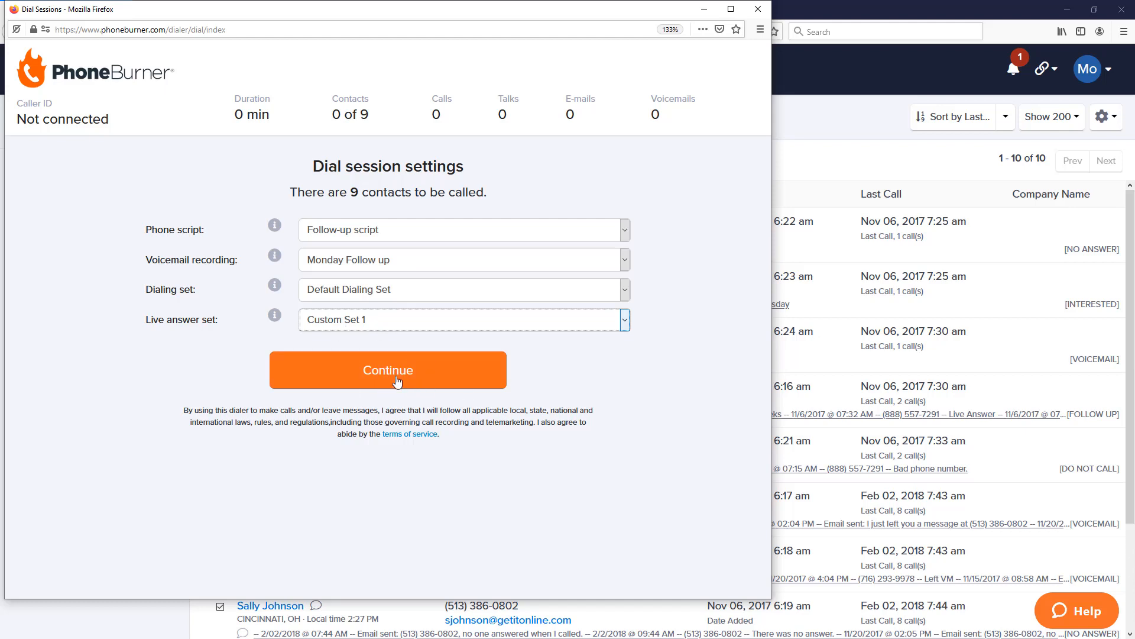
Continue past settings and select the dial-in number to connect the session.
{"action": "left_click", "coordinate": [388, 370]}
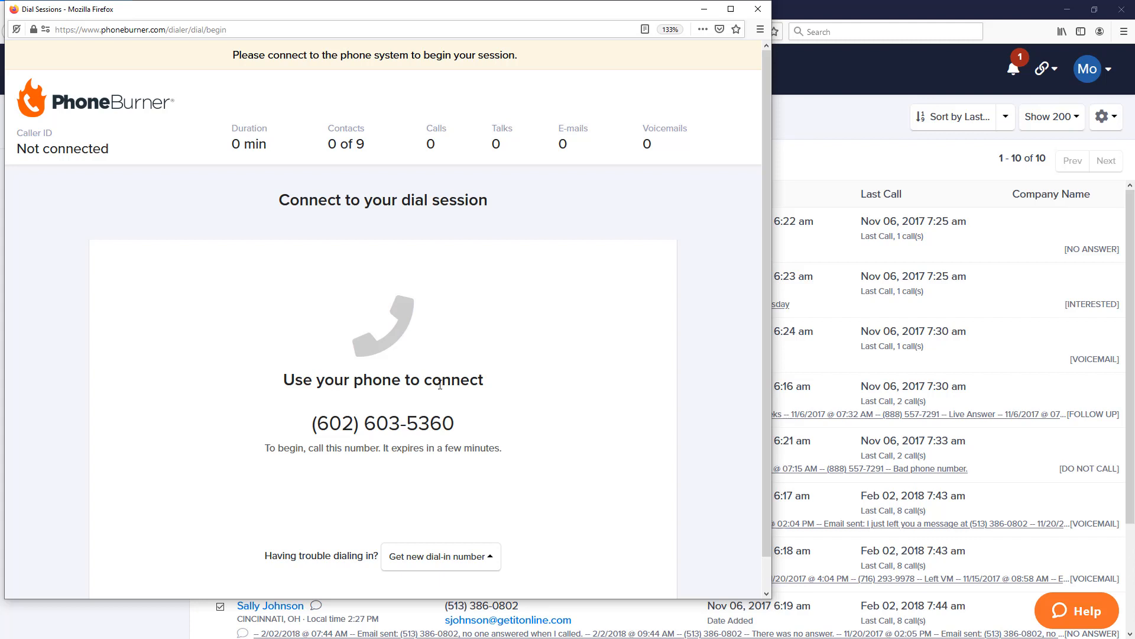
{"action": "double_click", "coordinate": [449, 424]}
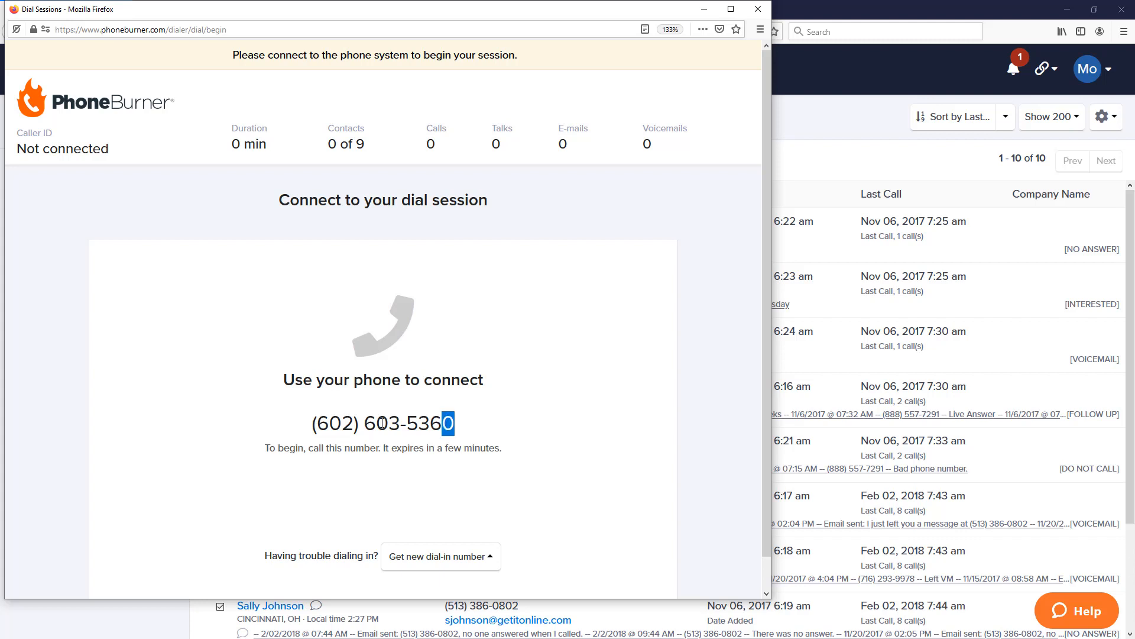
{"action": "triple_click", "coordinate": [382, 423]}
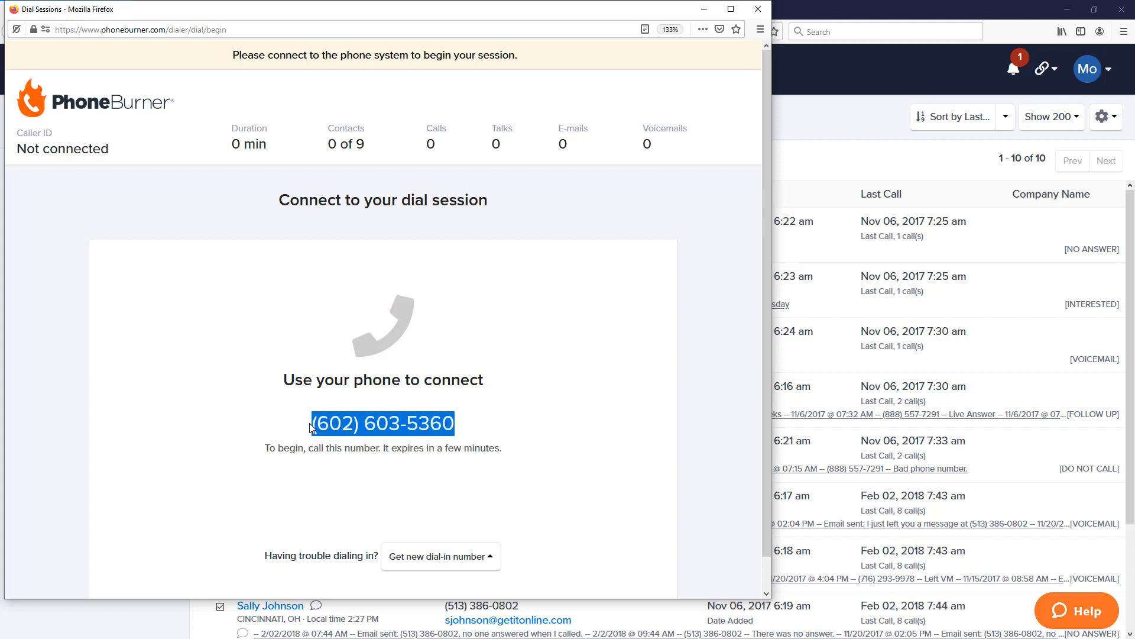
{"action": "mouse_move", "coordinate": [537, 438]}
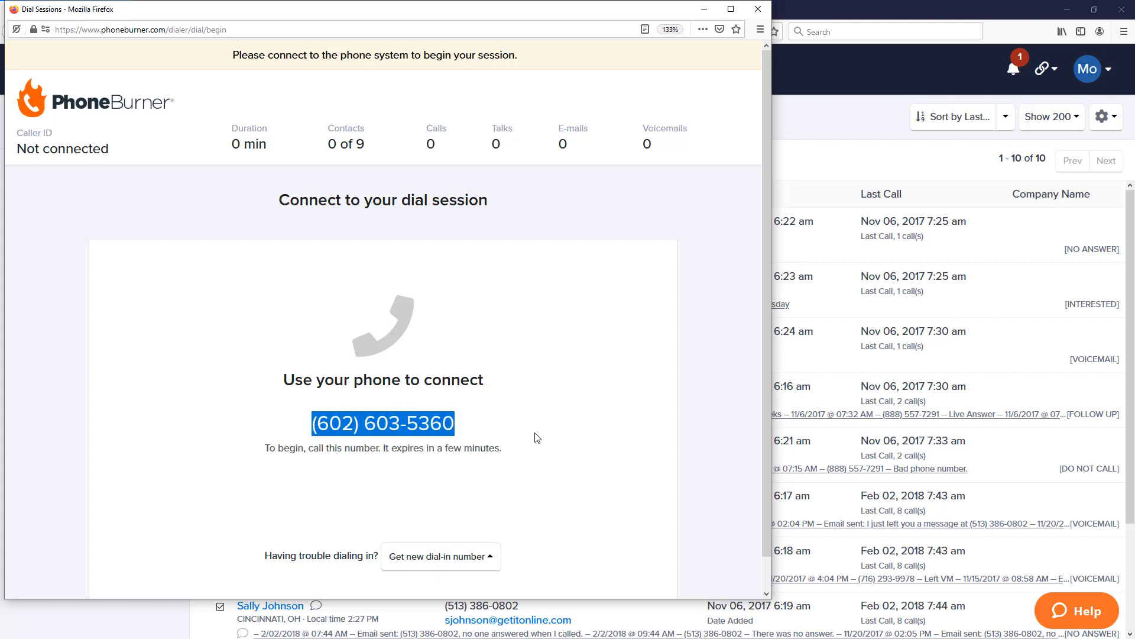
{"action": "left_click", "coordinate": [536, 436]}
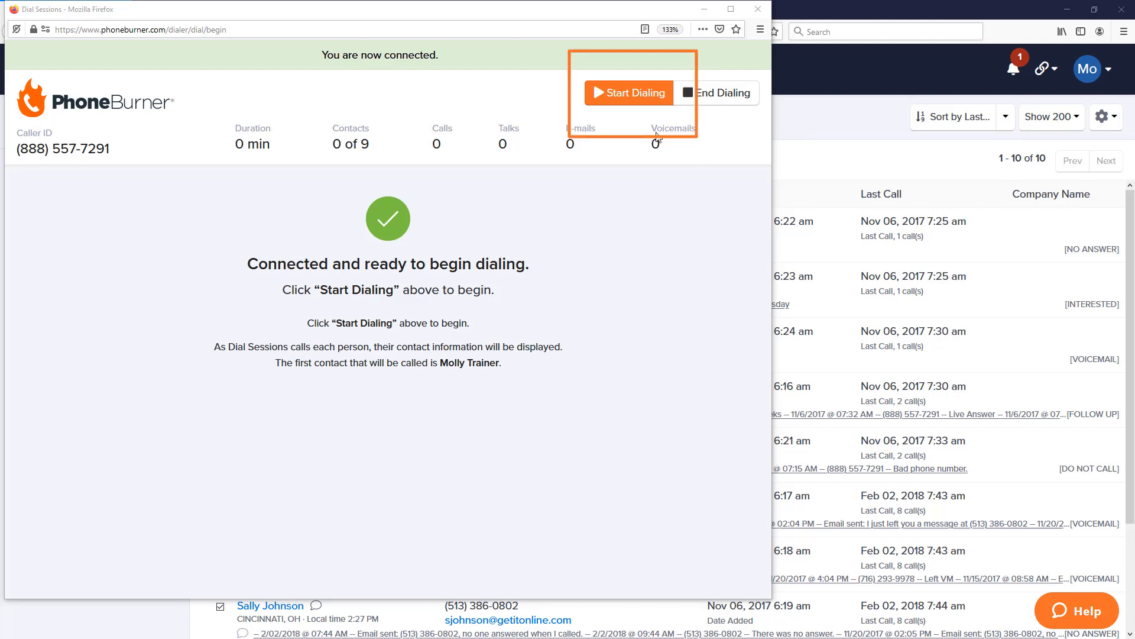
Start dialing and leave a voicemail for the first contact.
{"action": "left_click", "coordinate": [628, 92]}
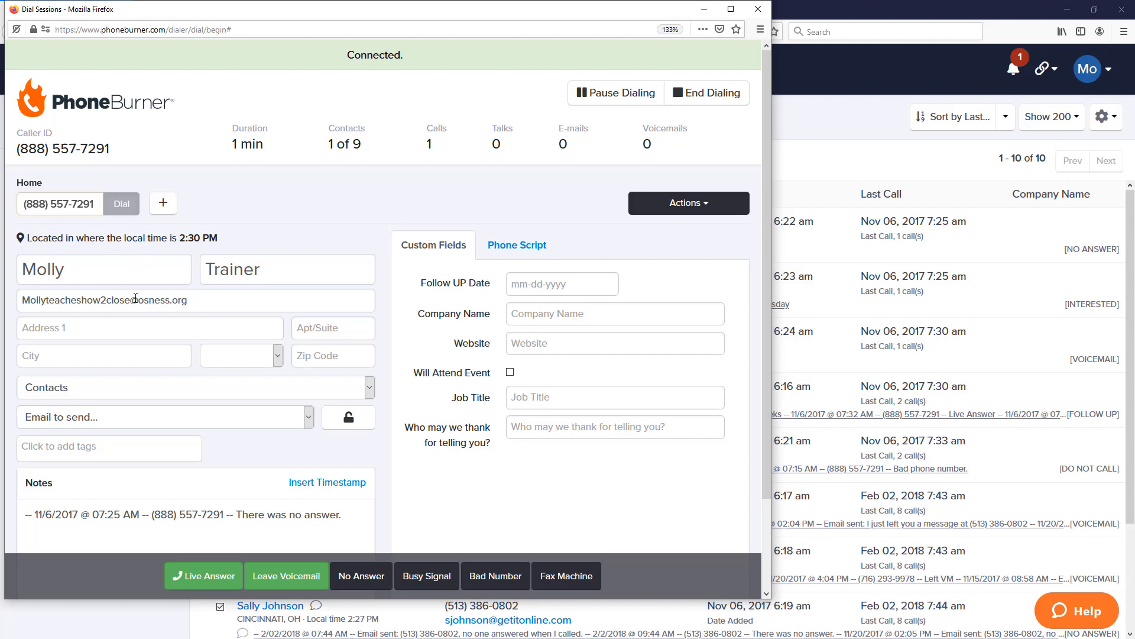
{"action": "mouse_move", "coordinate": [285, 576]}
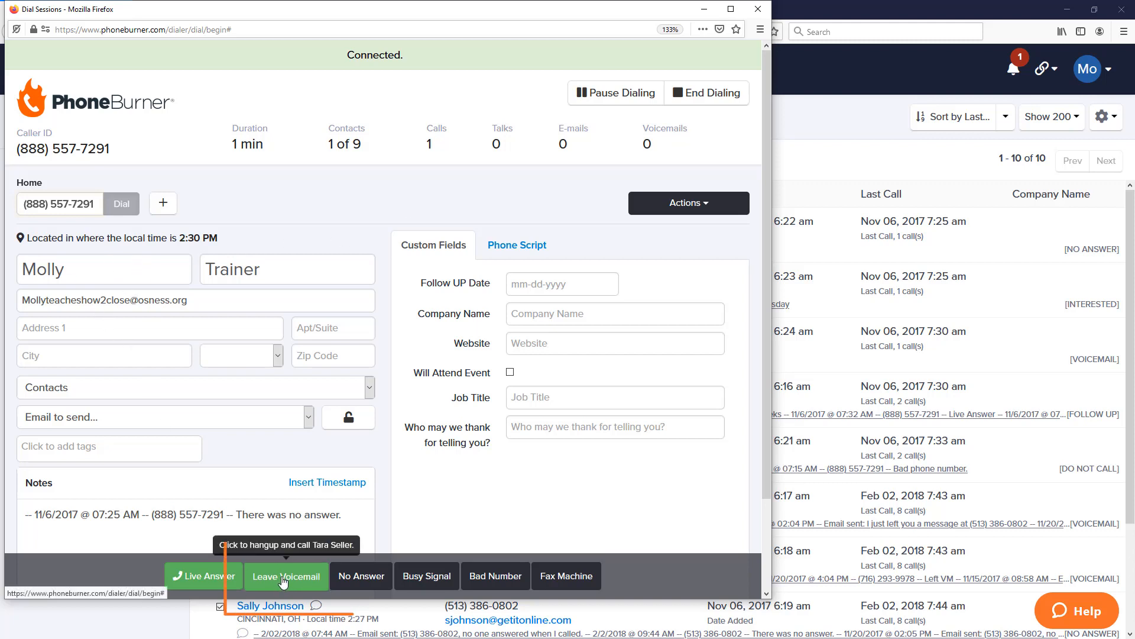
{"action": "left_click", "coordinate": [285, 576]}
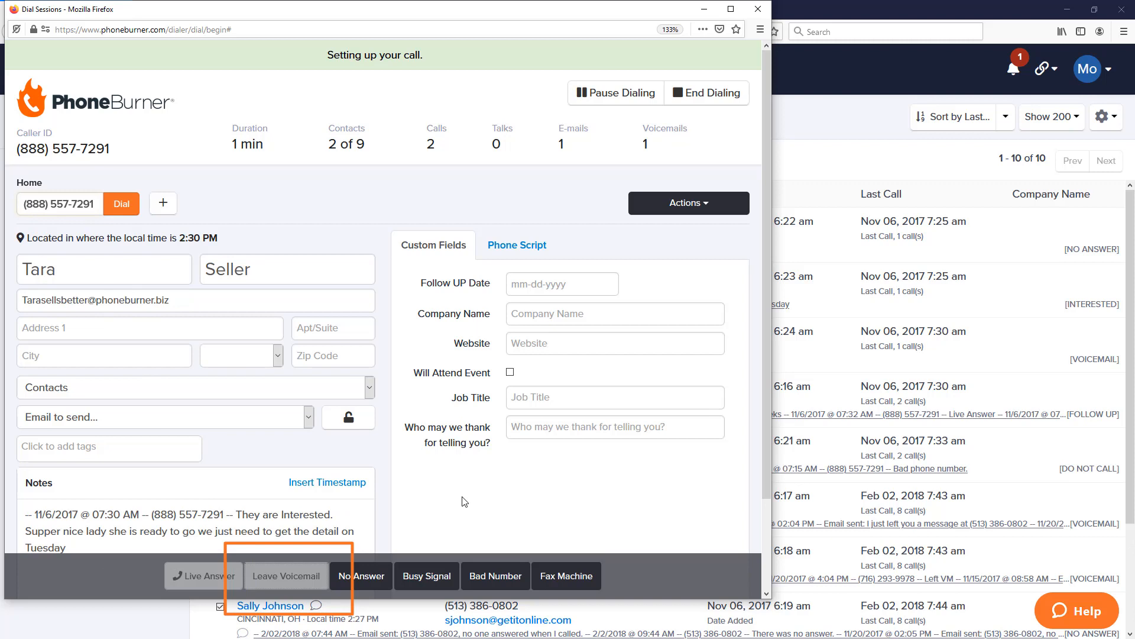
{"action": "left_click", "coordinate": [121, 202]}
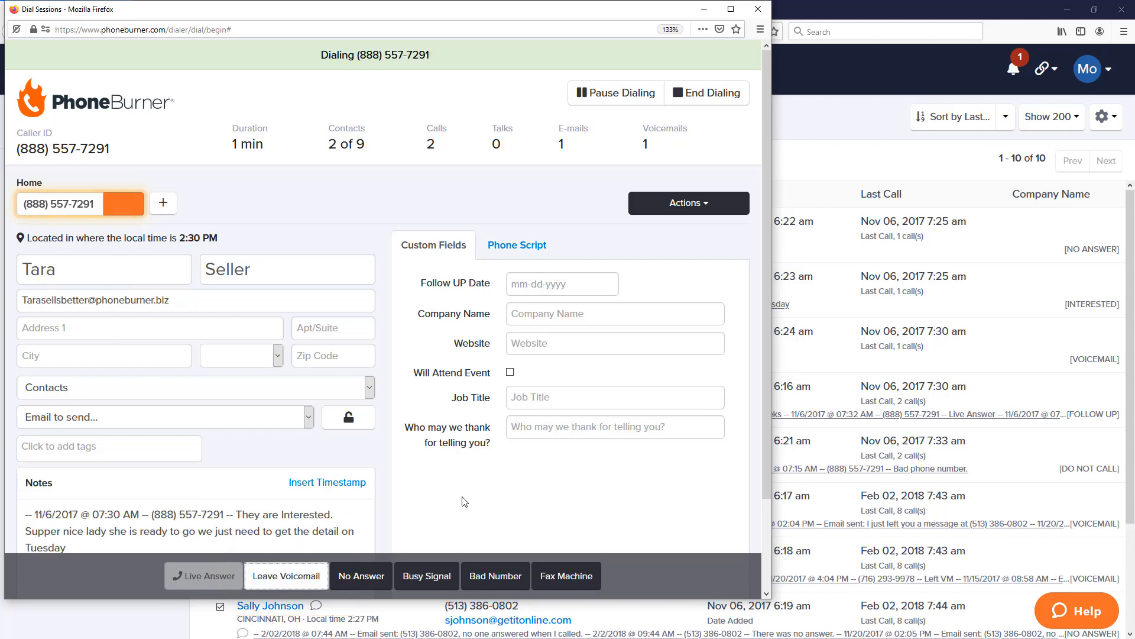
{"action": "left_click", "coordinate": [202, 576]}
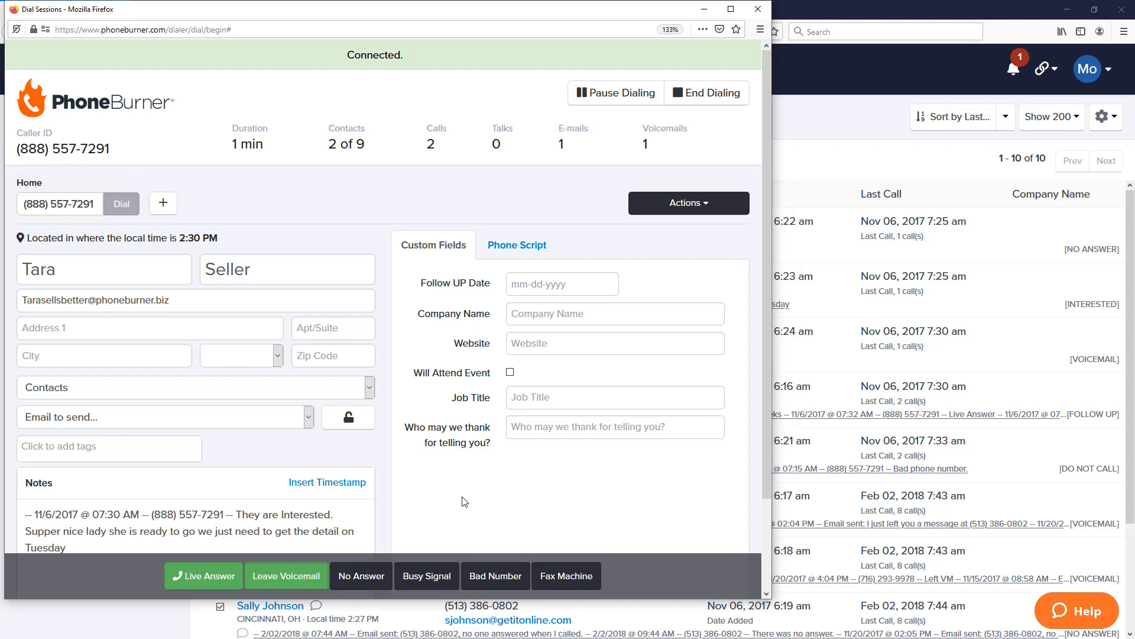
{"action": "mouse_move", "coordinate": [292, 443]}
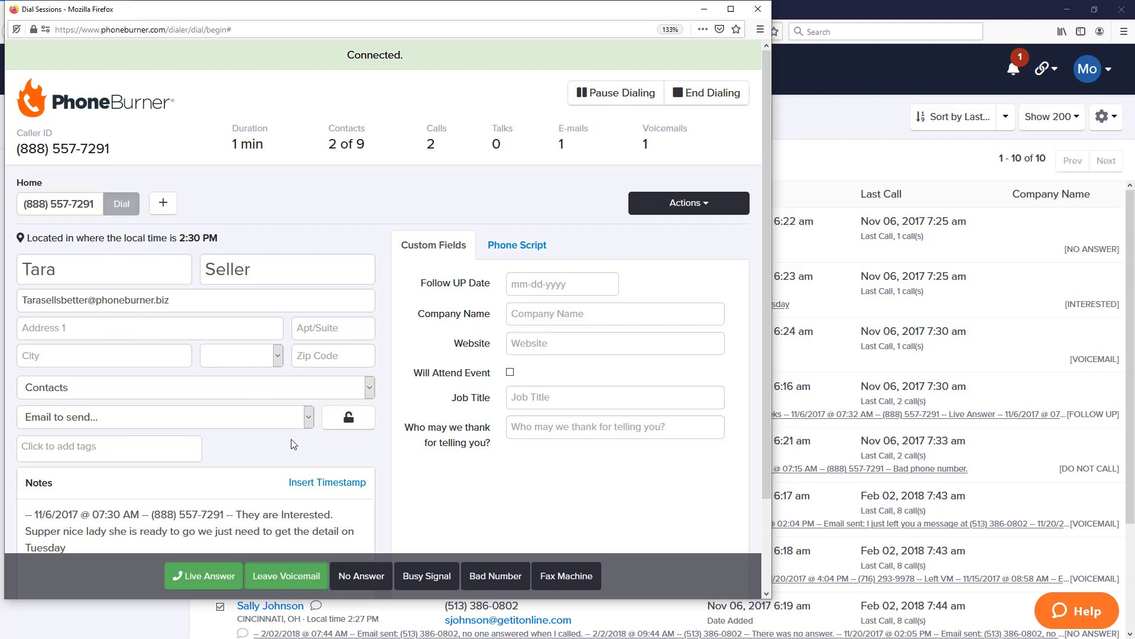
{"action": "mouse_move", "coordinate": [287, 576]}
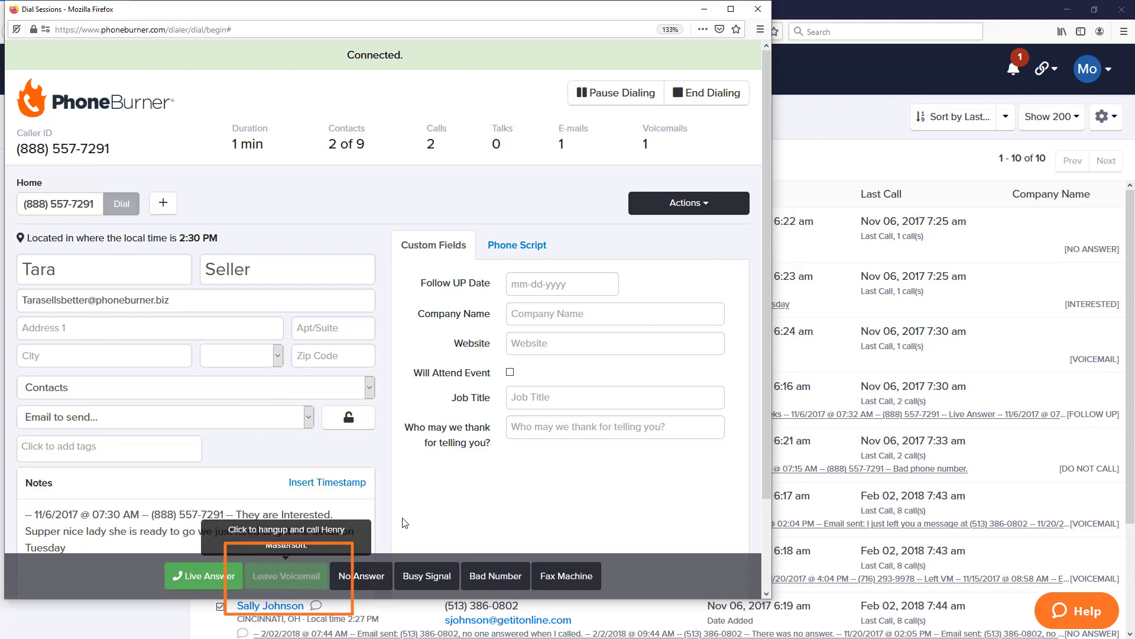
{"action": "left_click", "coordinate": [285, 576]}
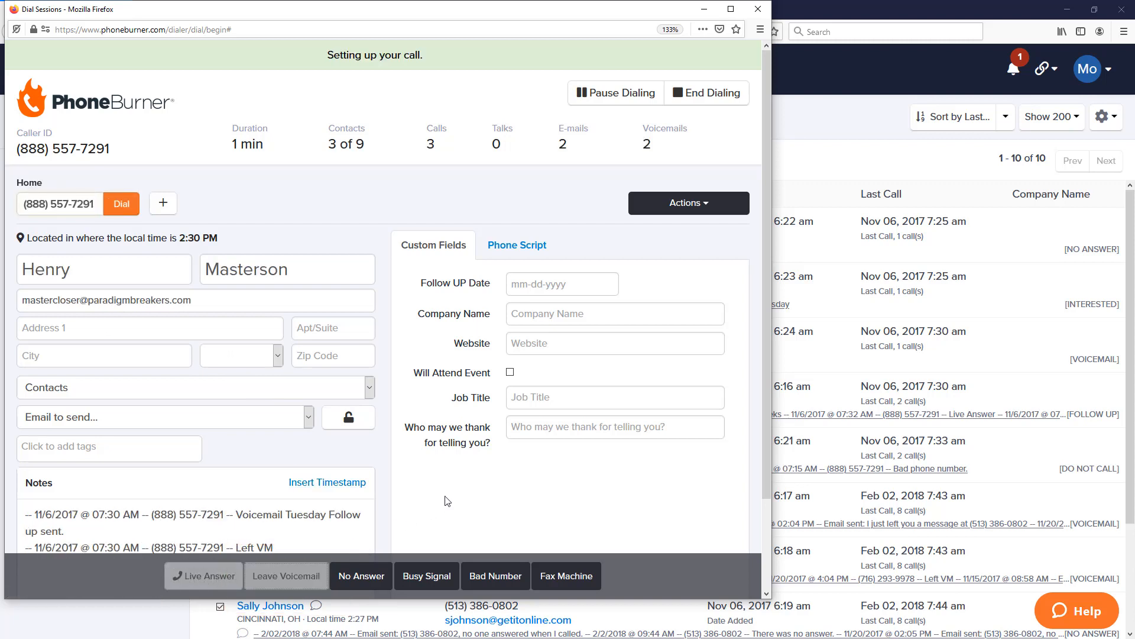
{"action": "left_click", "coordinate": [120, 202]}
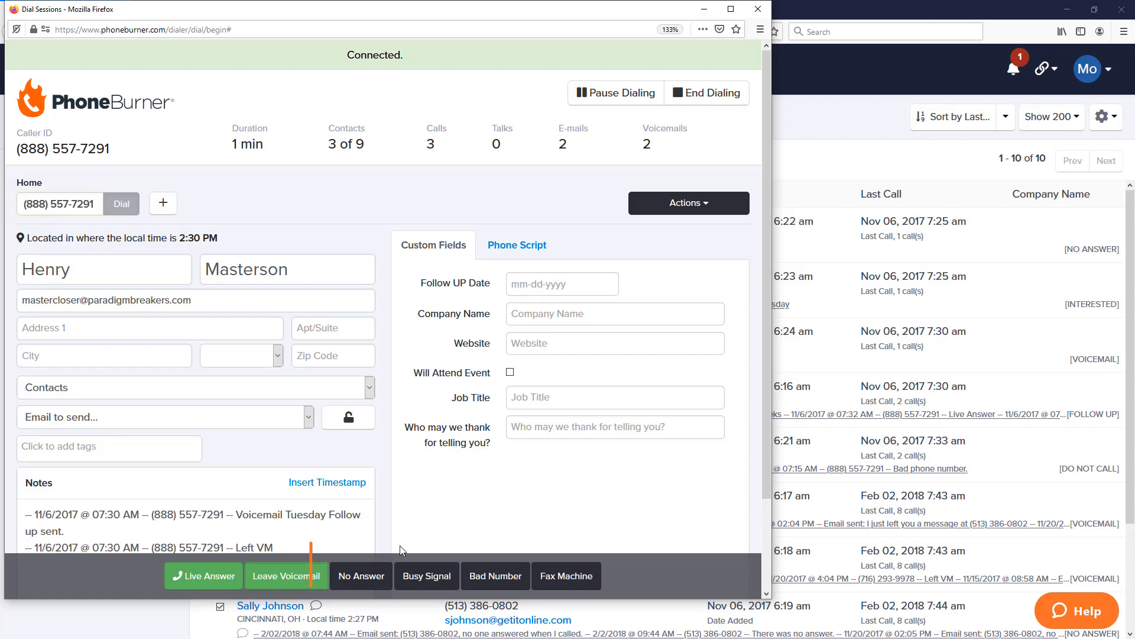
{"action": "mouse_move", "coordinate": [361, 576]}
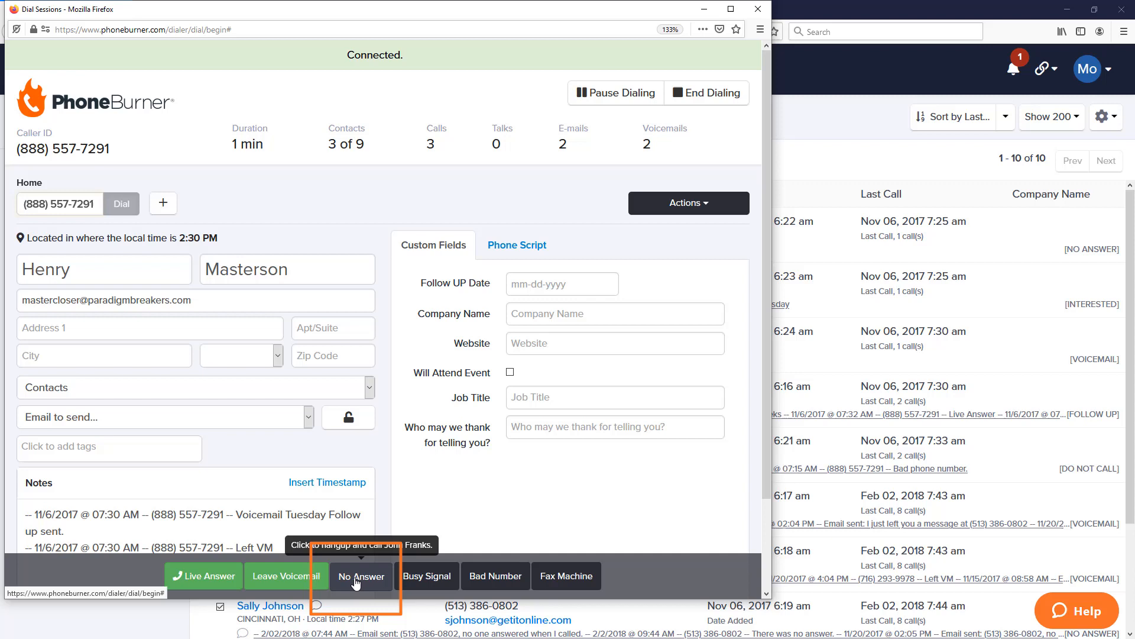
{"action": "left_click", "coordinate": [360, 575]}
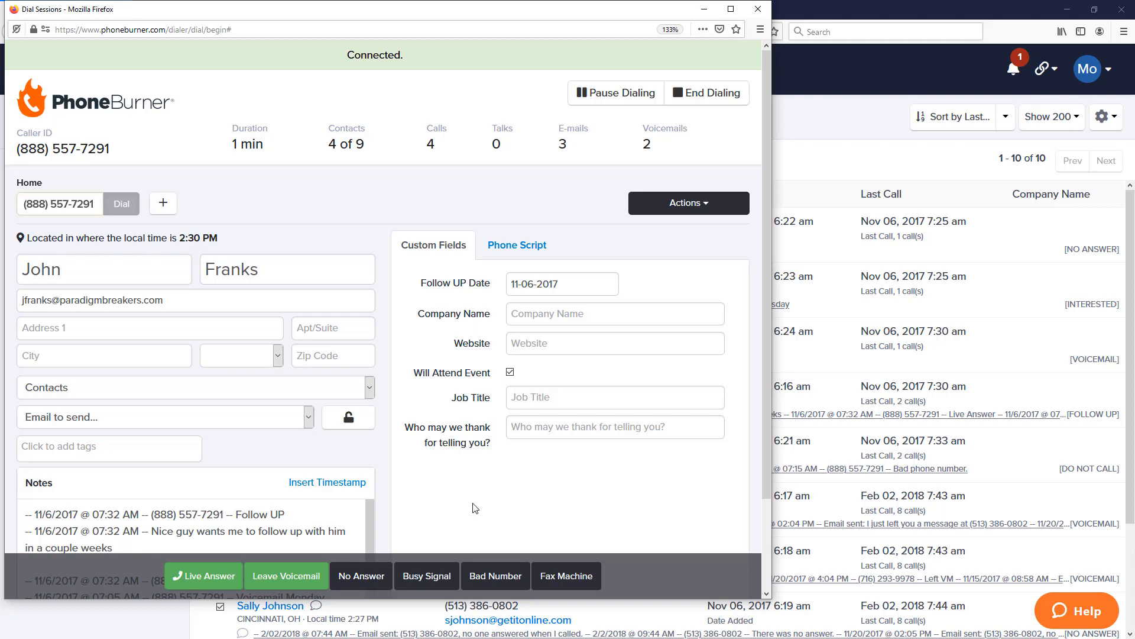
{"action": "mouse_move", "coordinate": [204, 576]}
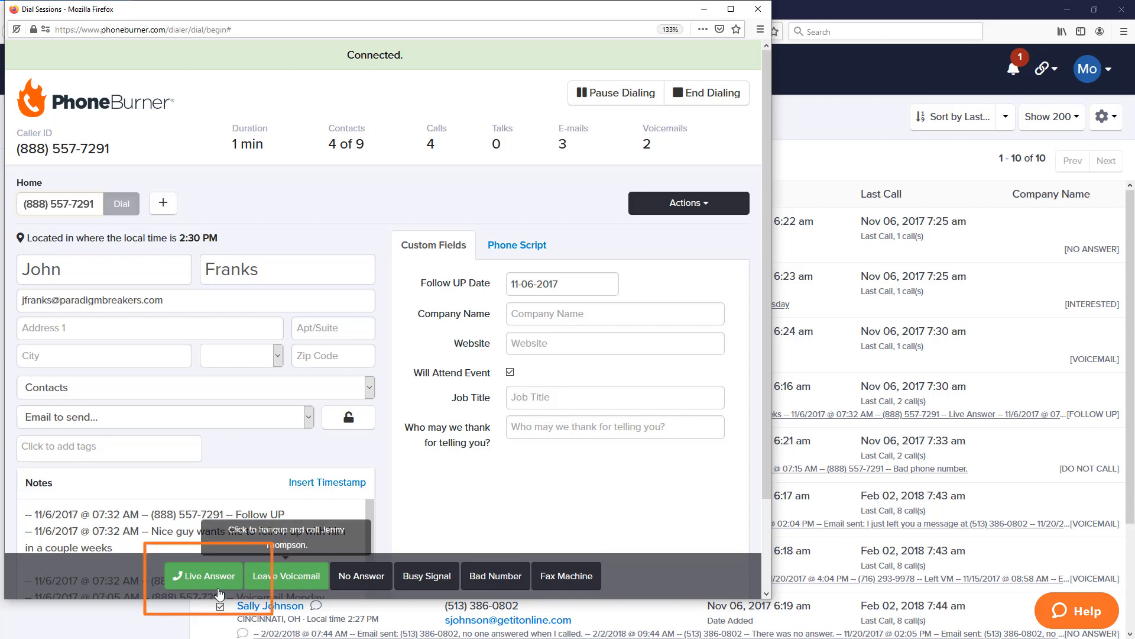
{"action": "left_click", "coordinate": [204, 576]}
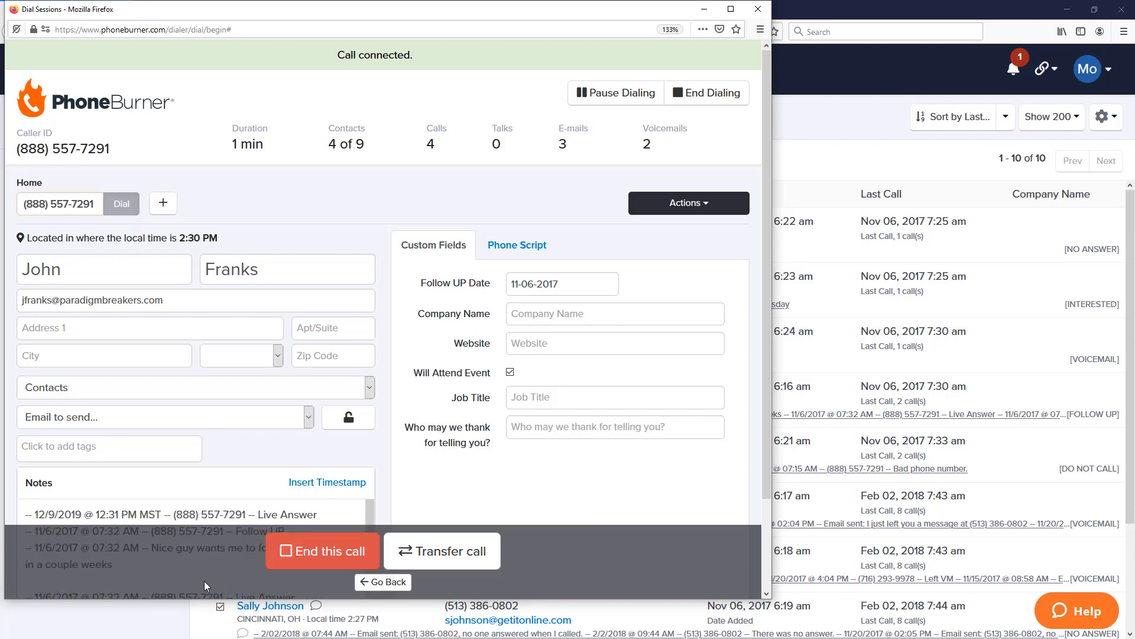
{"action": "mouse_move", "coordinate": [220, 571]}
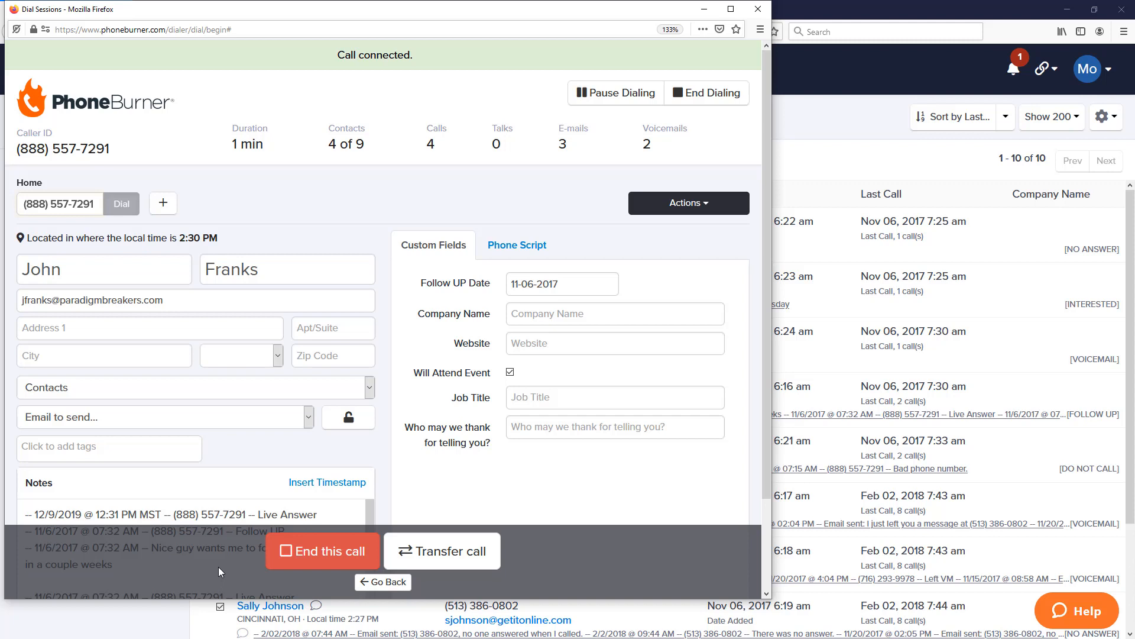
{"action": "mouse_move", "coordinate": [324, 572]}
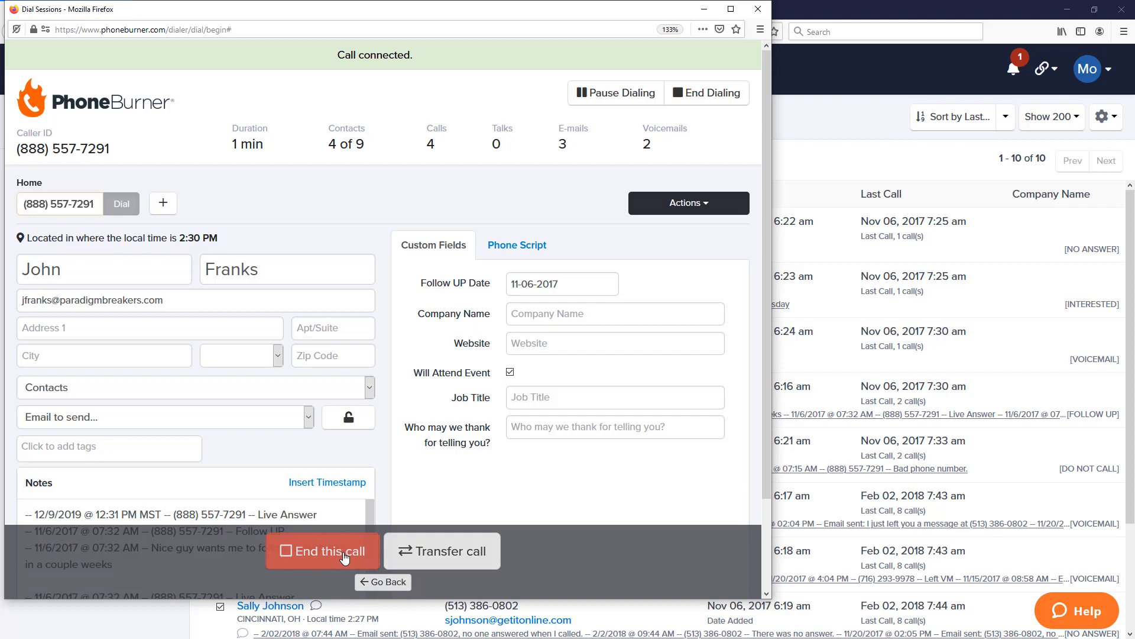
{"action": "left_click", "coordinate": [322, 551]}
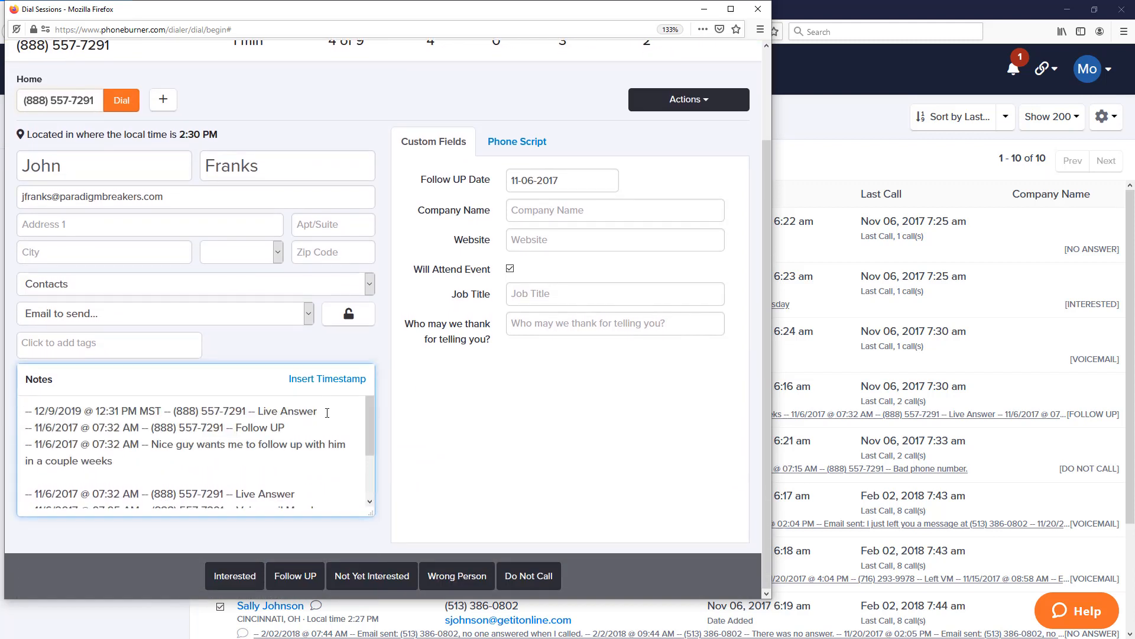
{"action": "type", "text": "great call with John"}
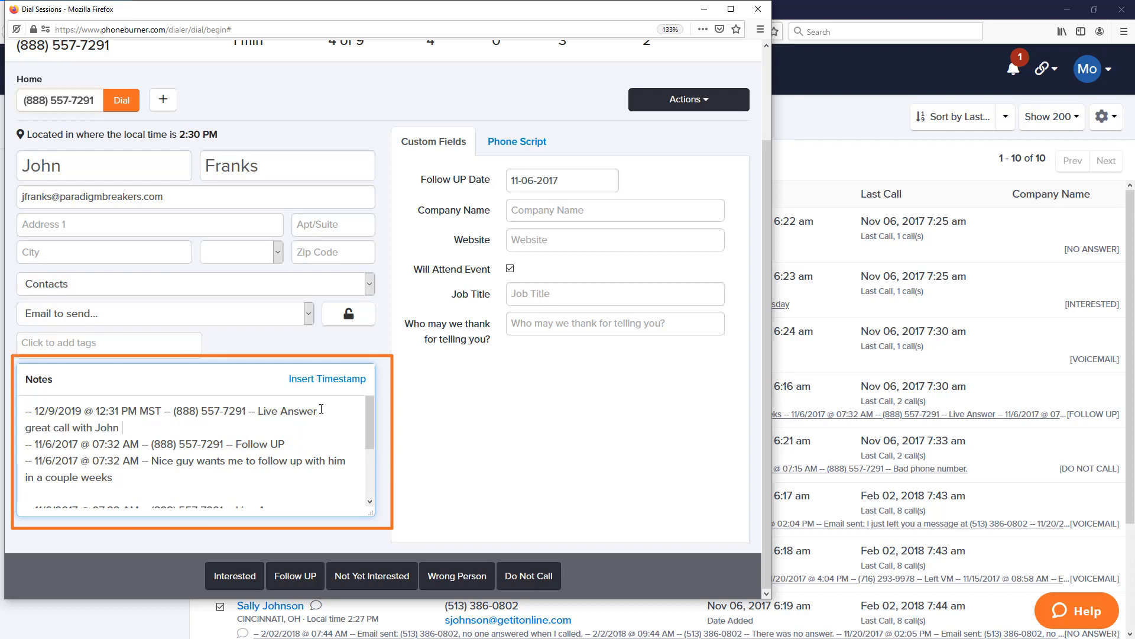
{"action": "type", "text": "Franks he is looking for a demo on Wednesday at 1 pm ET"}
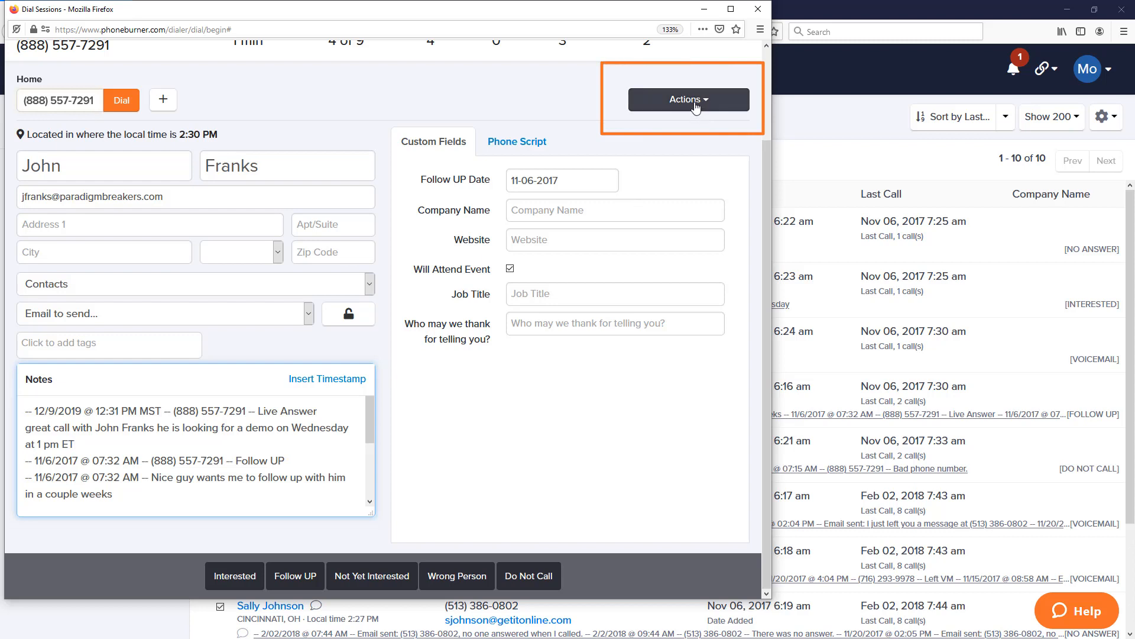
Schedule a follow-up via Actions, picking Wednesday 1 pm on the Dec 8–14 calendar.
{"action": "left_click", "coordinate": [688, 100]}
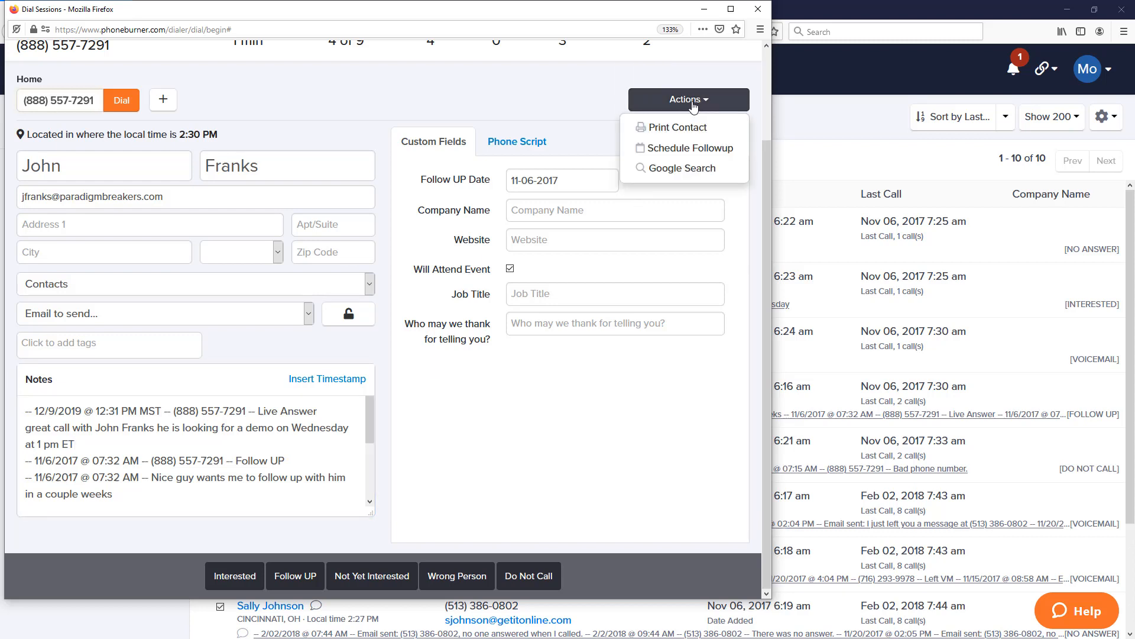
{"action": "mouse_move", "coordinate": [683, 147]}
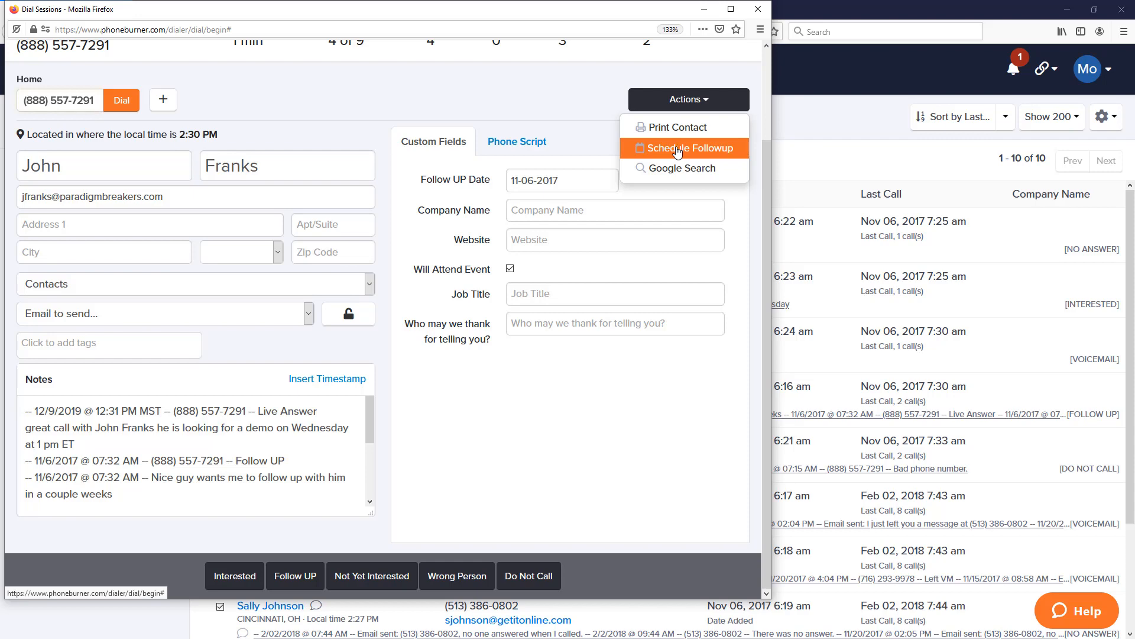
{"action": "left_click", "coordinate": [688, 147]}
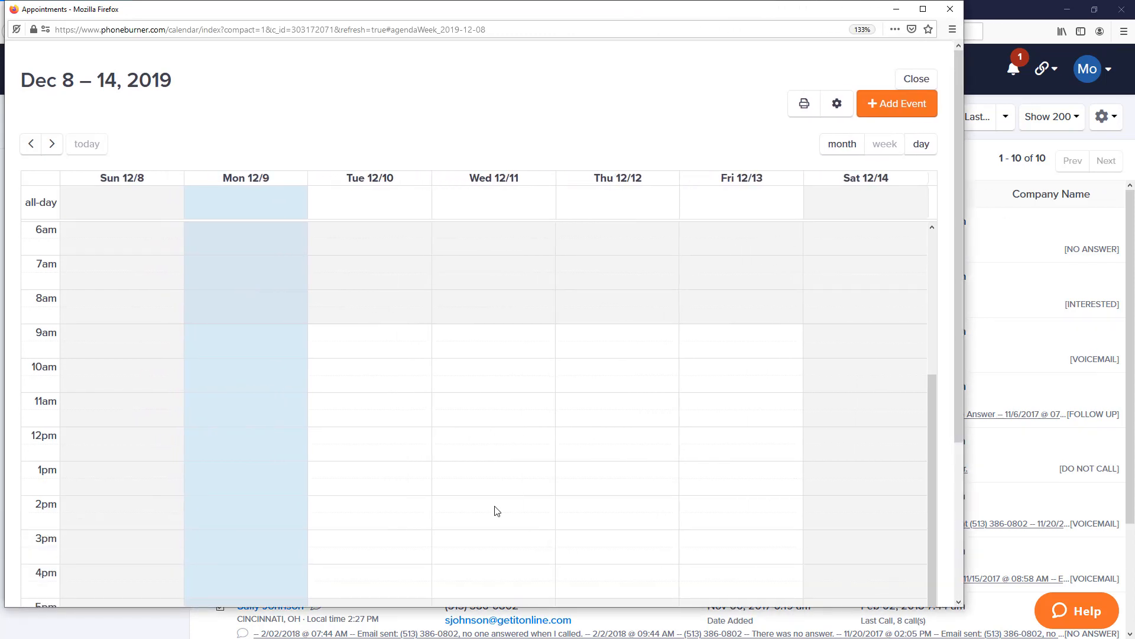
{"action": "mouse_move", "coordinate": [522, 479]}
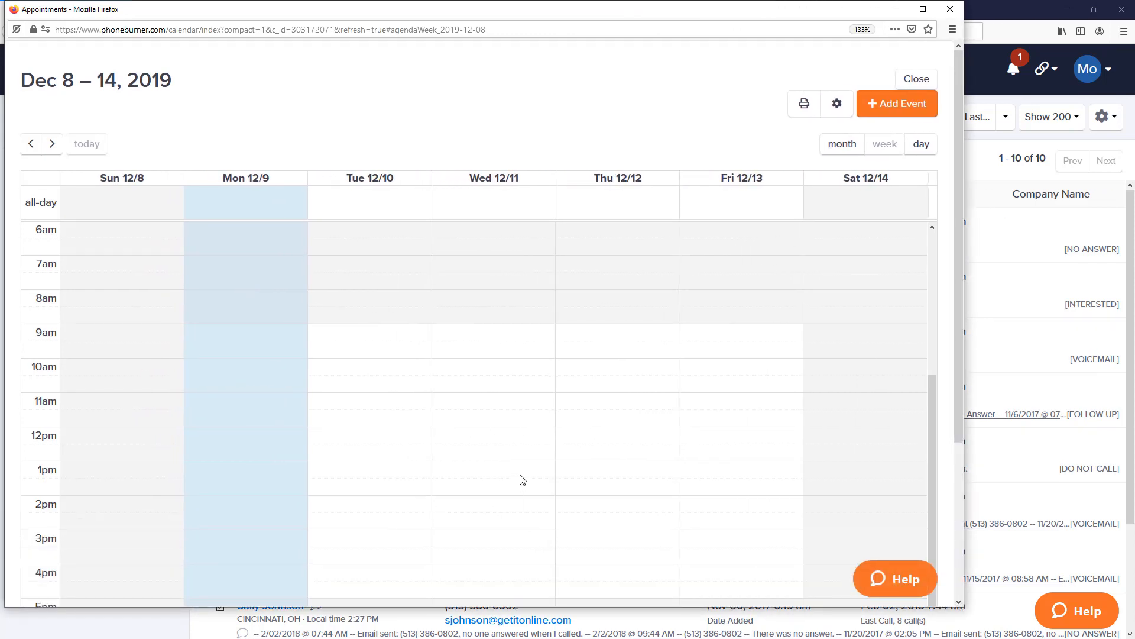
{"action": "left_click", "coordinate": [497, 471]}
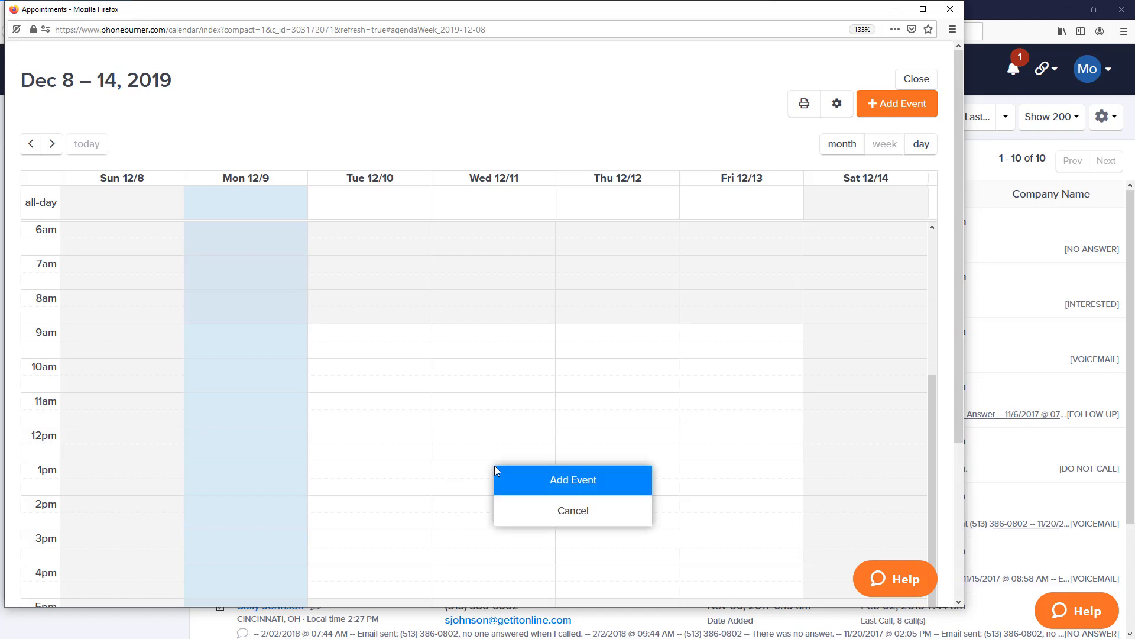
{"action": "left_click", "coordinate": [572, 479]}
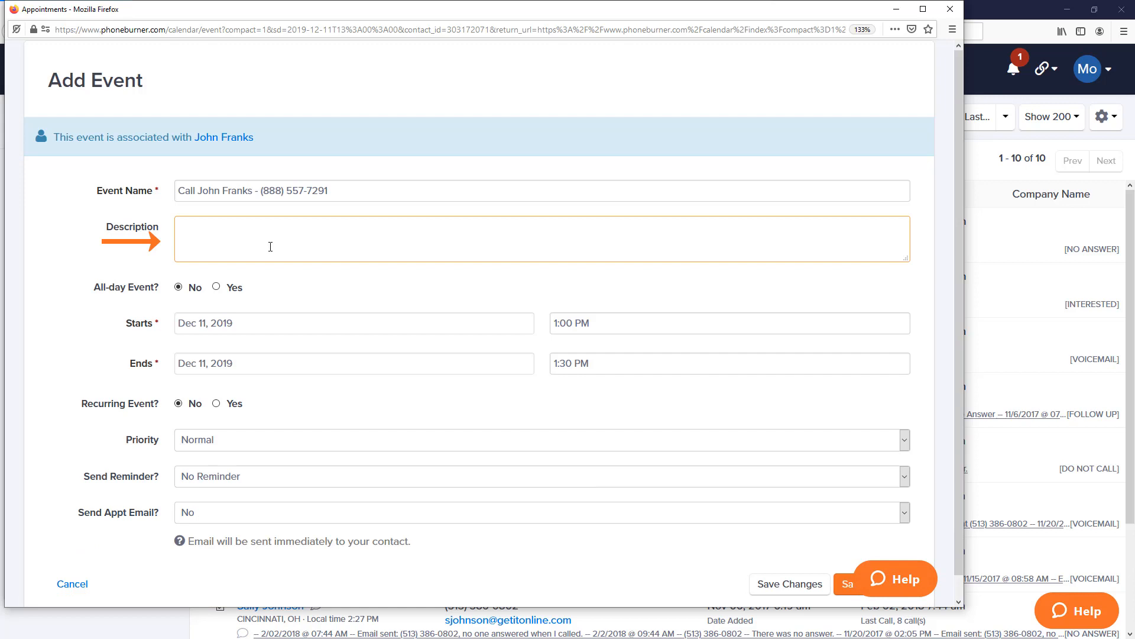
{"action": "type", "text": "demo call"}
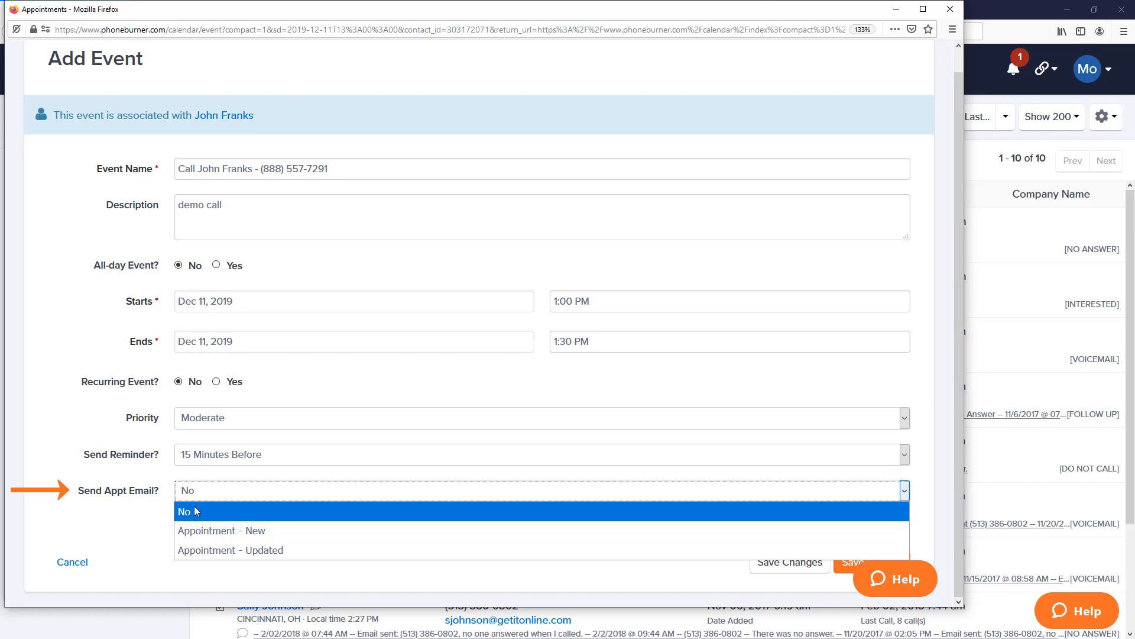
{"action": "left_click", "coordinate": [221, 530]}
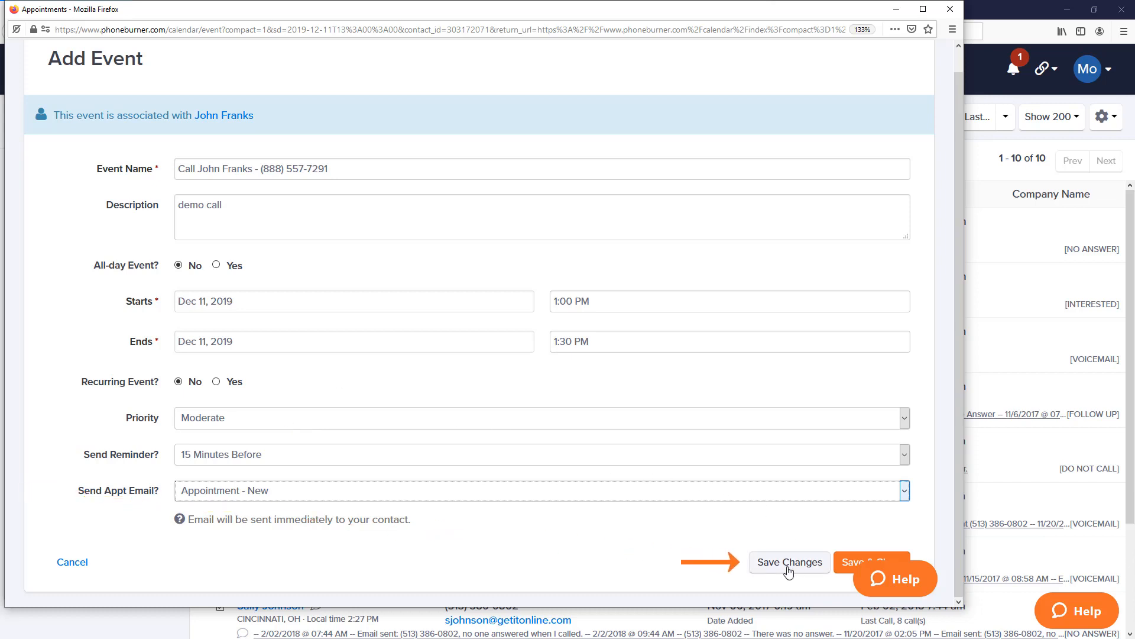
{"action": "left_click", "coordinate": [788, 562]}
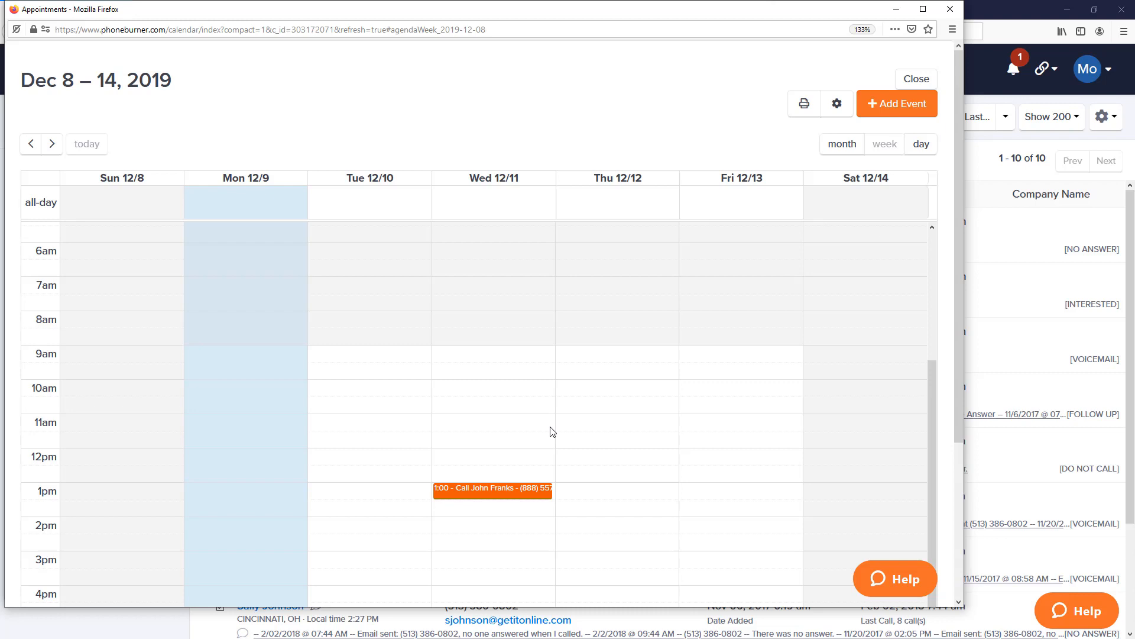
{"action": "scroll", "scroll_direction": "down", "scroll_amount": 3}
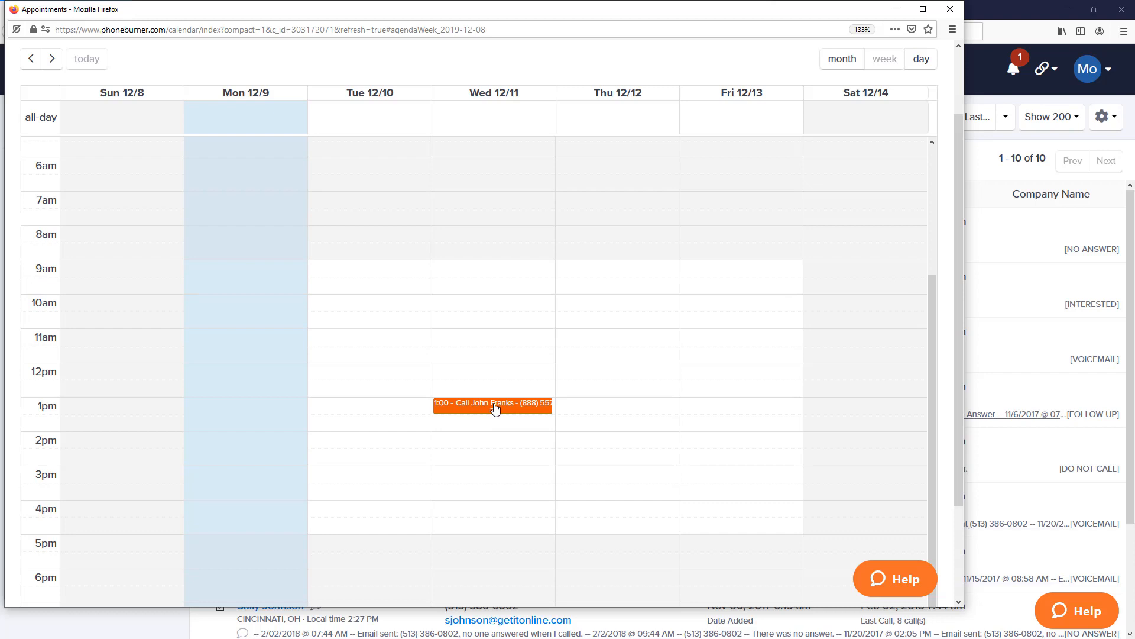
{"action": "left_click", "coordinate": [492, 405]}
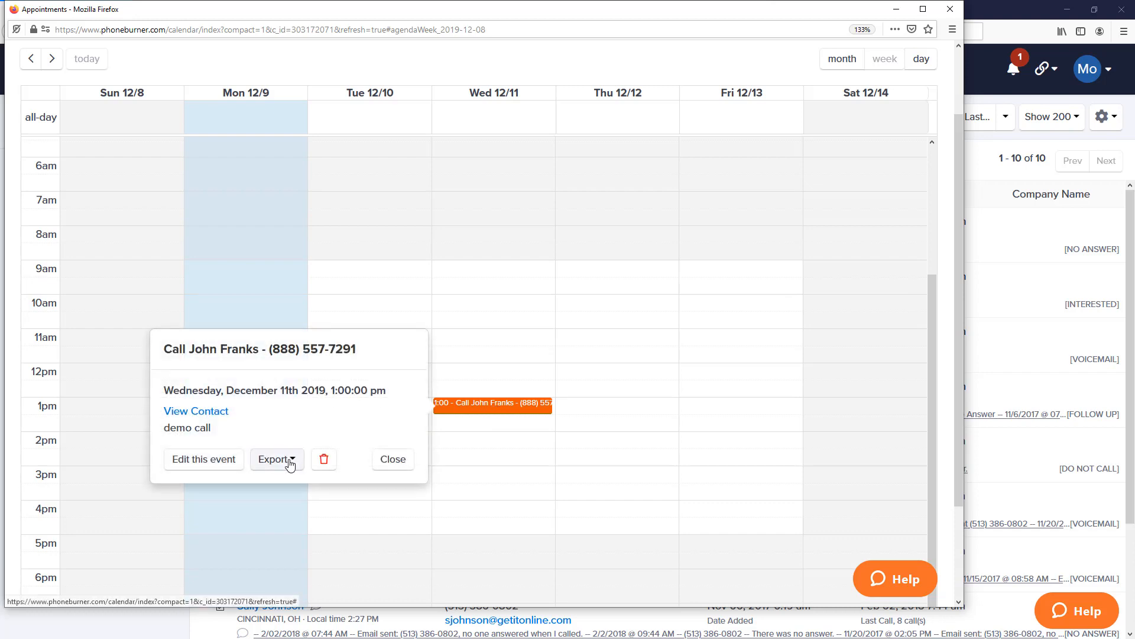
{"action": "left_click", "coordinate": [274, 459]}
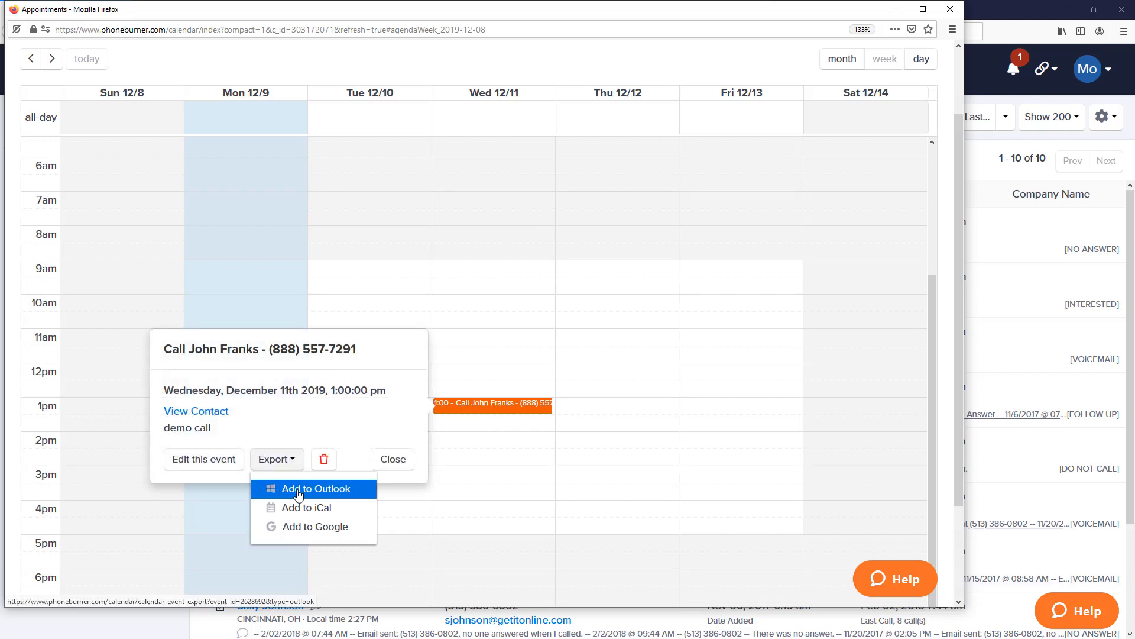
{"action": "mouse_move", "coordinate": [315, 511]}
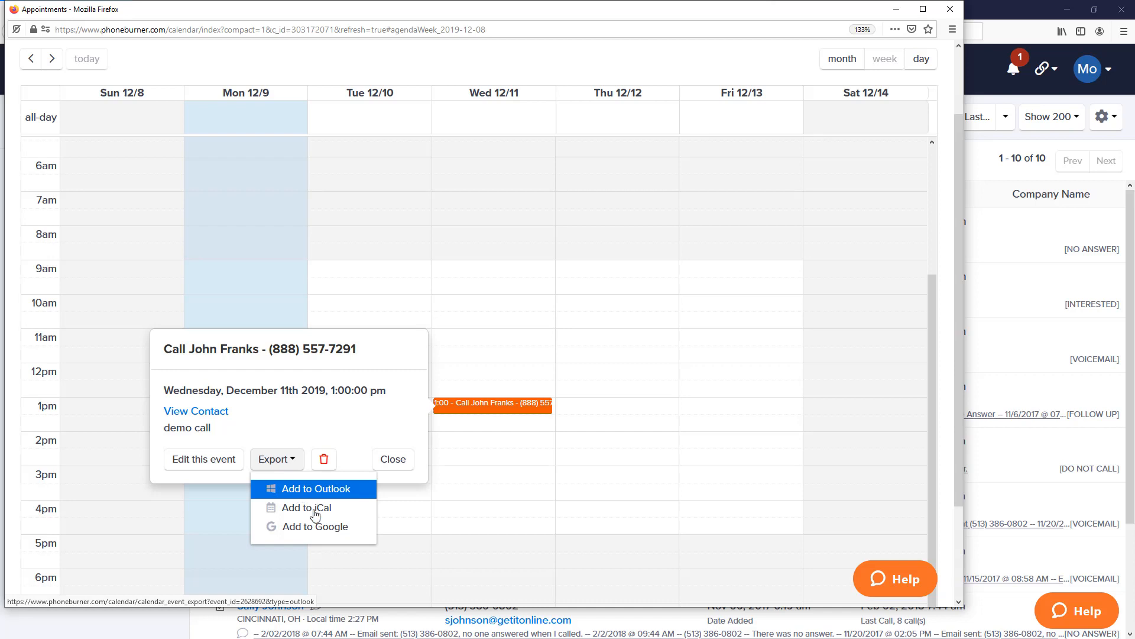
{"action": "mouse_move", "coordinate": [313, 526]}
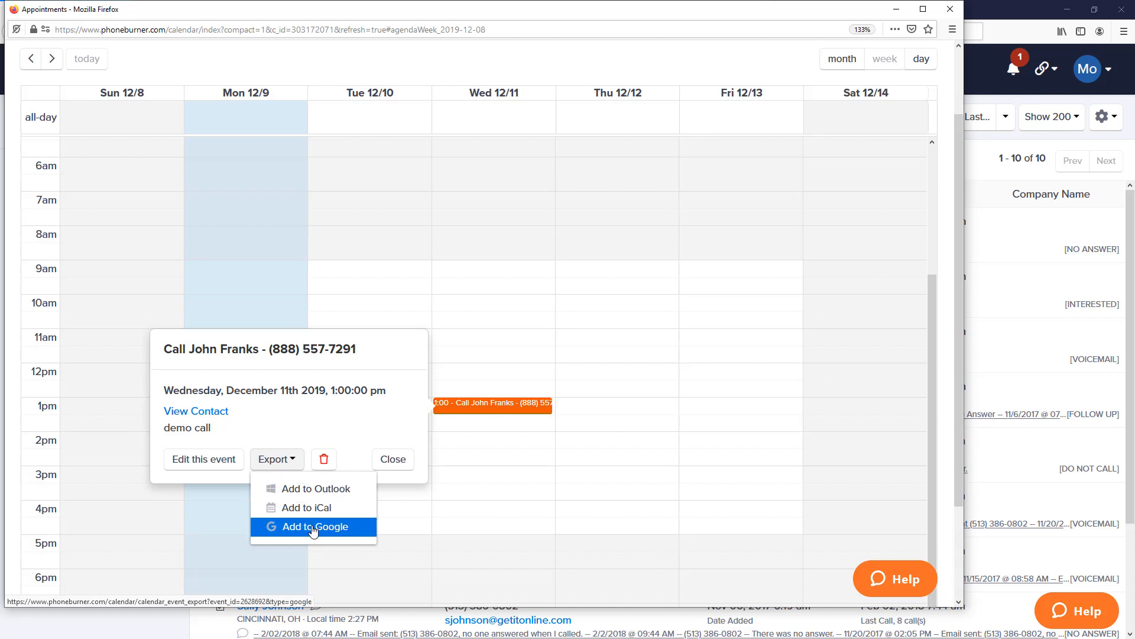
{"action": "mouse_move", "coordinate": [393, 458]}
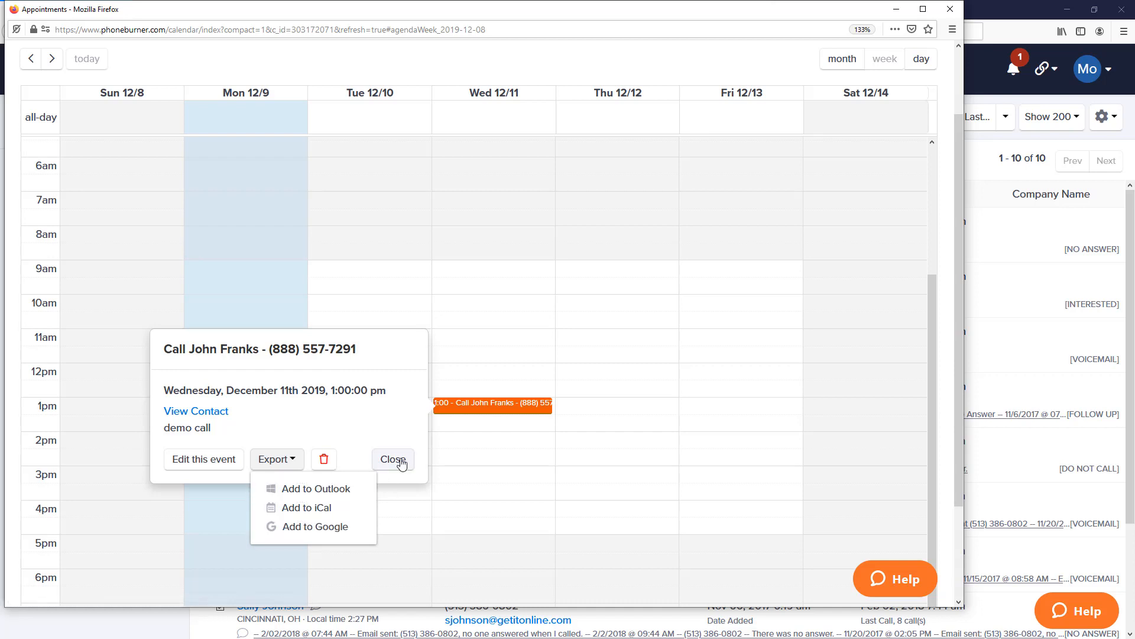
{"action": "left_click", "coordinate": [393, 459]}
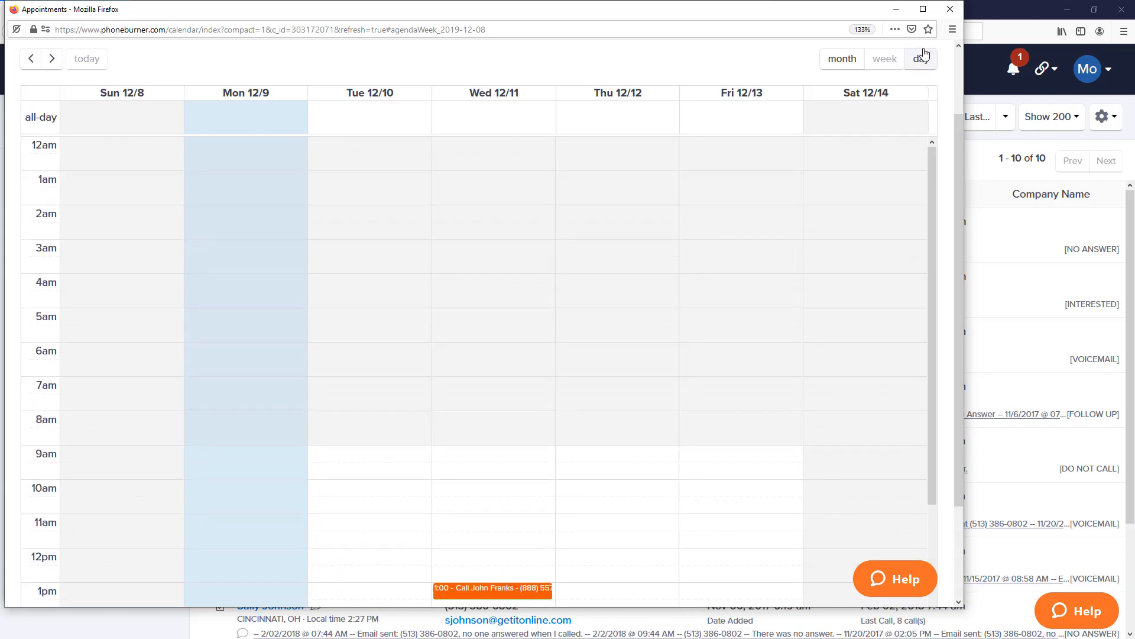
{"action": "left_click", "coordinate": [492, 587]}
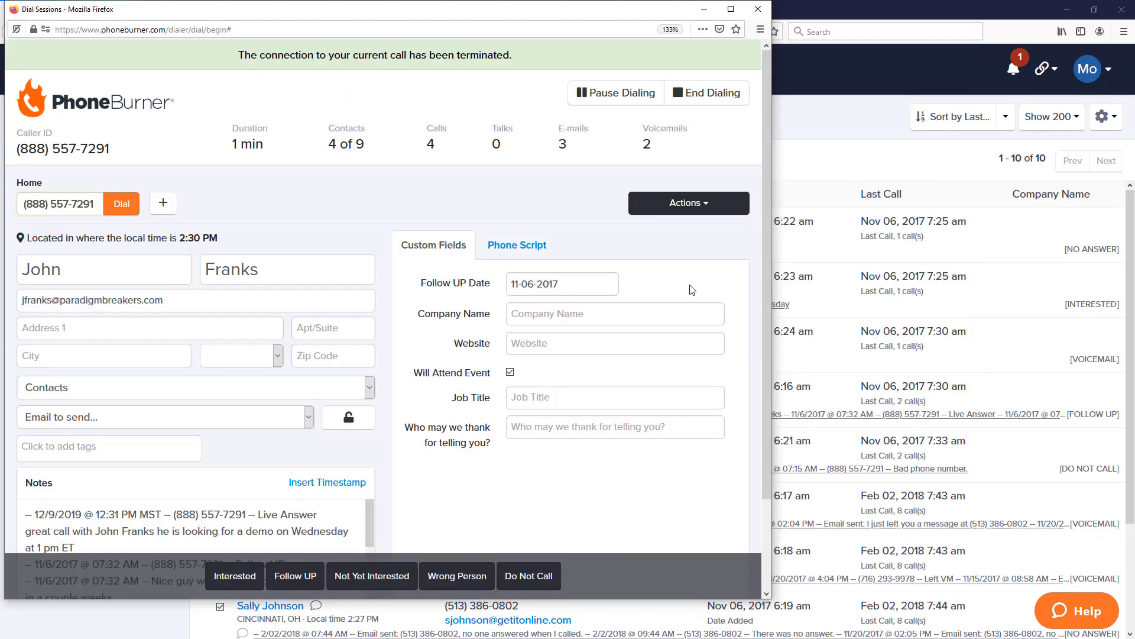
{"action": "mouse_move", "coordinate": [583, 389]}
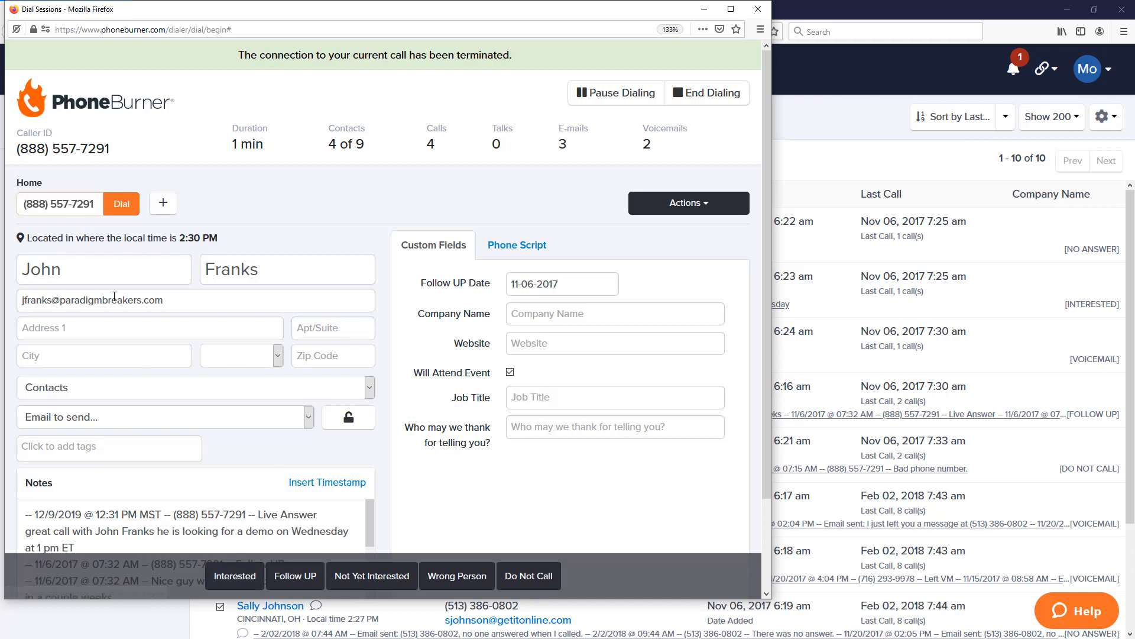
{"action": "mouse_move", "coordinate": [234, 576]}
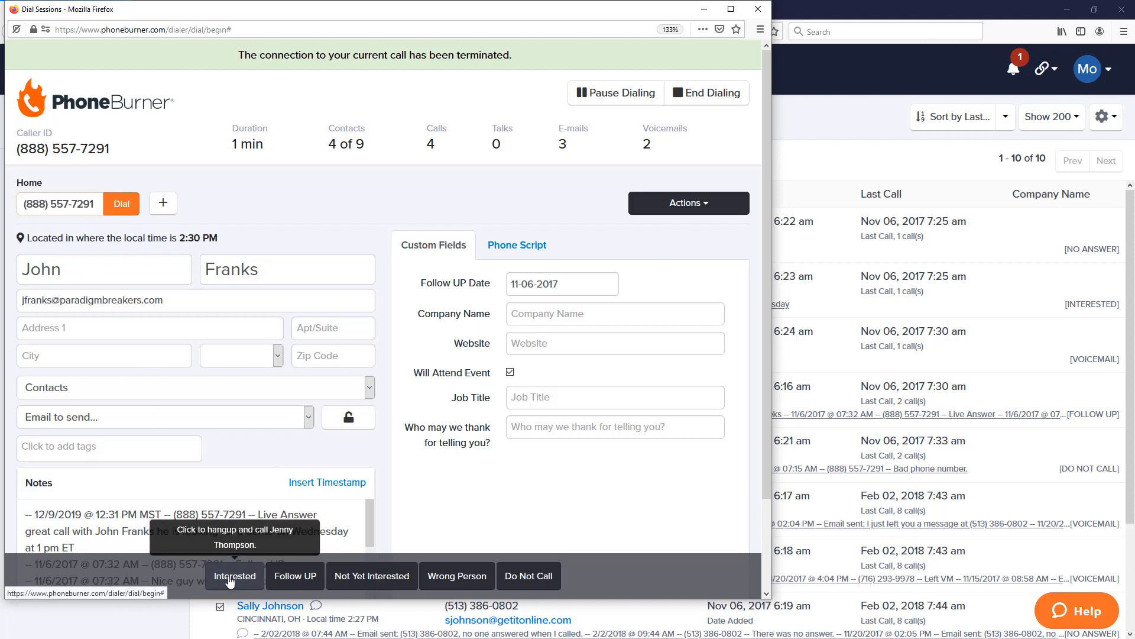
{"action": "left_click", "coordinate": [234, 575]}
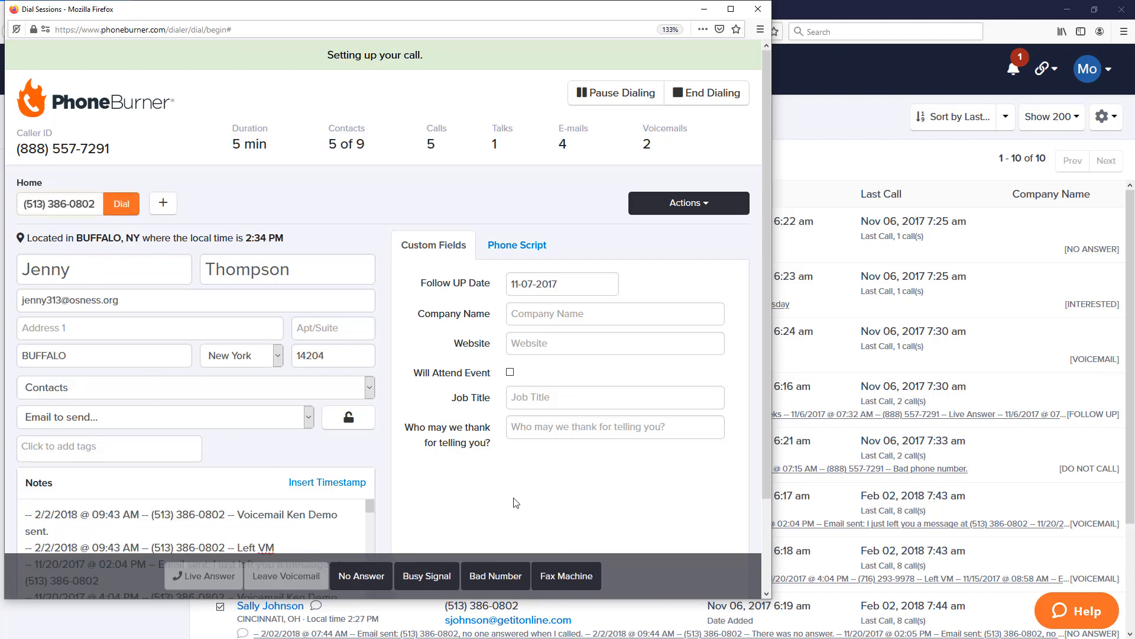
{"action": "left_click", "coordinate": [121, 204]}
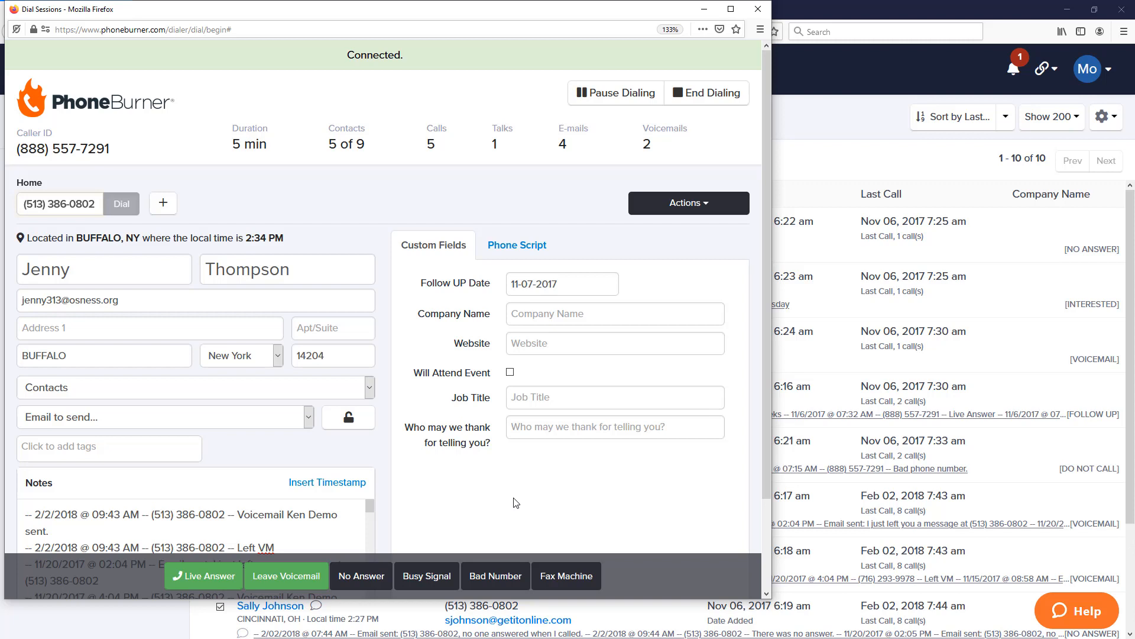
{"action": "mouse_move", "coordinate": [457, 476]}
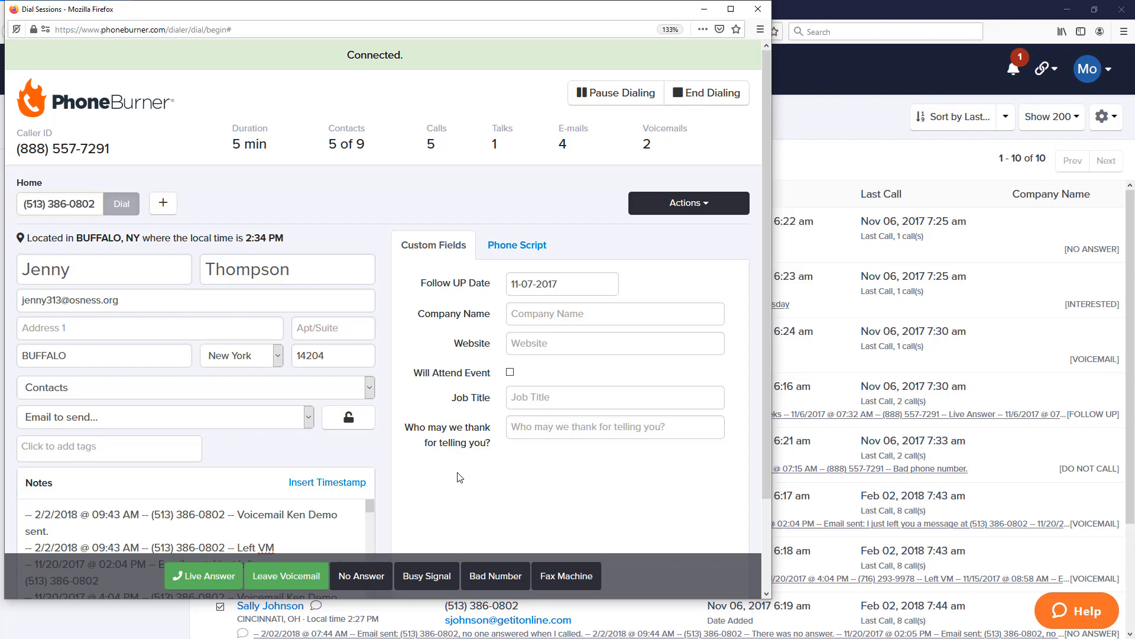
{"action": "left_click", "coordinate": [202, 576]}
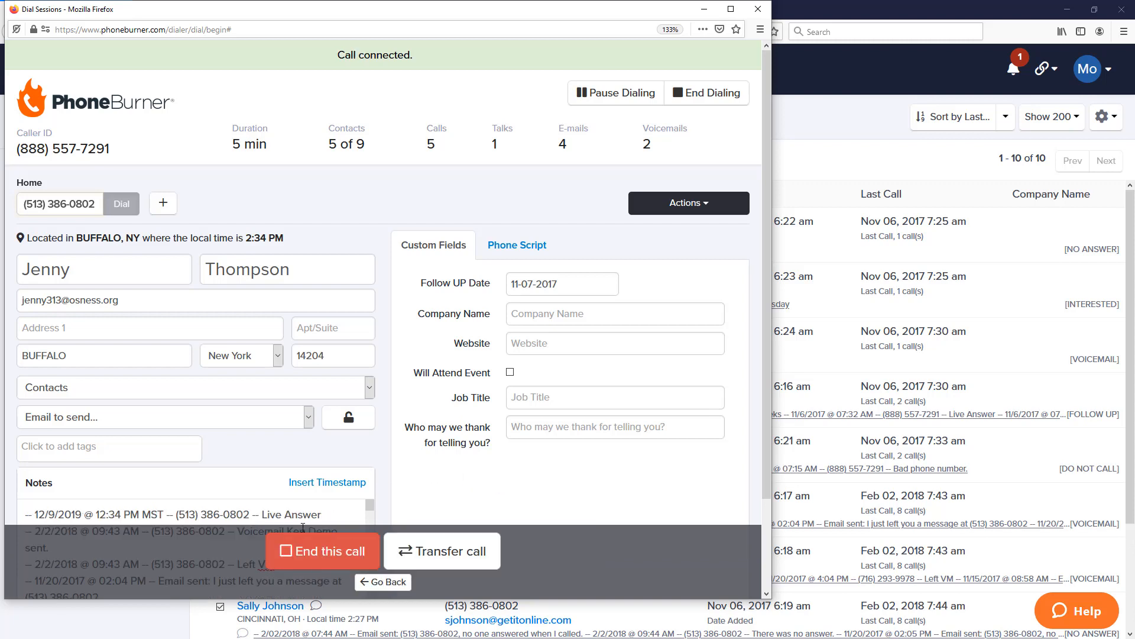
{"action": "mouse_move", "coordinate": [322, 561]}
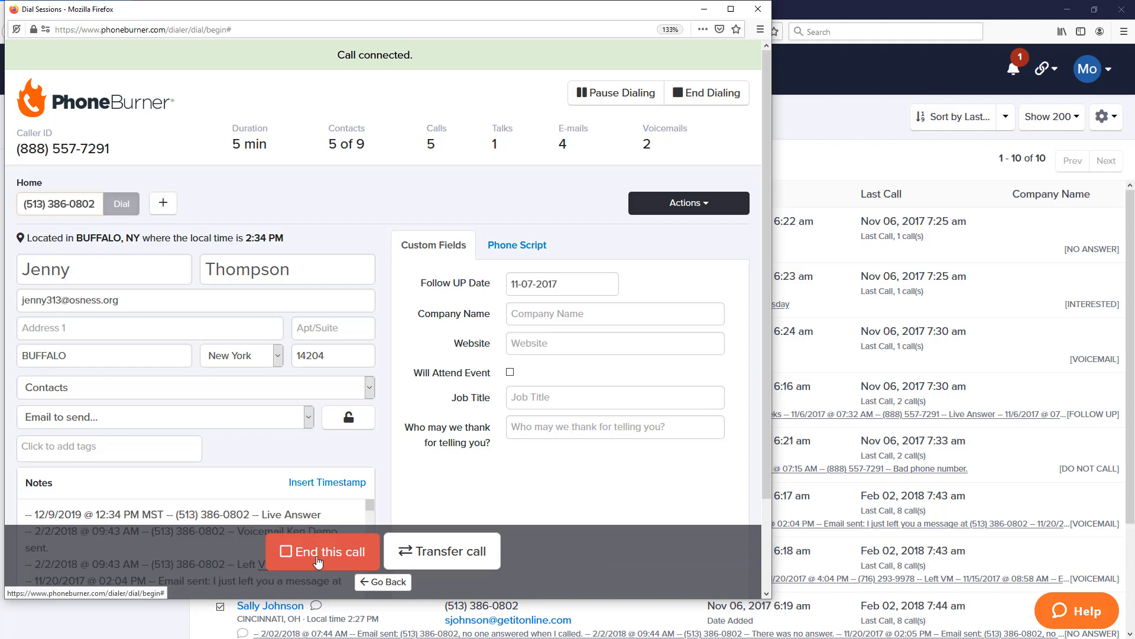
{"action": "left_click", "coordinate": [321, 552]}
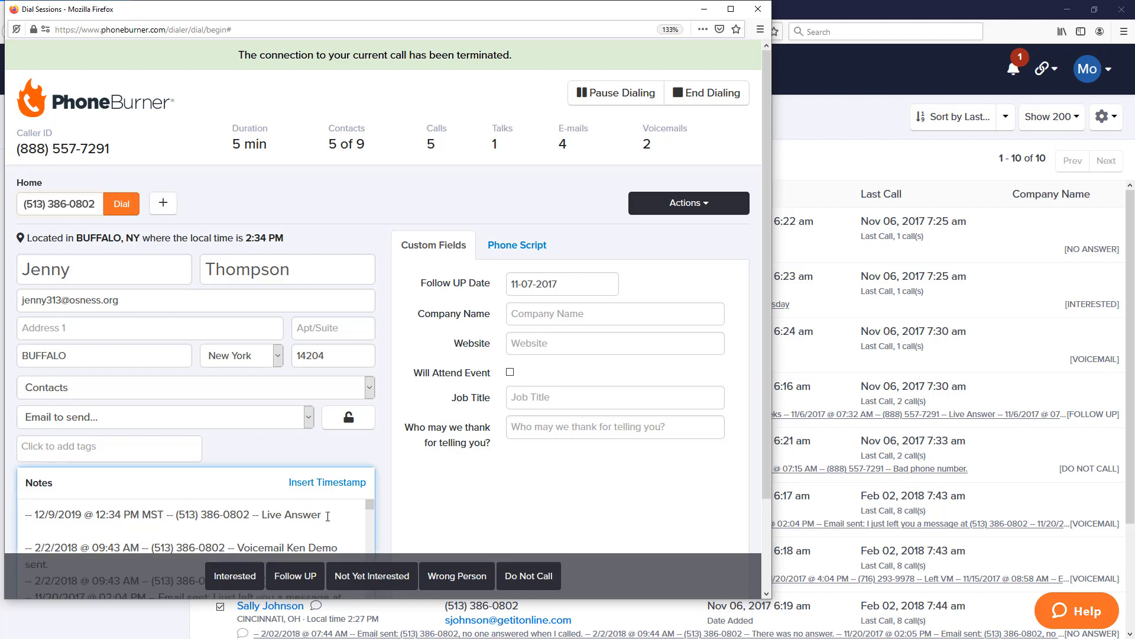
Note that Jenny is super busy, set her follow-up date to 12-09-2019 and disposition the call as Follow UP.
{"action": "type", "text": "Jenny is super busy right now and wants a call back later today"}
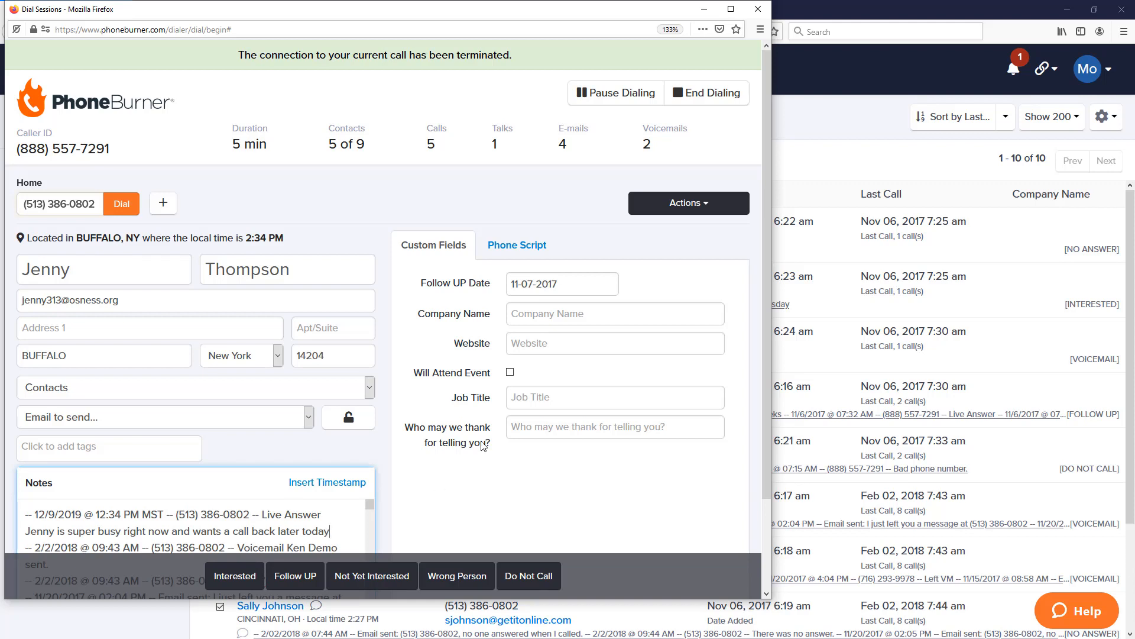
{"action": "mouse_move", "coordinate": [499, 294]}
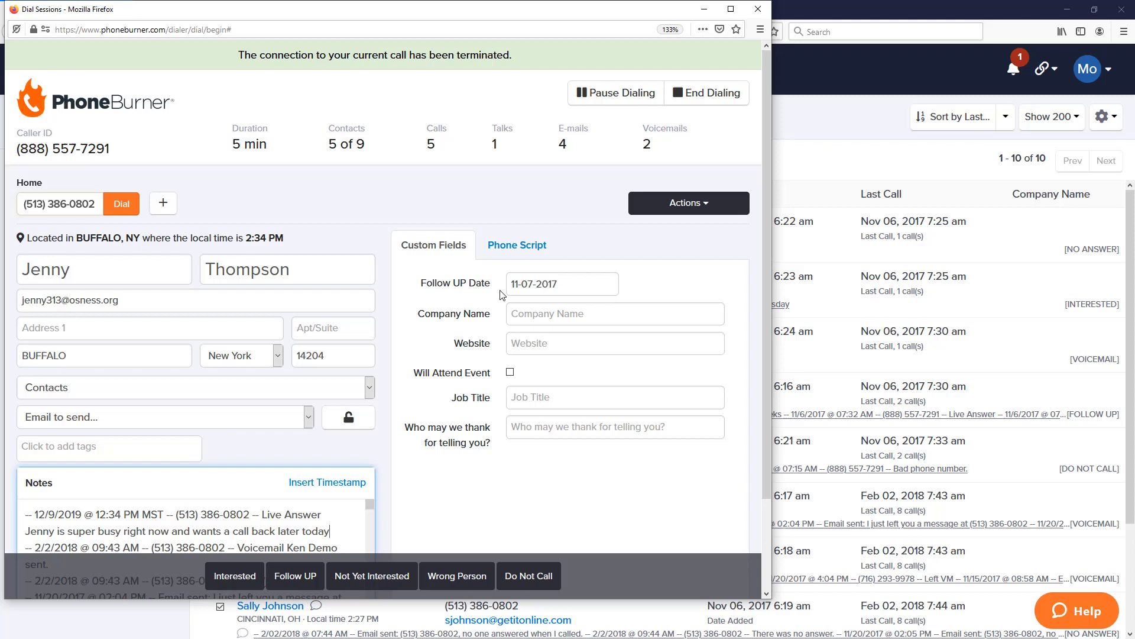
{"action": "left_click", "coordinate": [688, 202]}
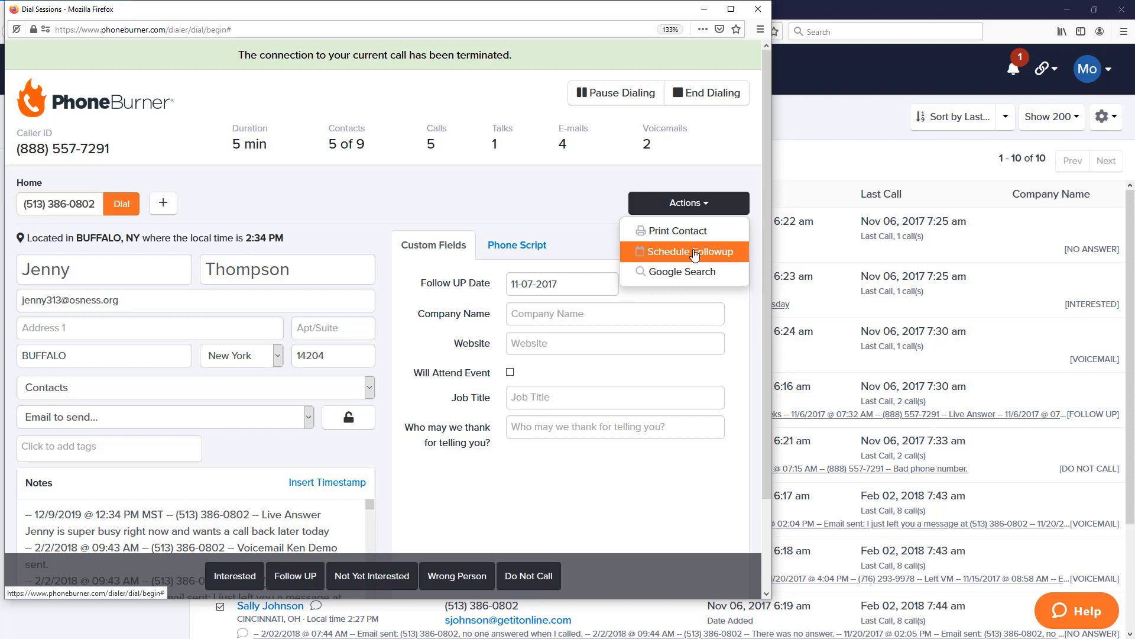
{"action": "mouse_move", "coordinate": [688, 297]}
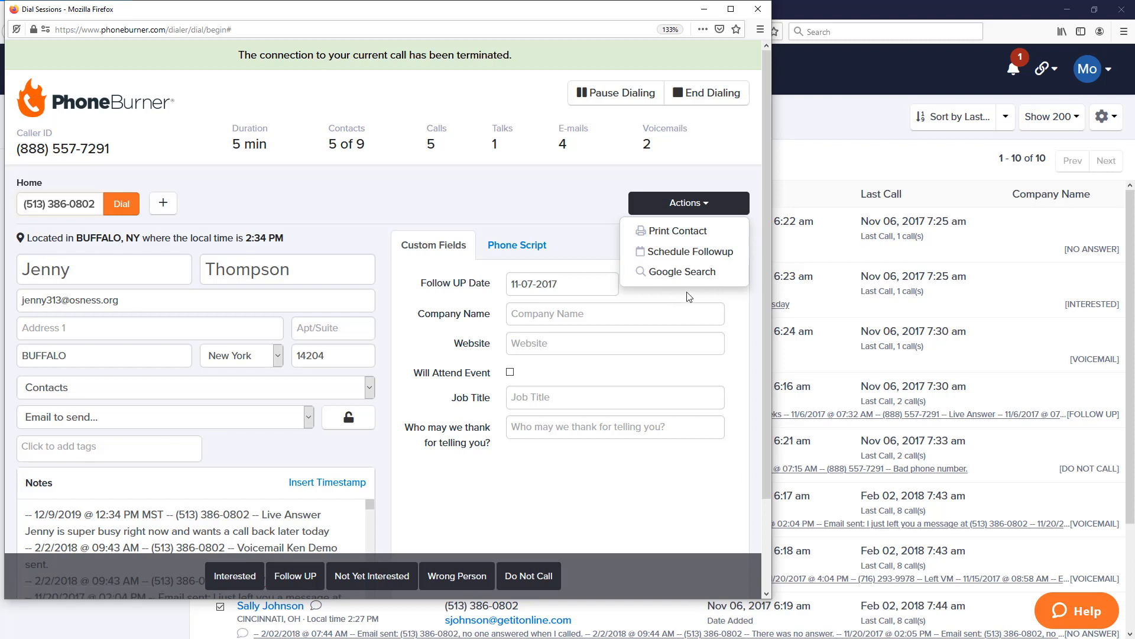
{"action": "mouse_move", "coordinate": [667, 298]}
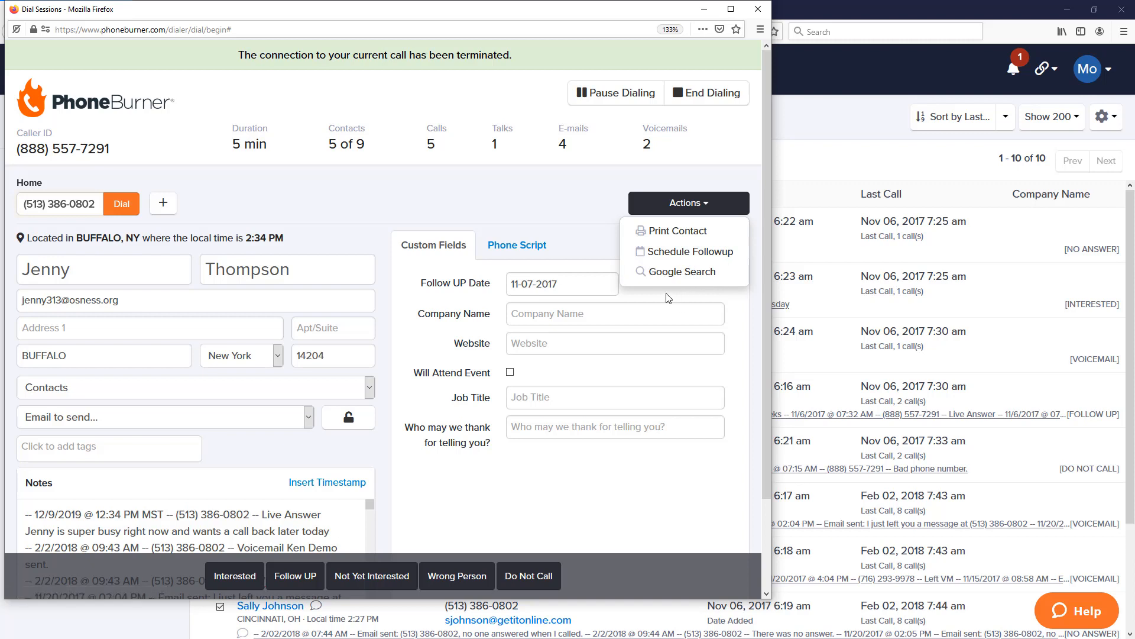
{"action": "left_click", "coordinate": [561, 282]}
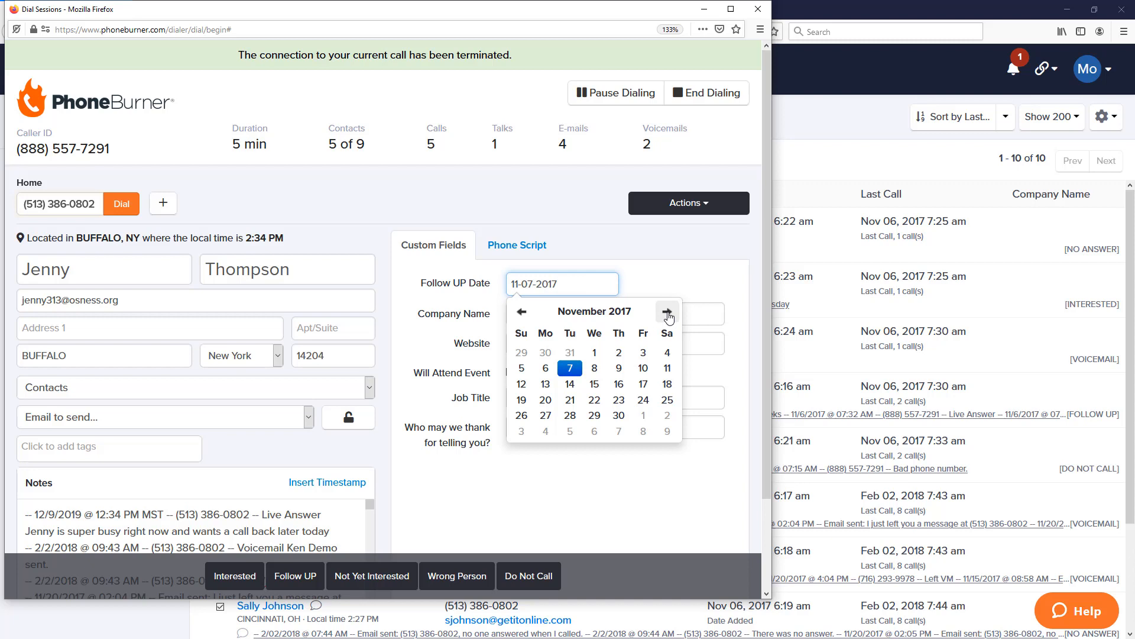
{"action": "left_click", "coordinate": [667, 311]}
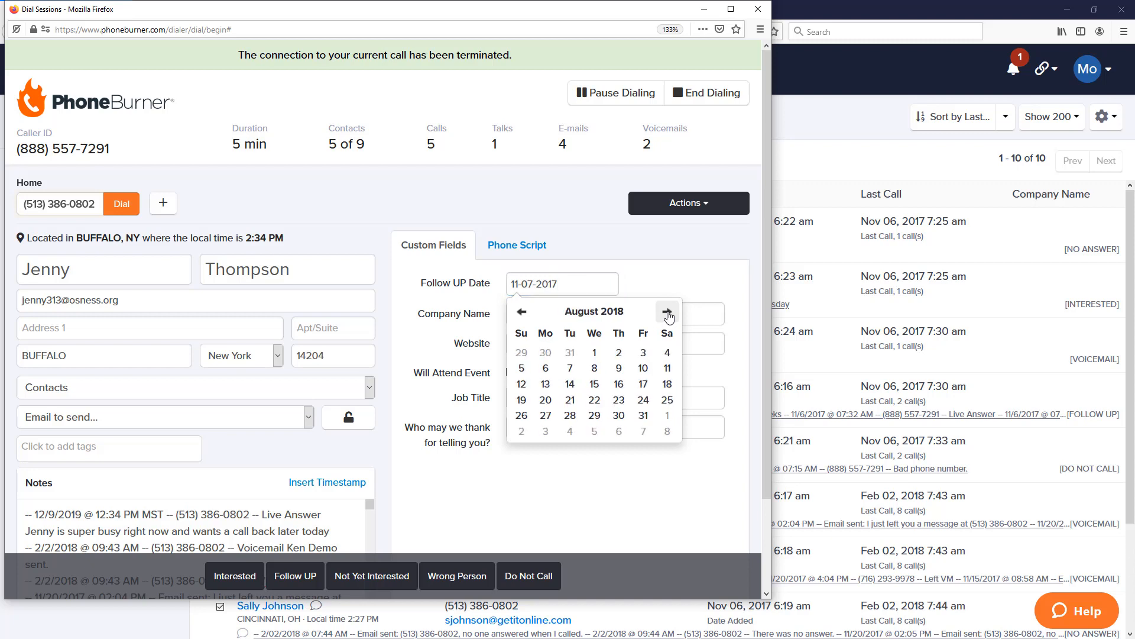
{"action": "left_click", "coordinate": [667, 311]}
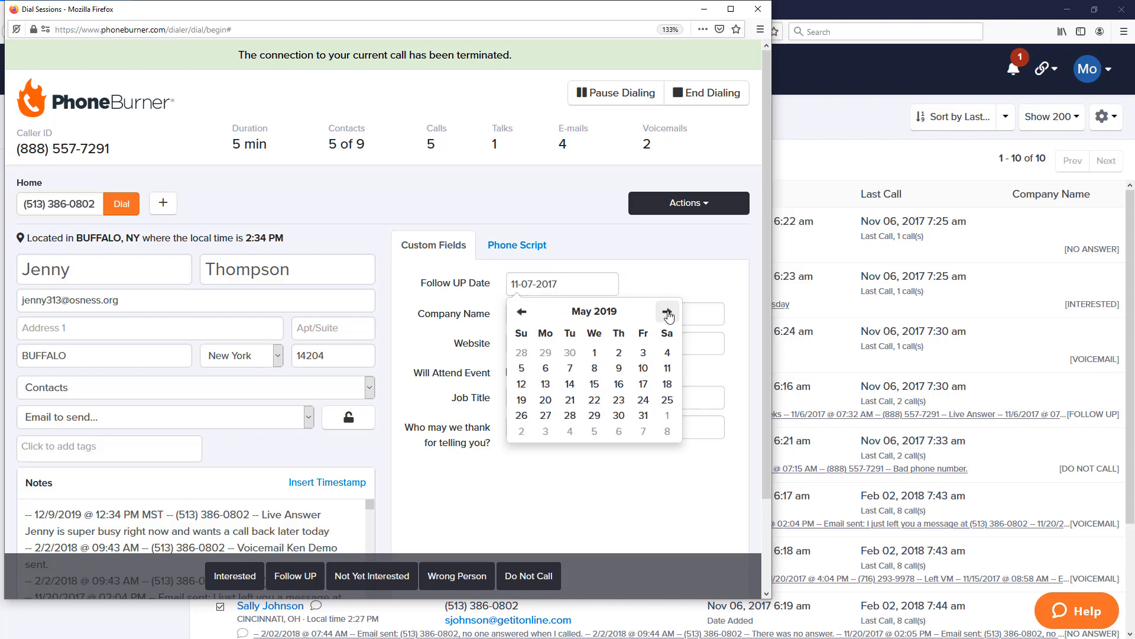
{"action": "left_click", "coordinate": [667, 311]}
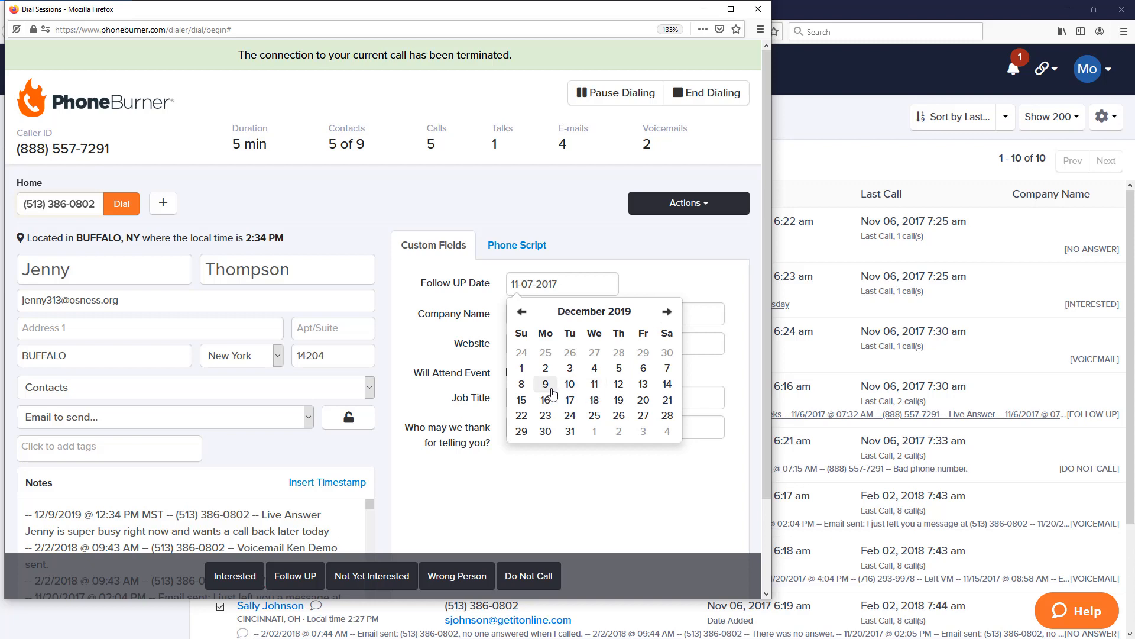
{"action": "left_click", "coordinate": [544, 383]}
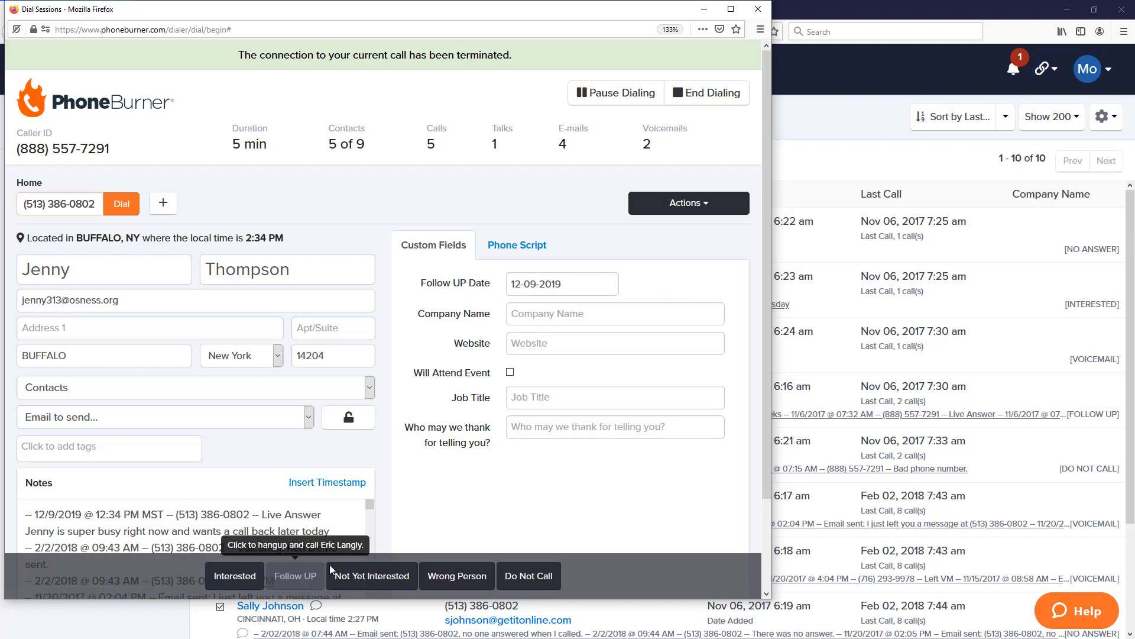
{"action": "left_click", "coordinate": [294, 576]}
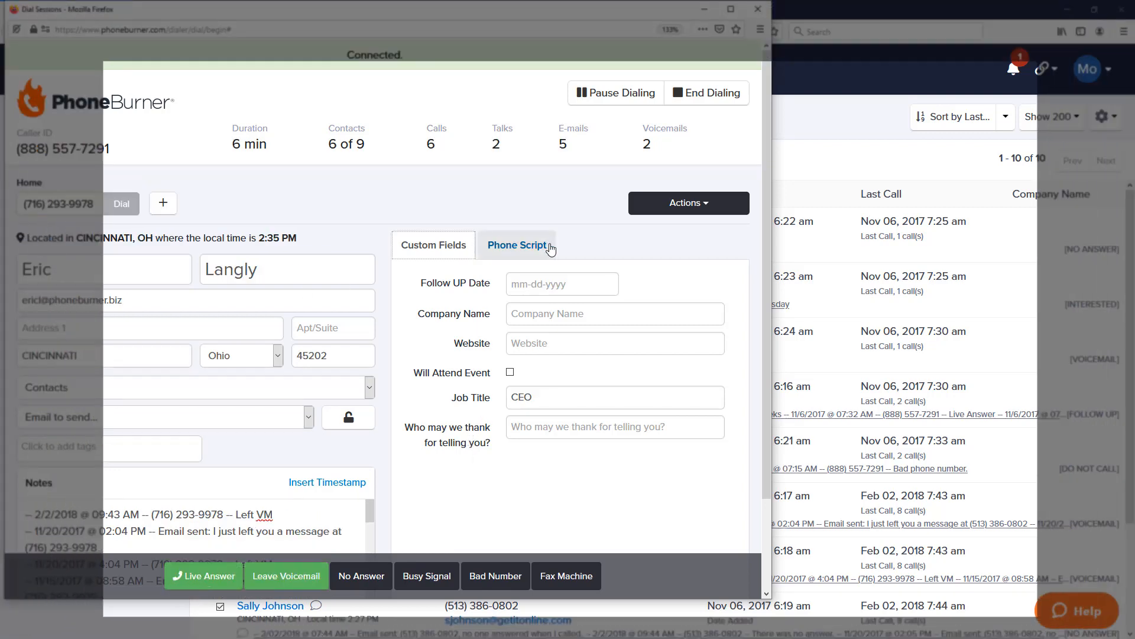
{"action": "left_click", "coordinate": [516, 245]}
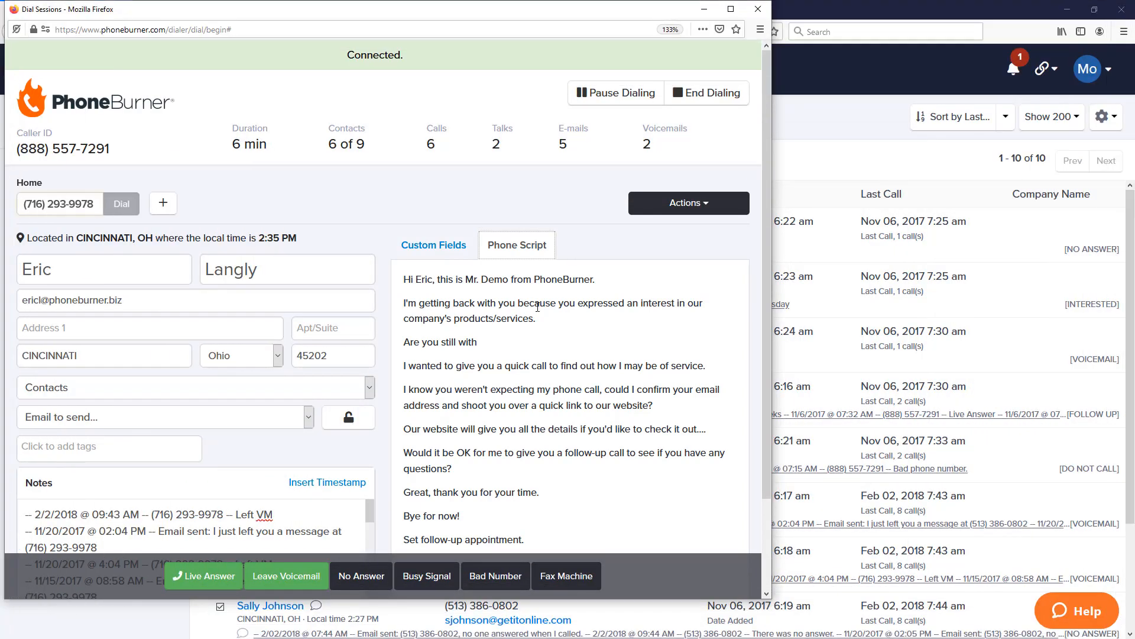
{"action": "mouse_move", "coordinate": [440, 292]}
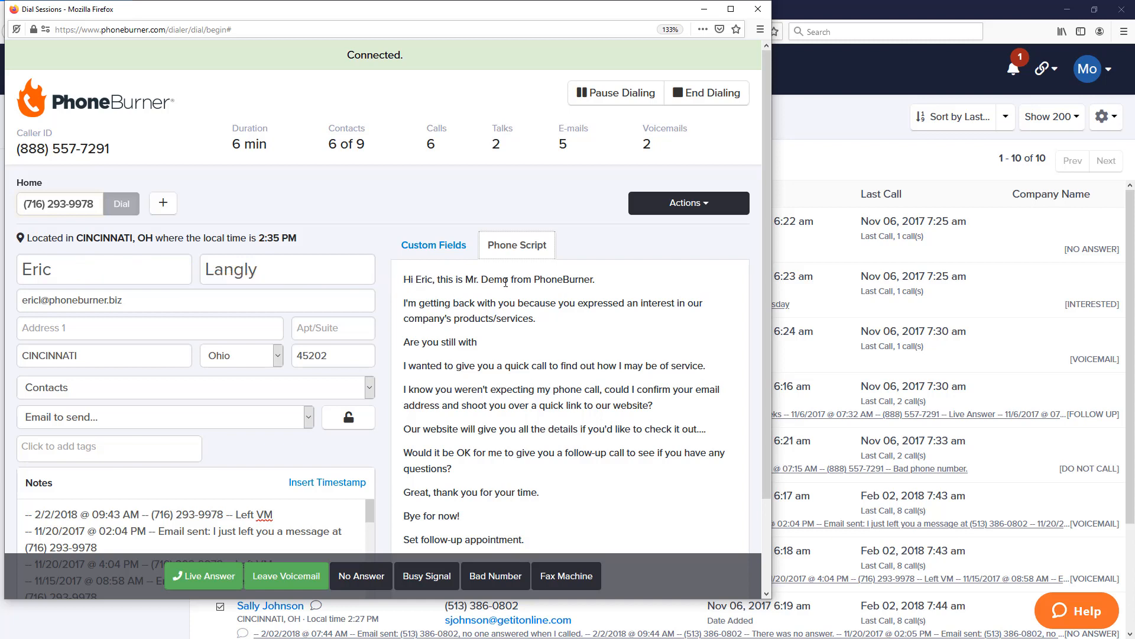
{"action": "double_click", "coordinate": [485, 279]}
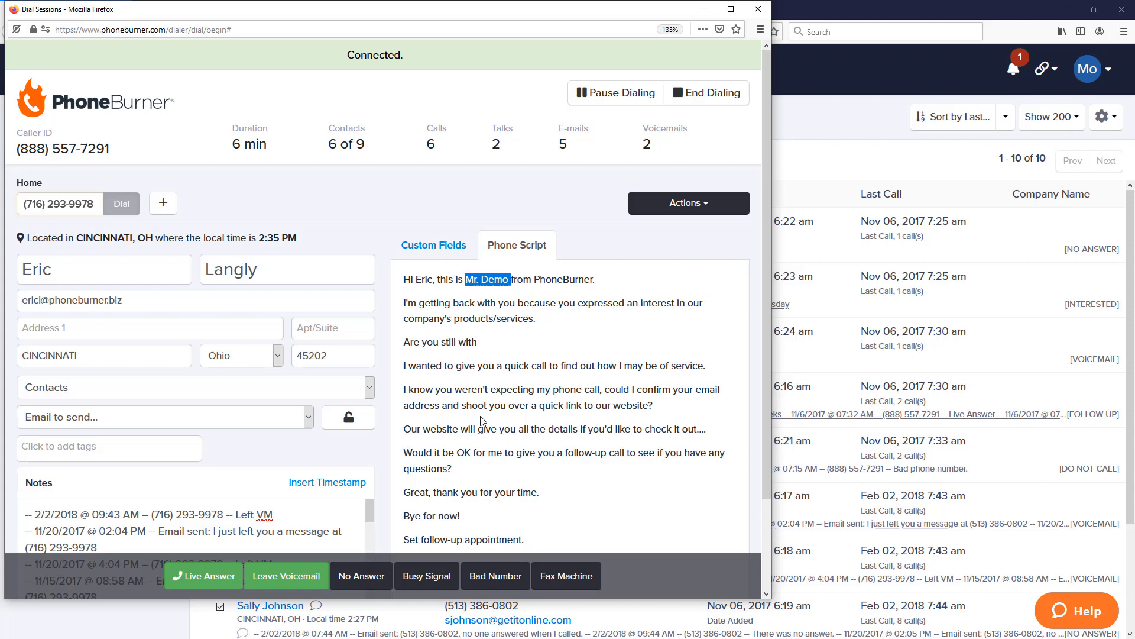
{"action": "mouse_move", "coordinate": [114, 378]}
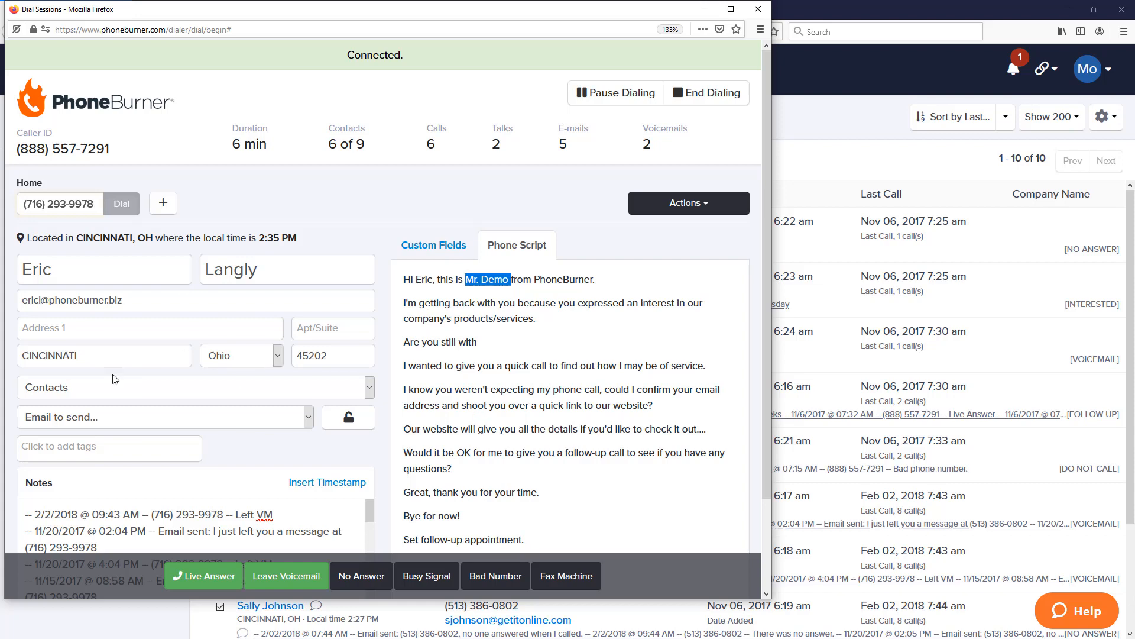
{"action": "left_click", "coordinate": [433, 245]}
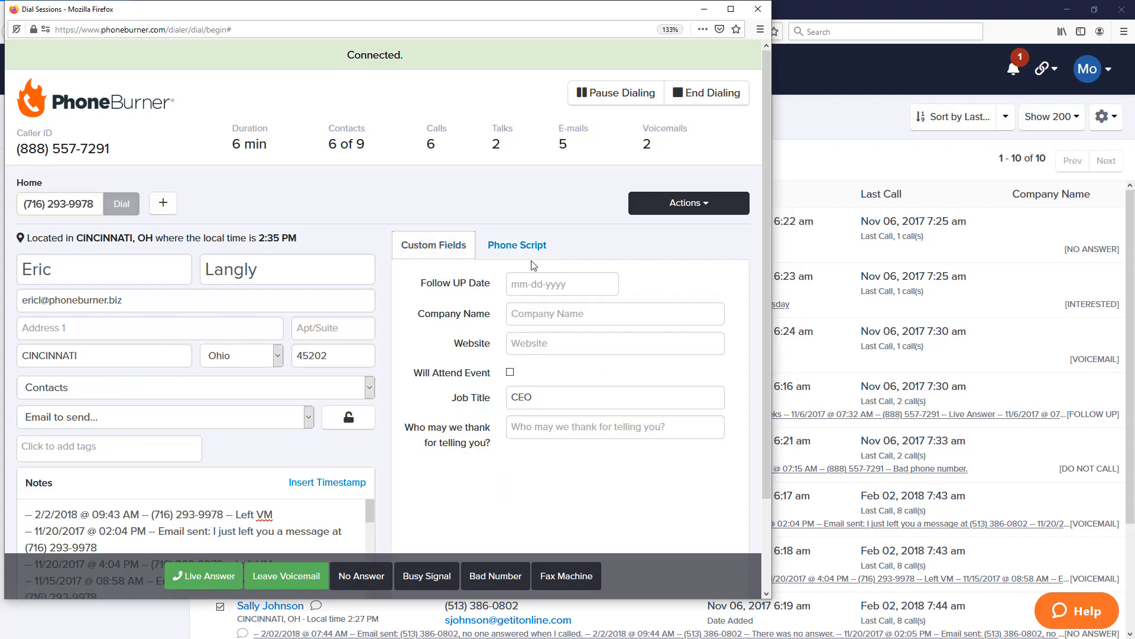
{"action": "left_click", "coordinate": [517, 245]}
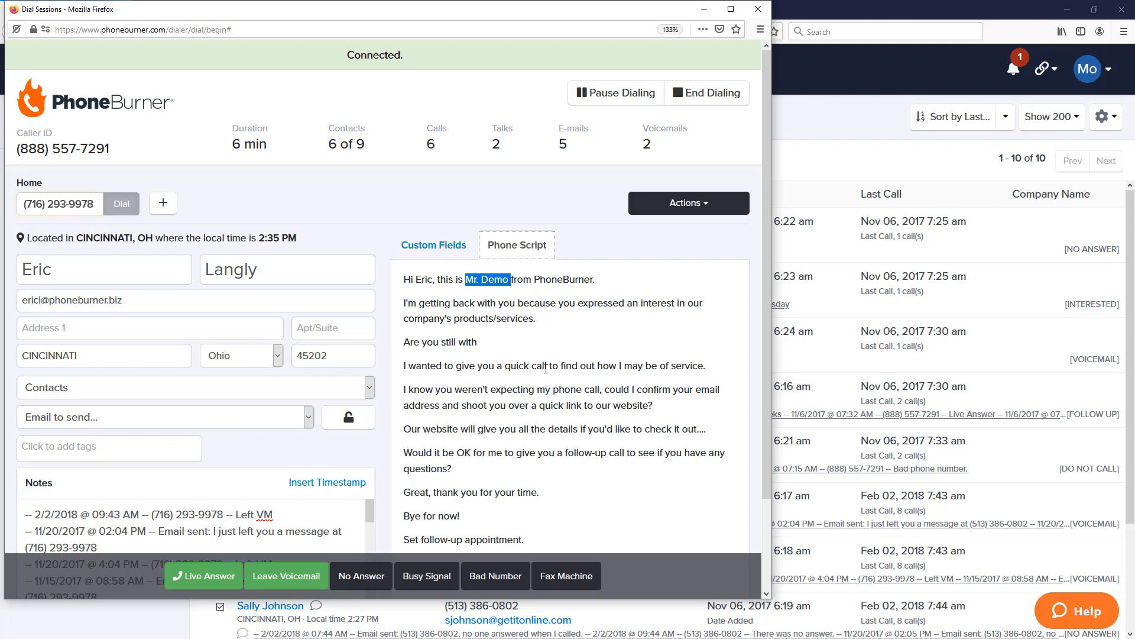
{"action": "mouse_move", "coordinate": [550, 395]}
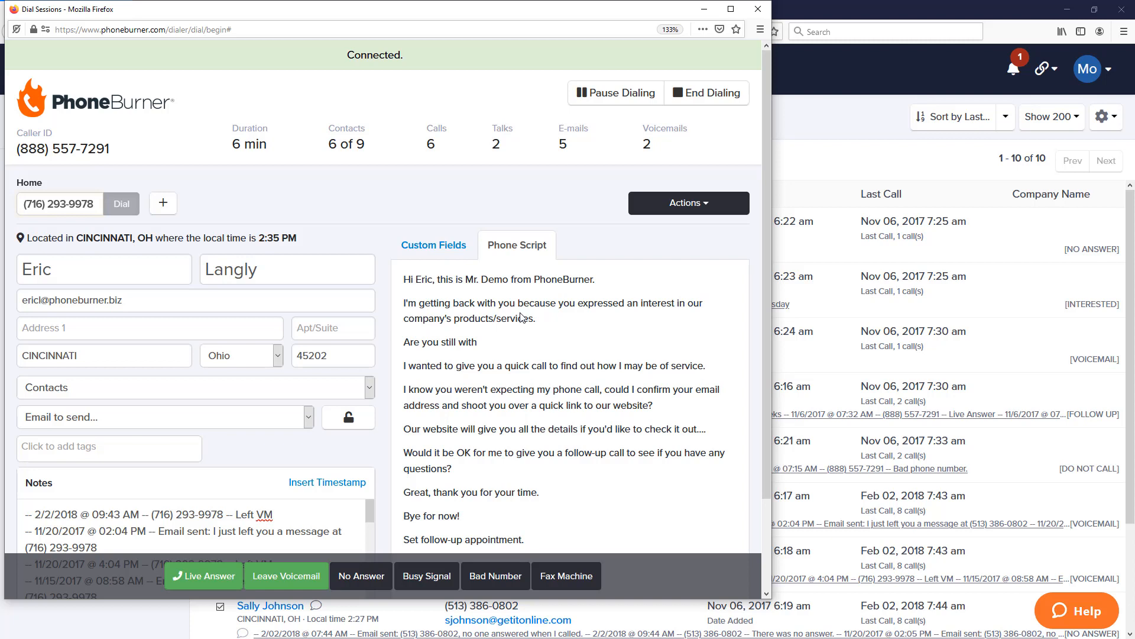
{"action": "mouse_move", "coordinate": [343, 296]}
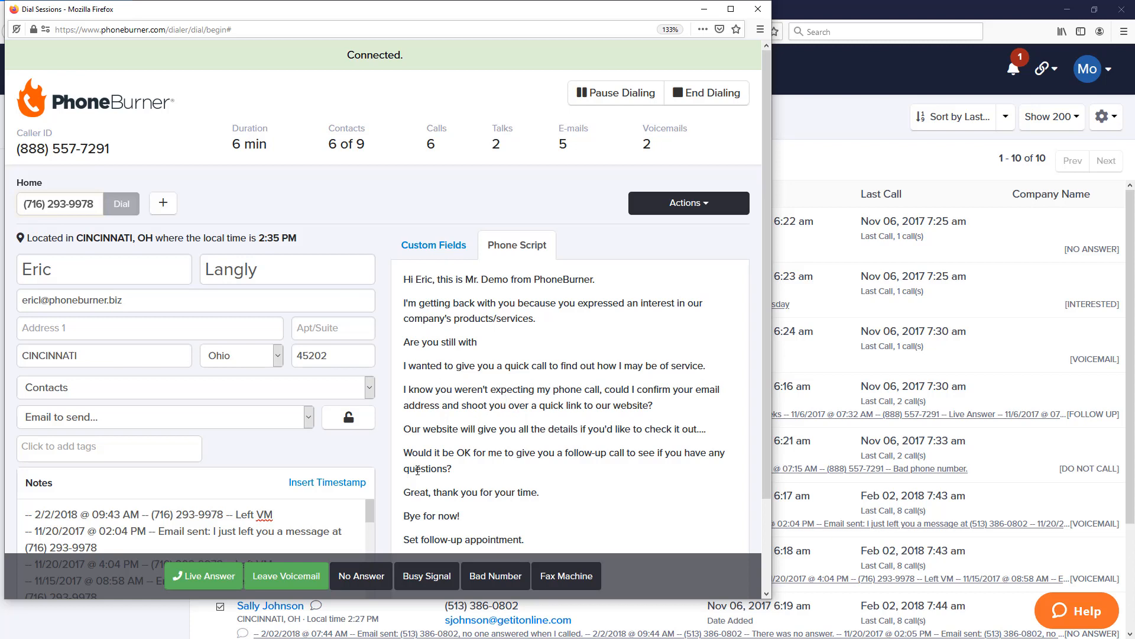
{"action": "left_click", "coordinate": [203, 576]}
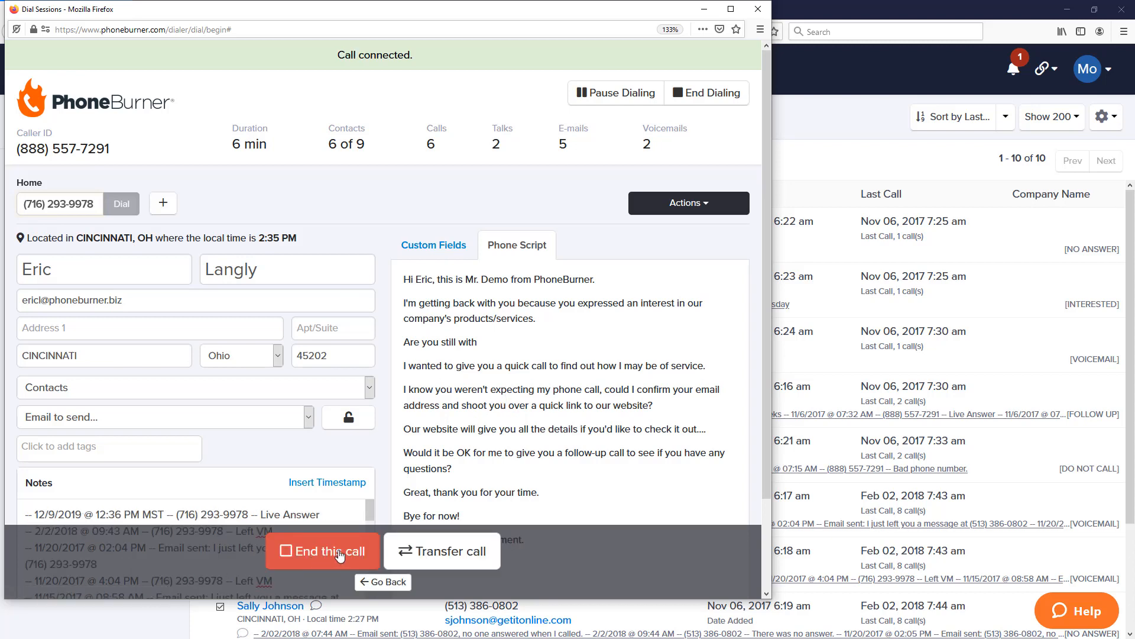
{"action": "left_click", "coordinate": [322, 550]}
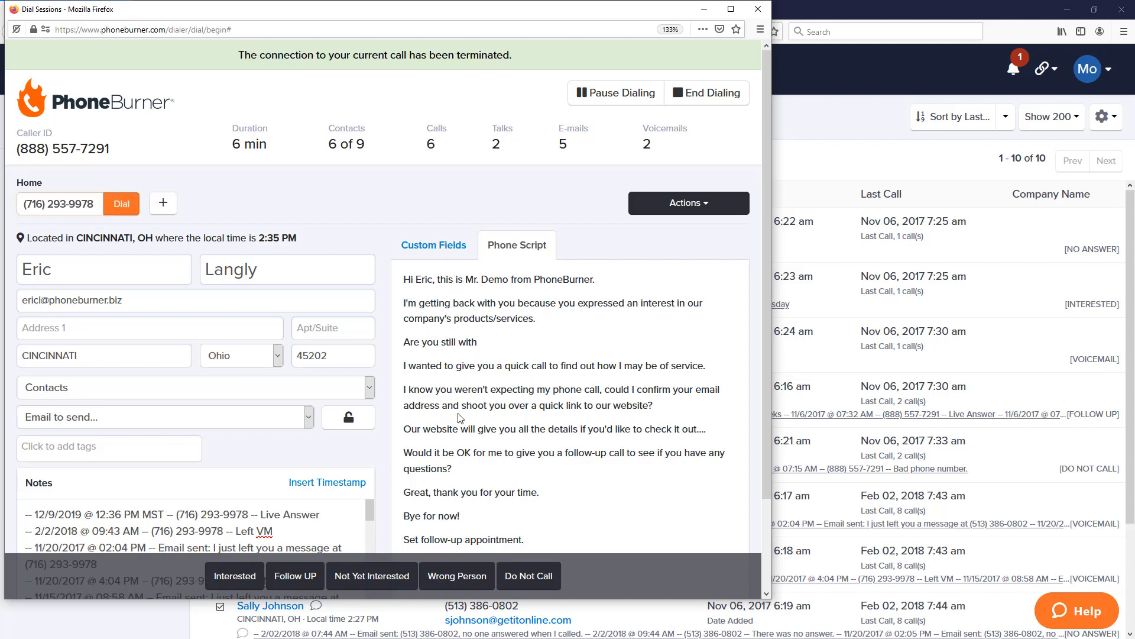
{"action": "mouse_move", "coordinate": [368, 464]}
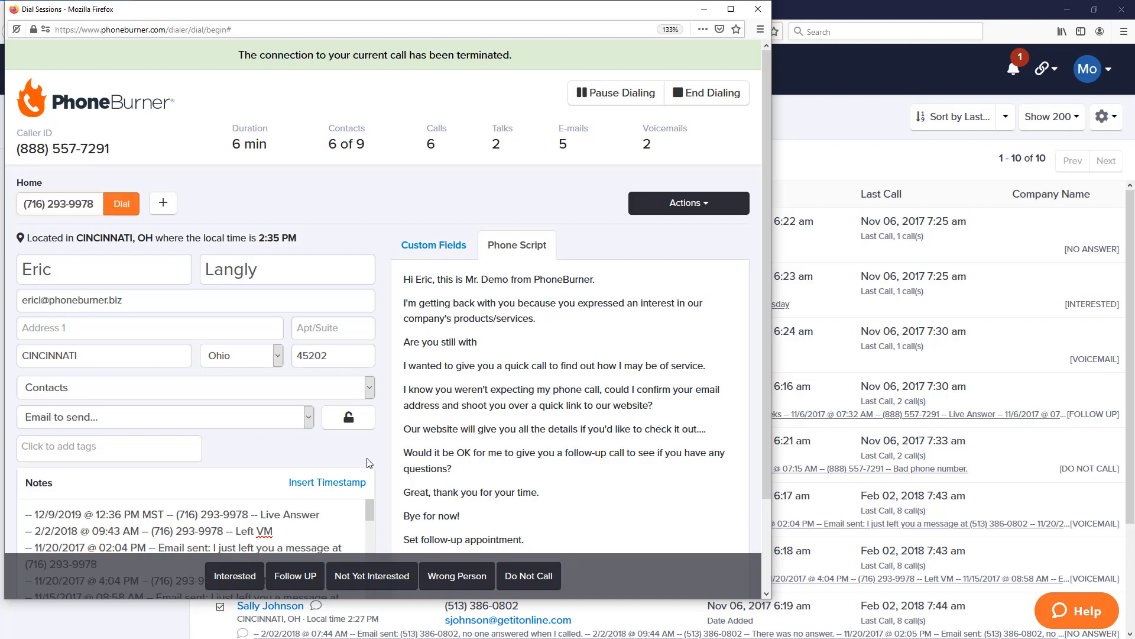
{"action": "mouse_move", "coordinate": [356, 460]}
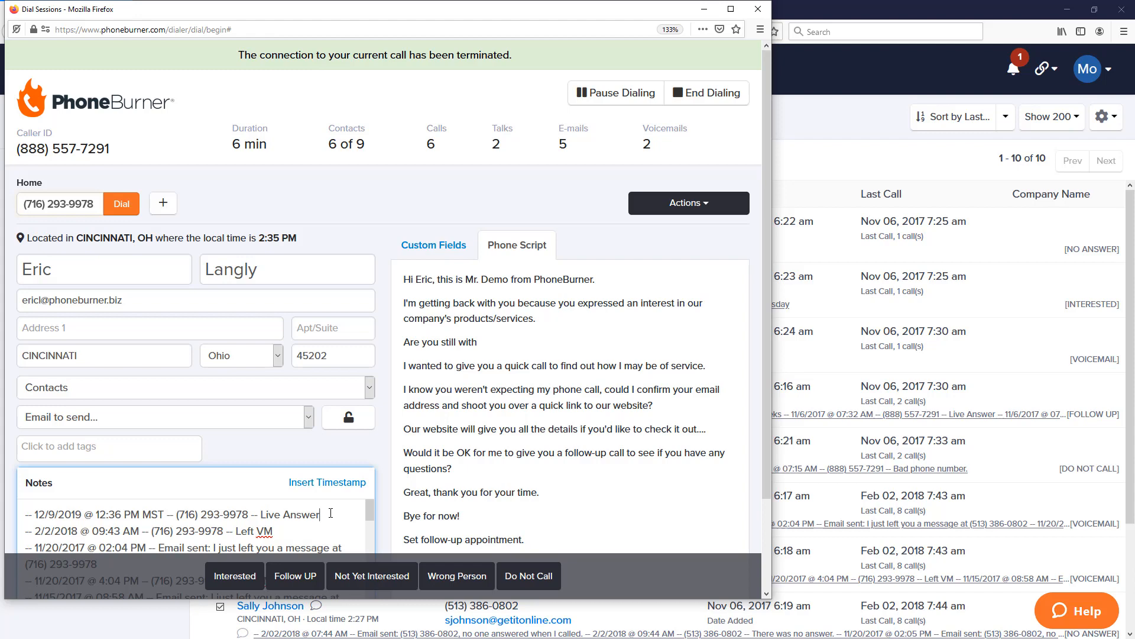
{"action": "type", "text": "wants a call after the holidays"}
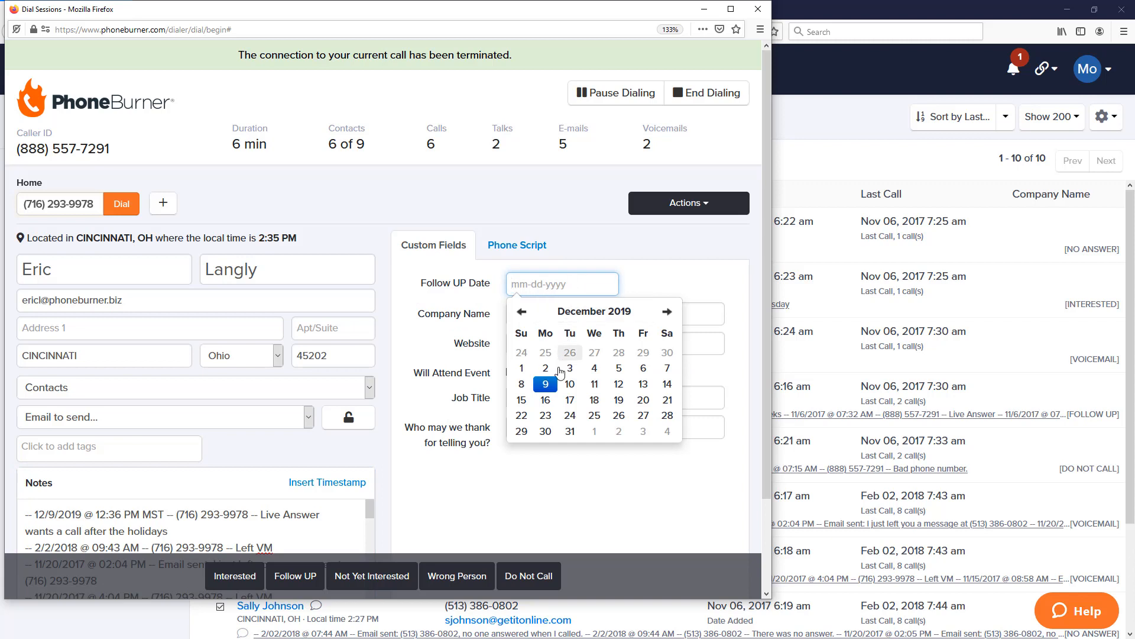
{"action": "left_click", "coordinate": [667, 311]}
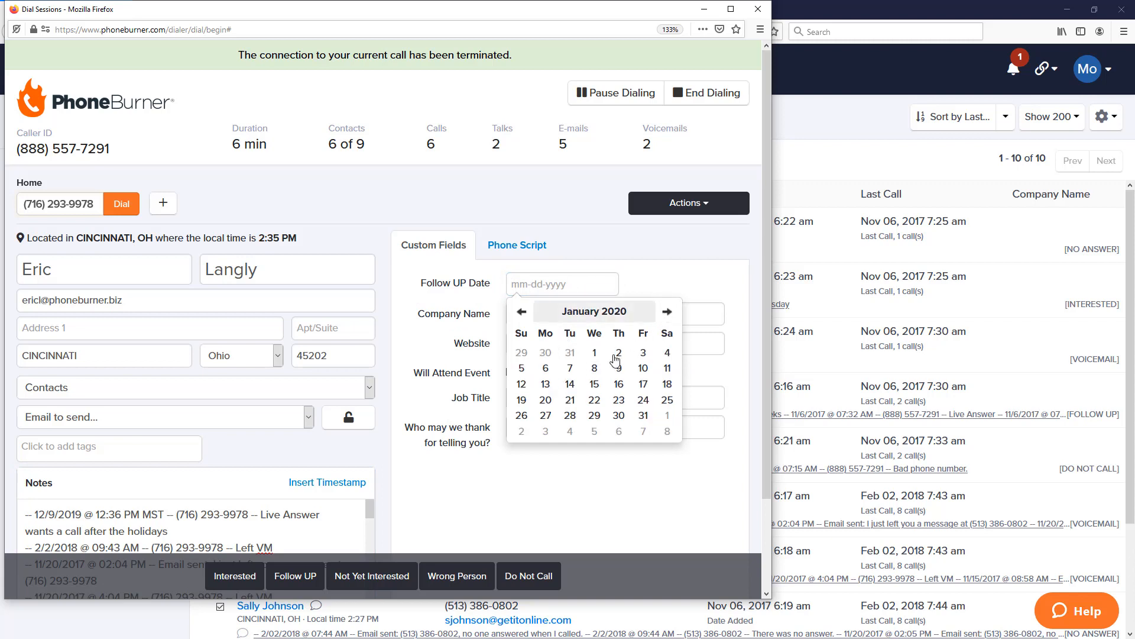
{"action": "left_click", "coordinate": [594, 368]}
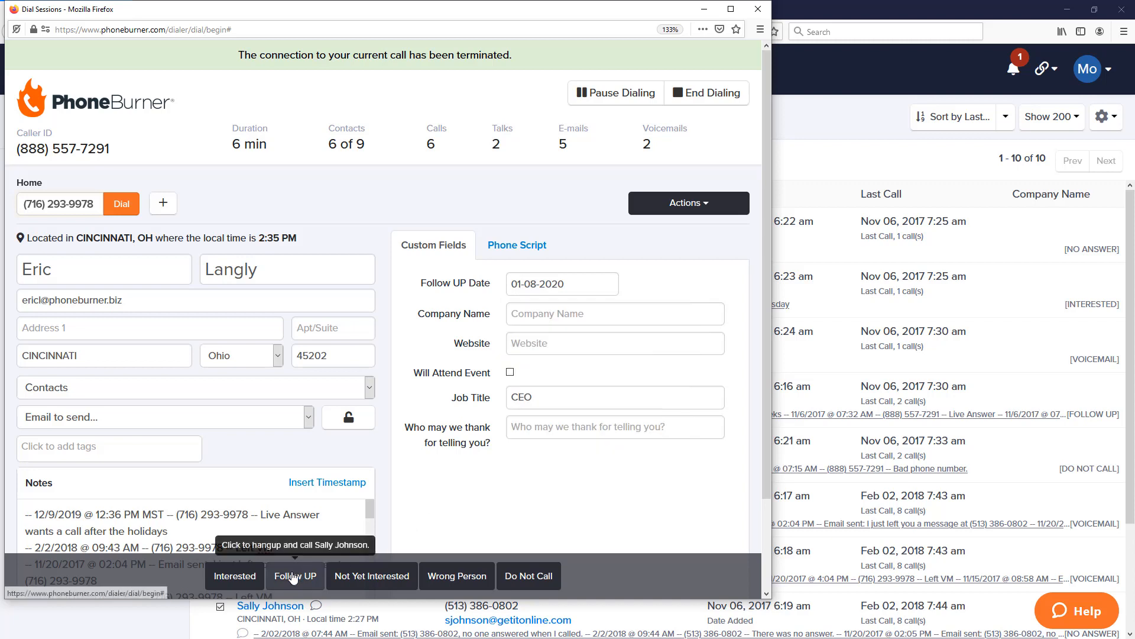
{"action": "left_click", "coordinate": [294, 576]}
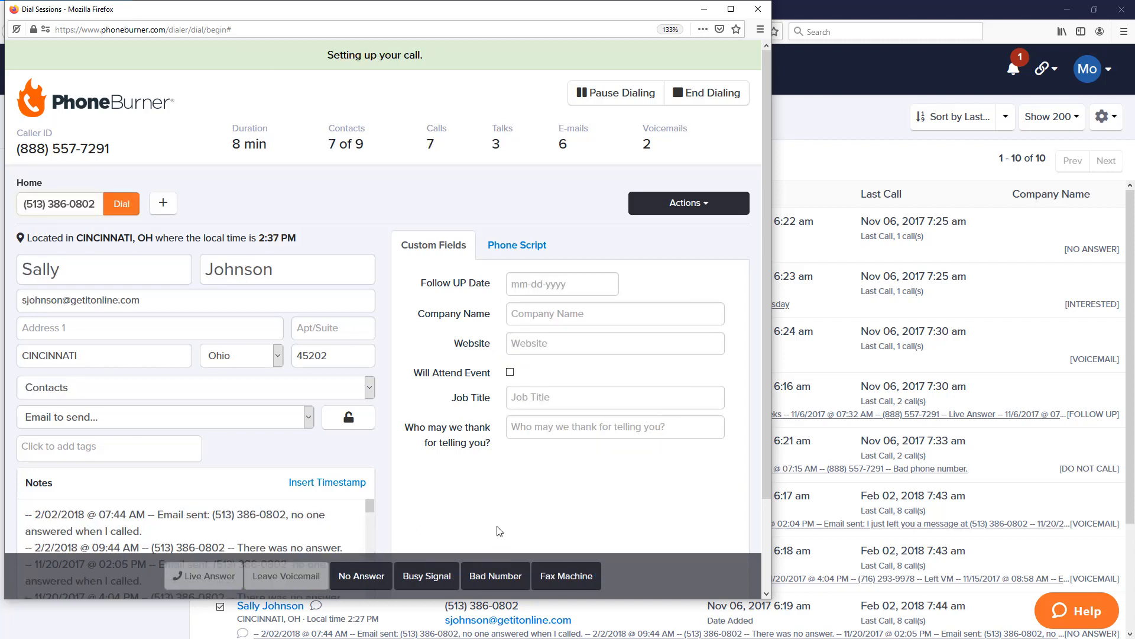
{"action": "left_click", "coordinate": [120, 204]}
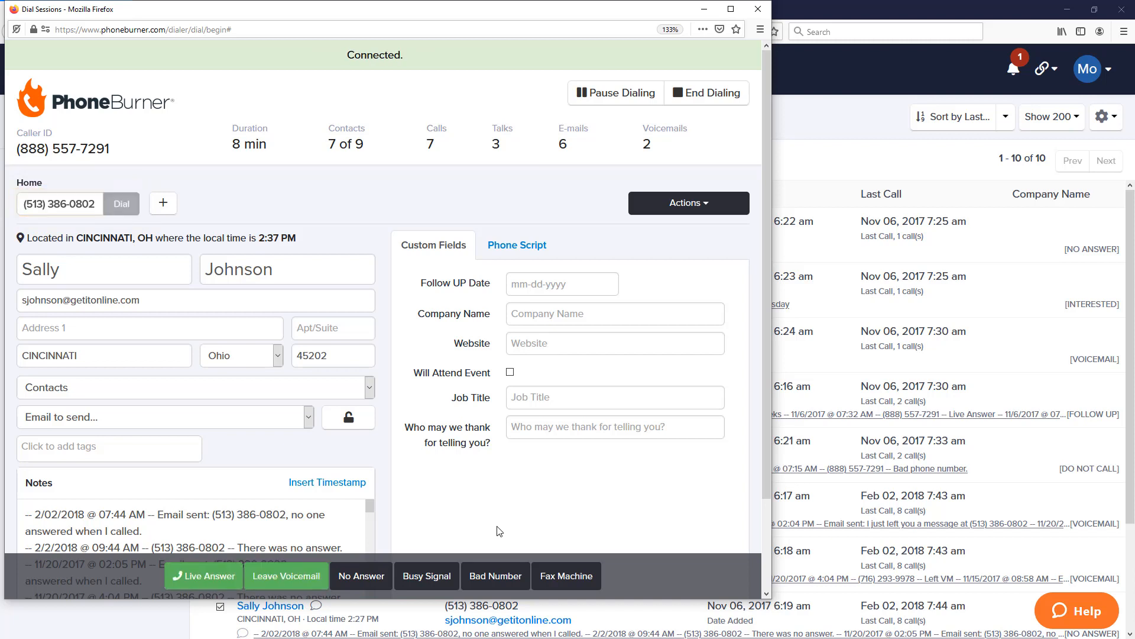
{"action": "mouse_move", "coordinate": [486, 533]}
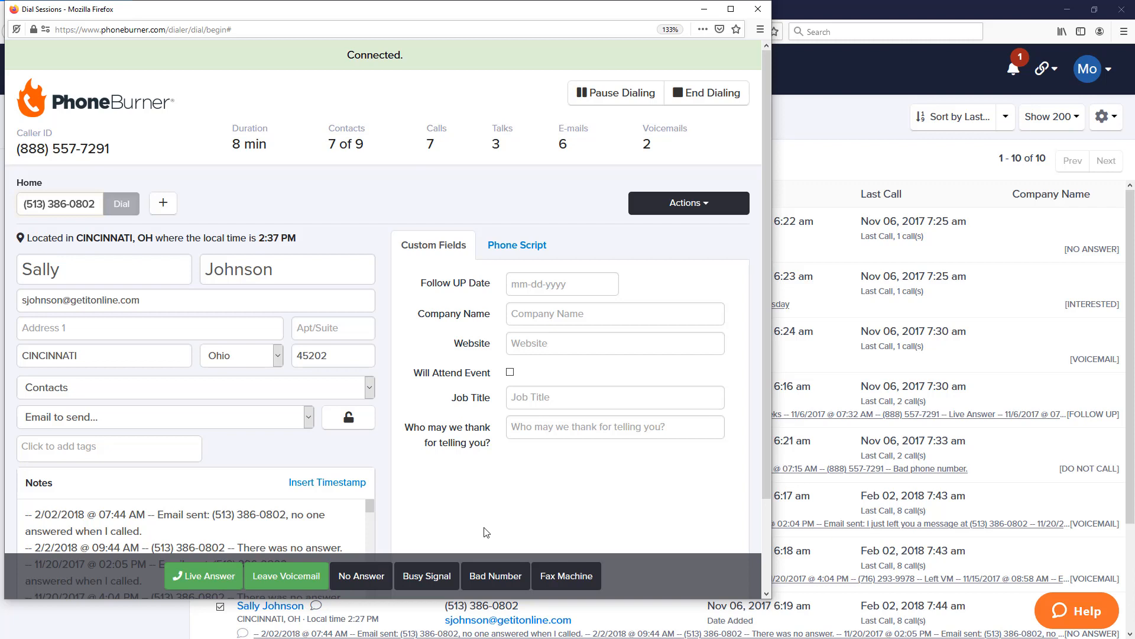
{"action": "mouse_move", "coordinate": [305, 576]}
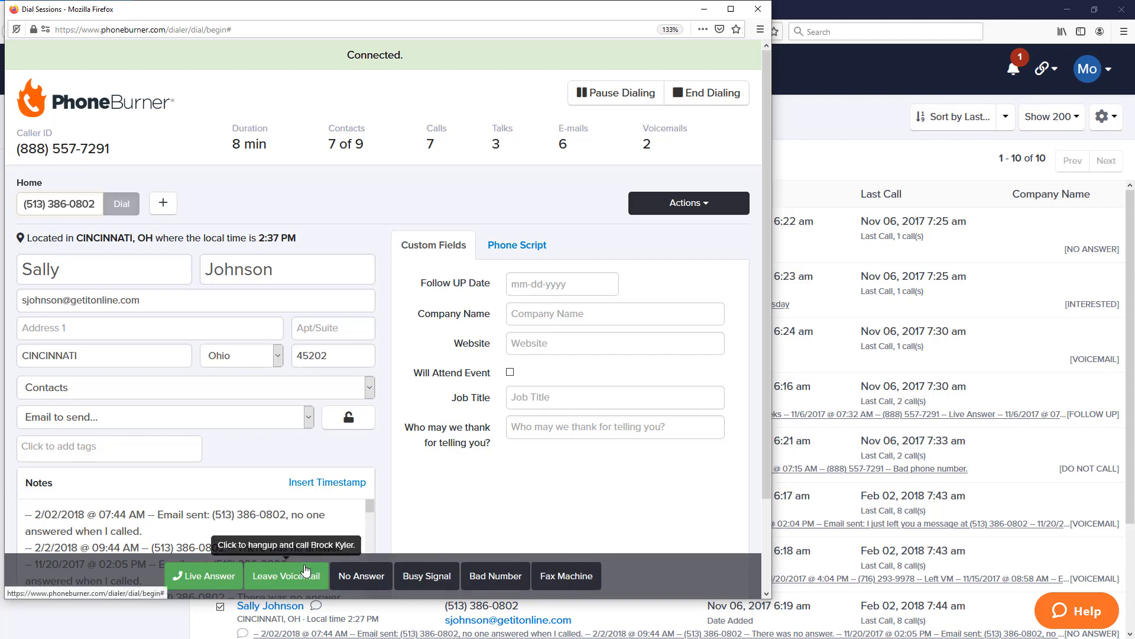
{"action": "mouse_move", "coordinate": [430, 533]}
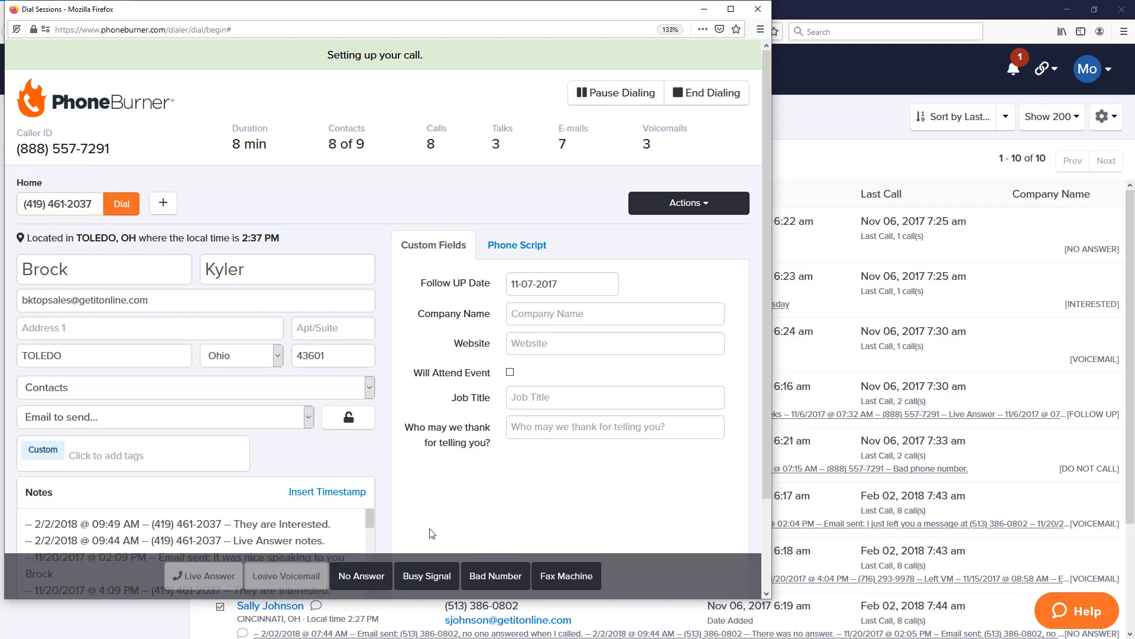
{"action": "left_click", "coordinate": [121, 203]}
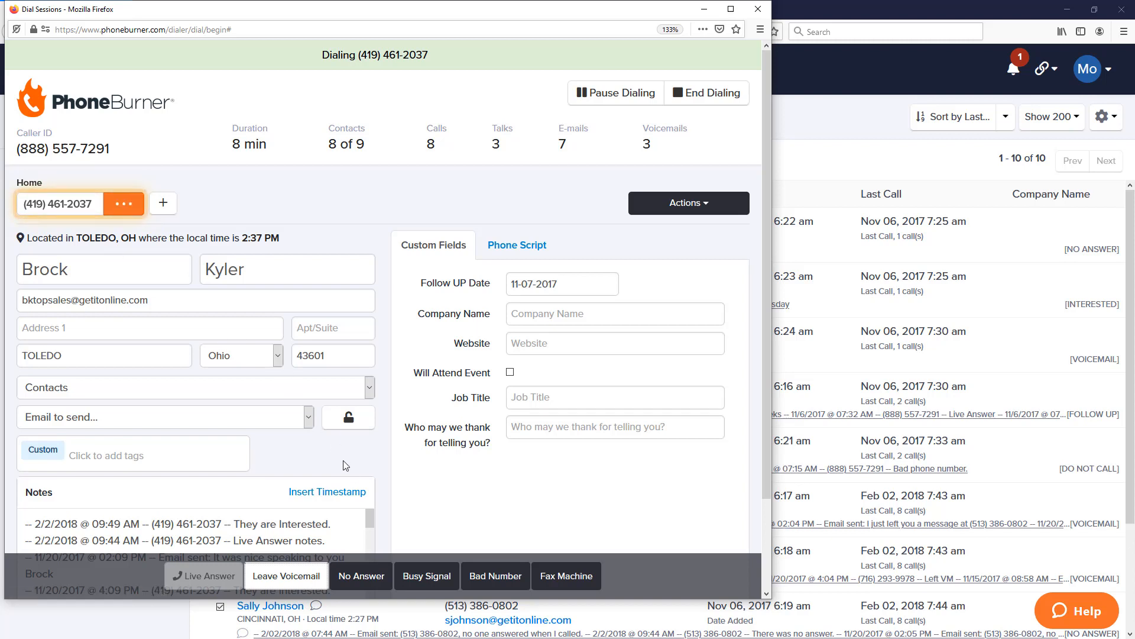
{"action": "left_click", "coordinate": [362, 576]}
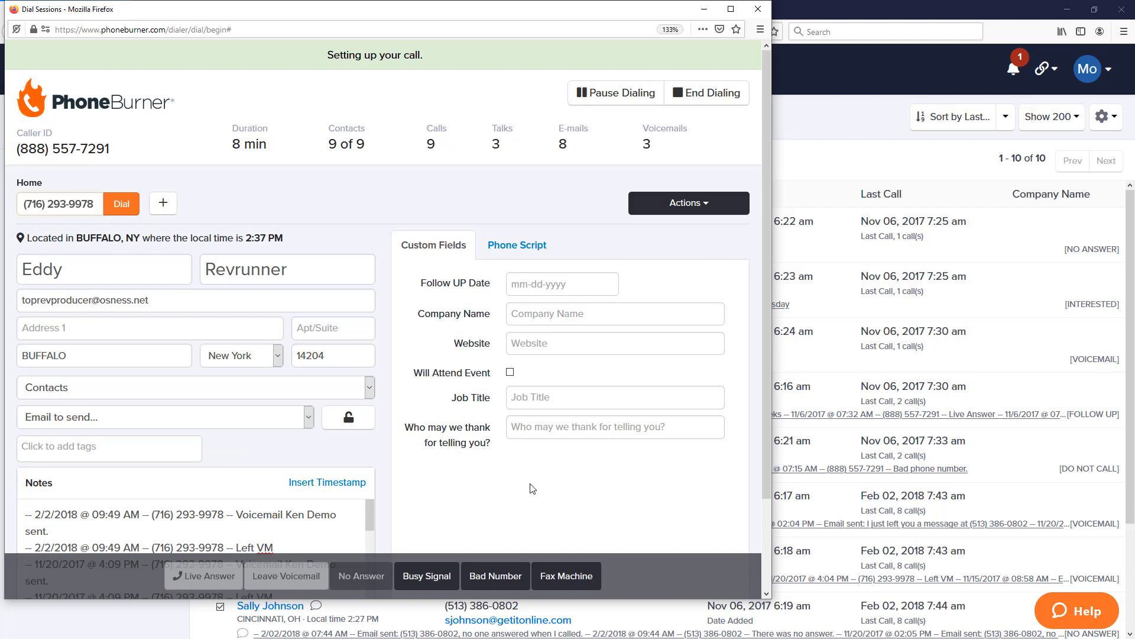
{"action": "left_click", "coordinate": [121, 204]}
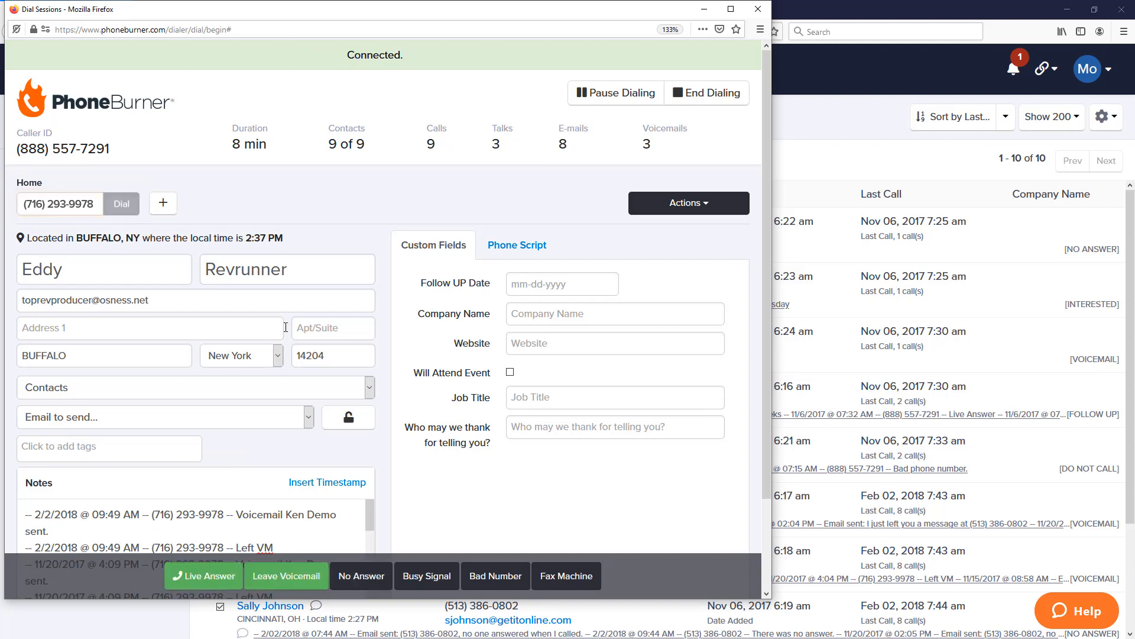
{"action": "mouse_move", "coordinate": [437, 498]}
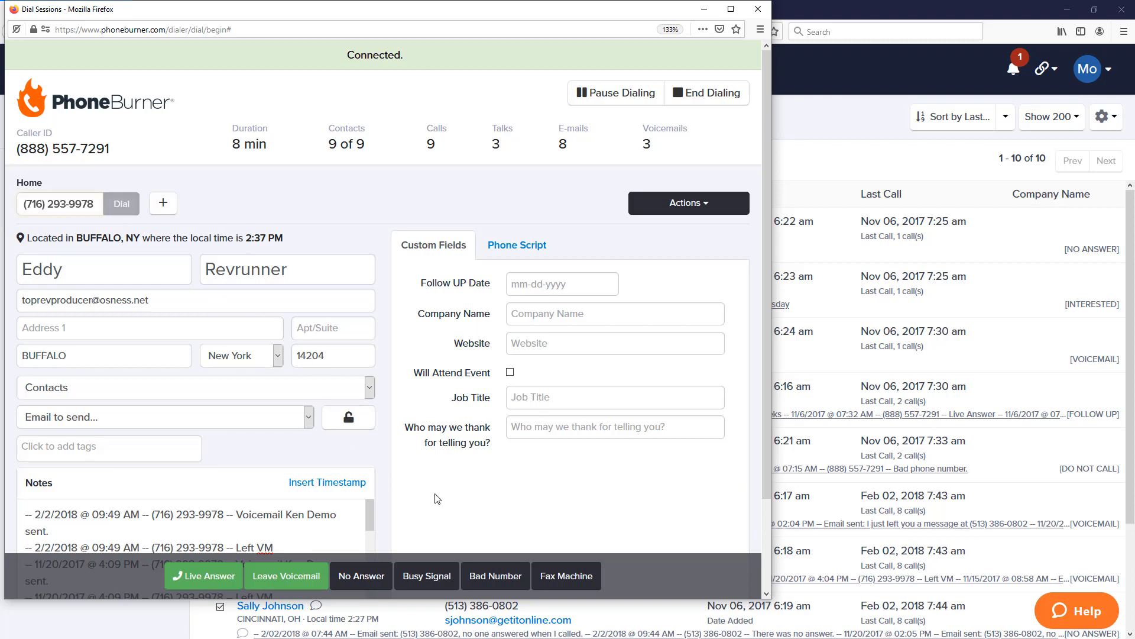
{"action": "left_click", "coordinate": [204, 576]}
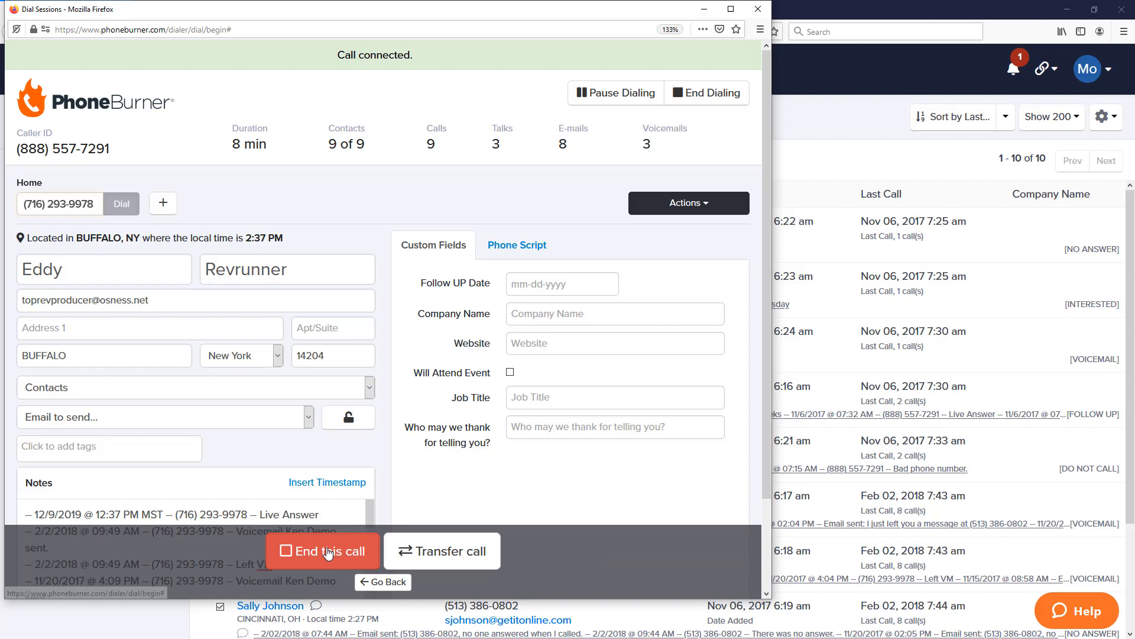
{"action": "left_click", "coordinate": [323, 551]}
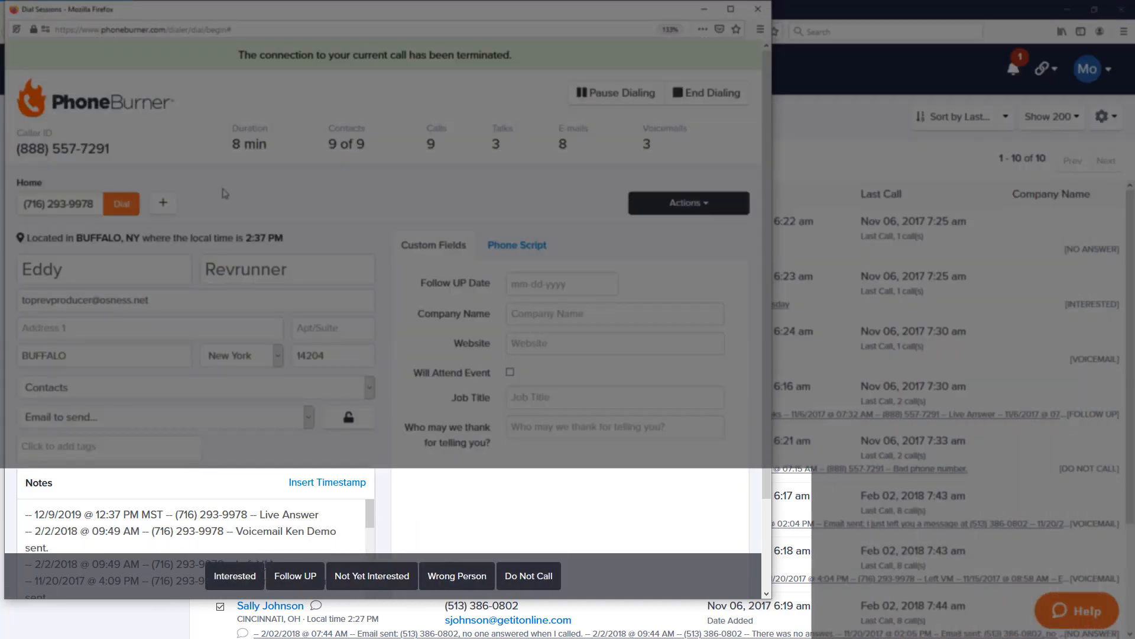
{"action": "mouse_move", "coordinate": [412, 557]}
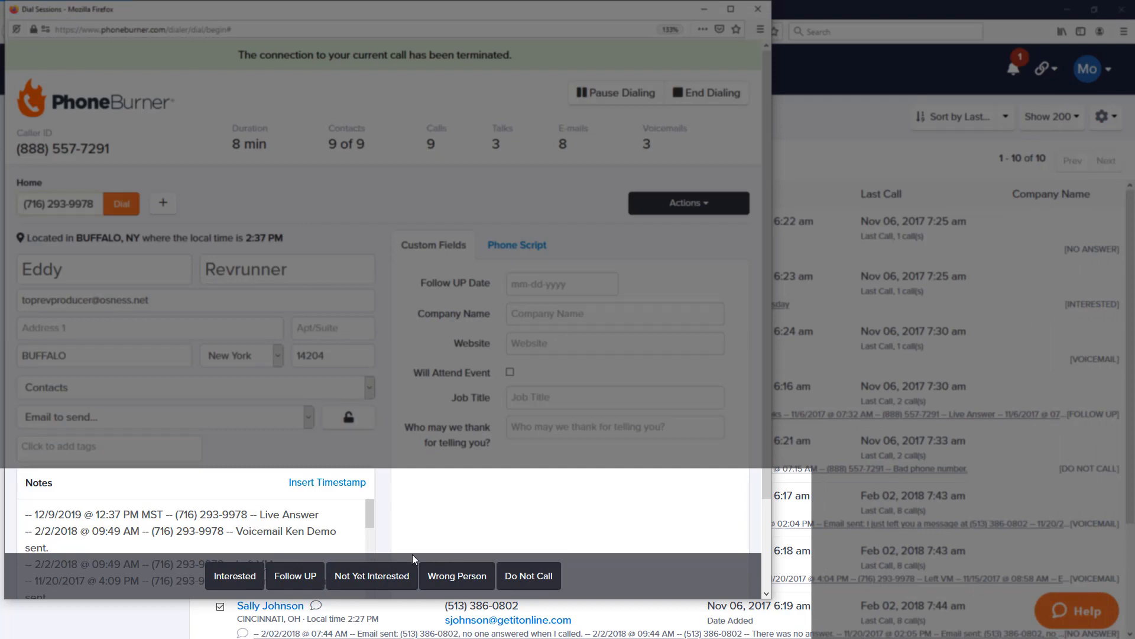
{"action": "mouse_move", "coordinate": [607, 577]}
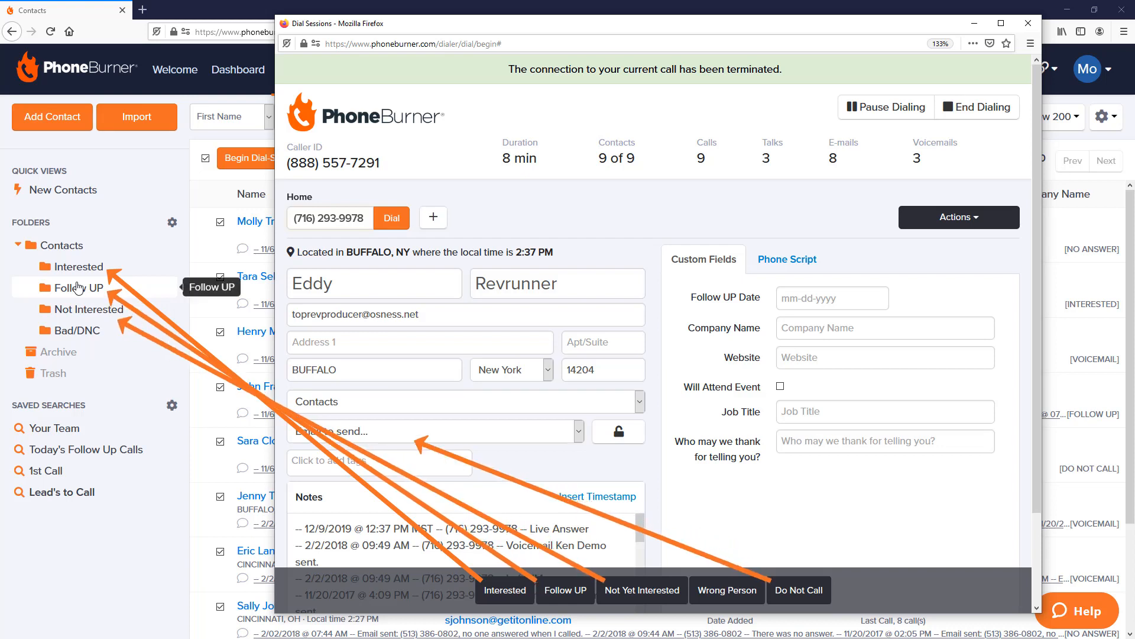
{"action": "mouse_move", "coordinate": [585, 541]}
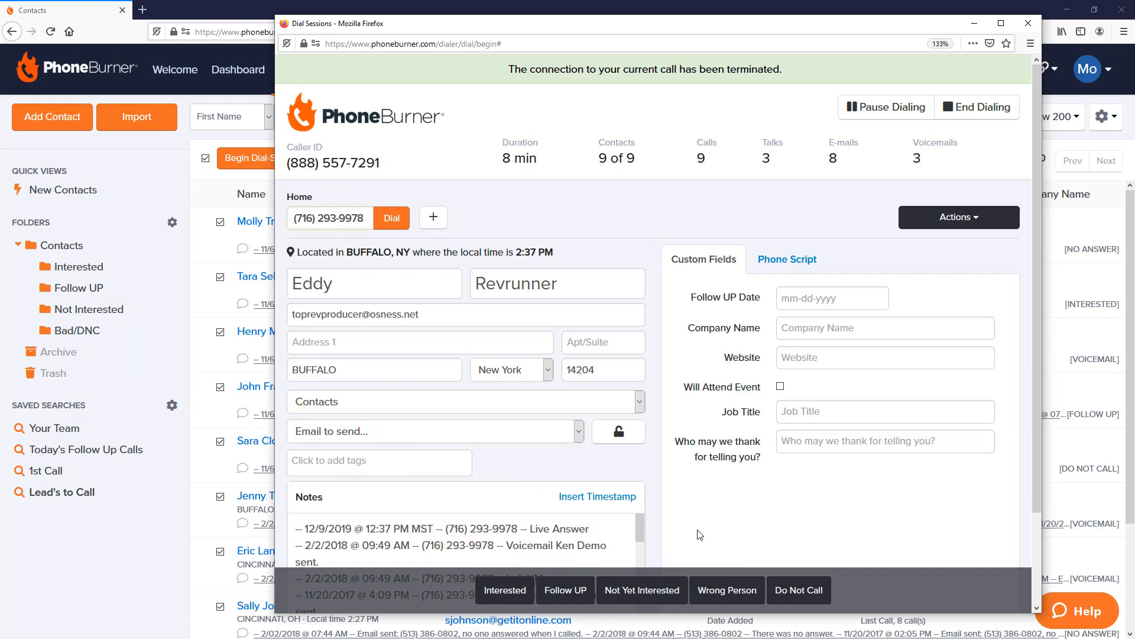
{"action": "mouse_move", "coordinate": [760, 191]}
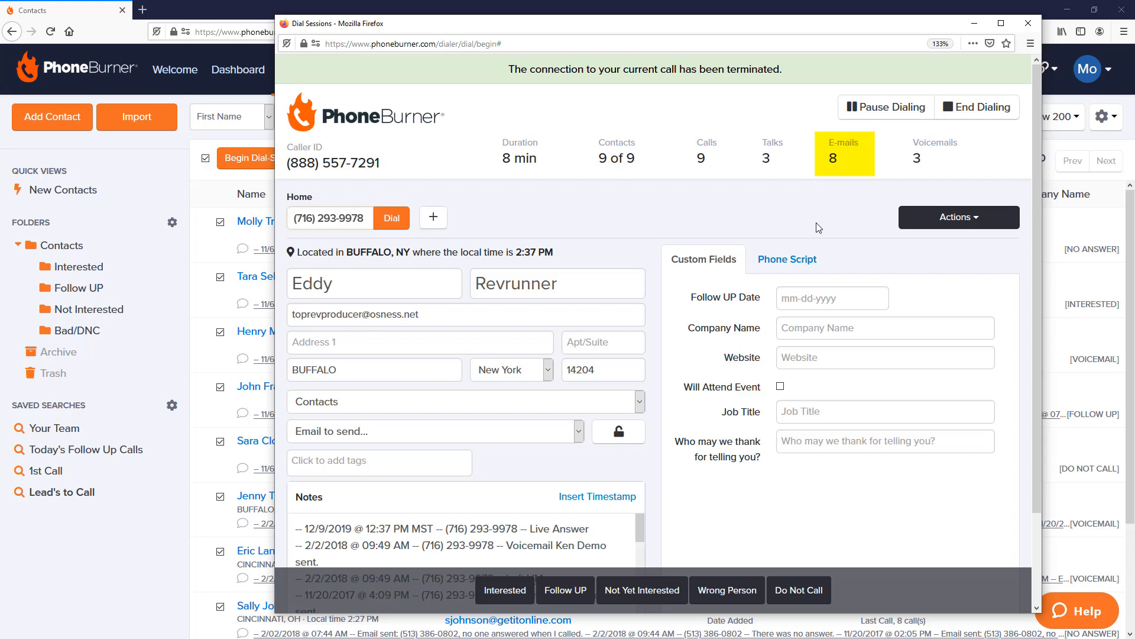
{"action": "mouse_move", "coordinate": [641, 589]}
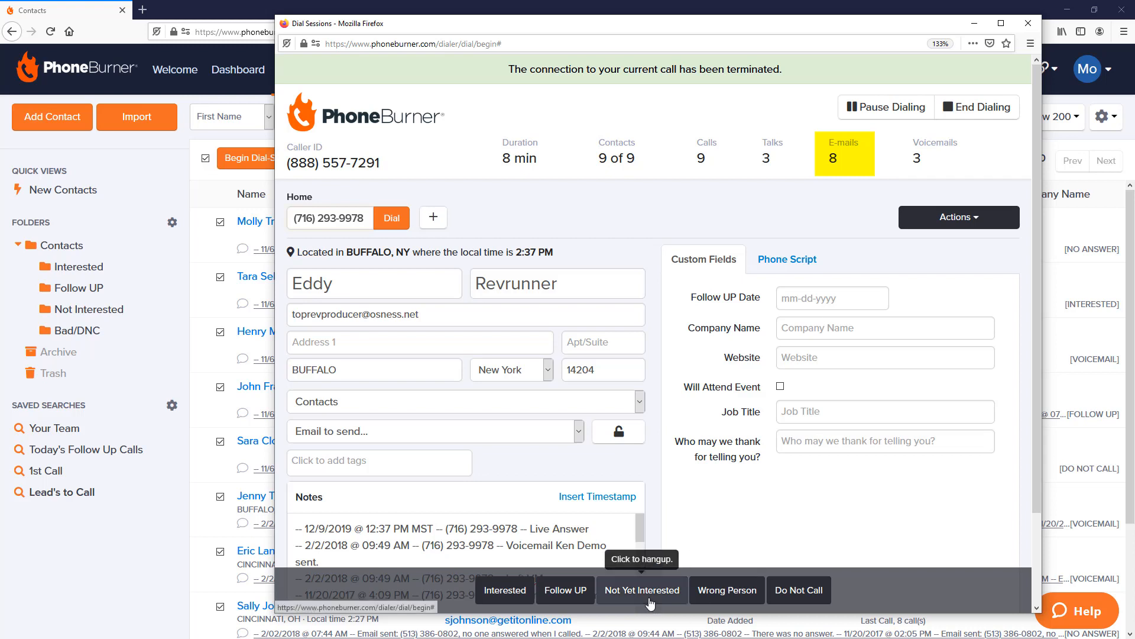
{"action": "mouse_move", "coordinate": [717, 513]}
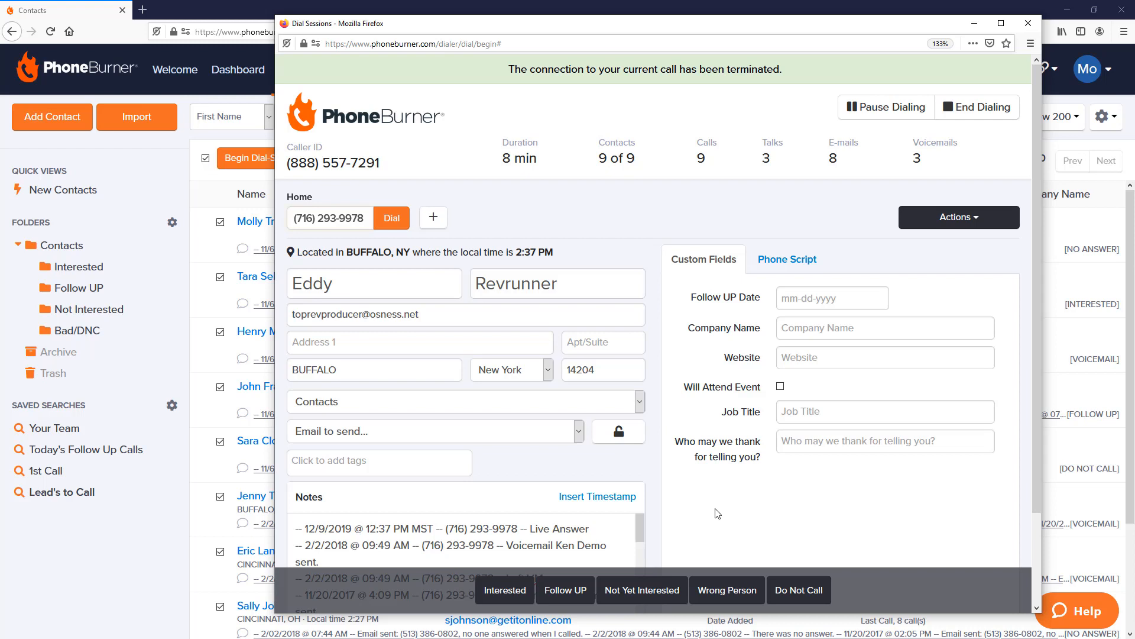
{"action": "mouse_move", "coordinate": [657, 598]}
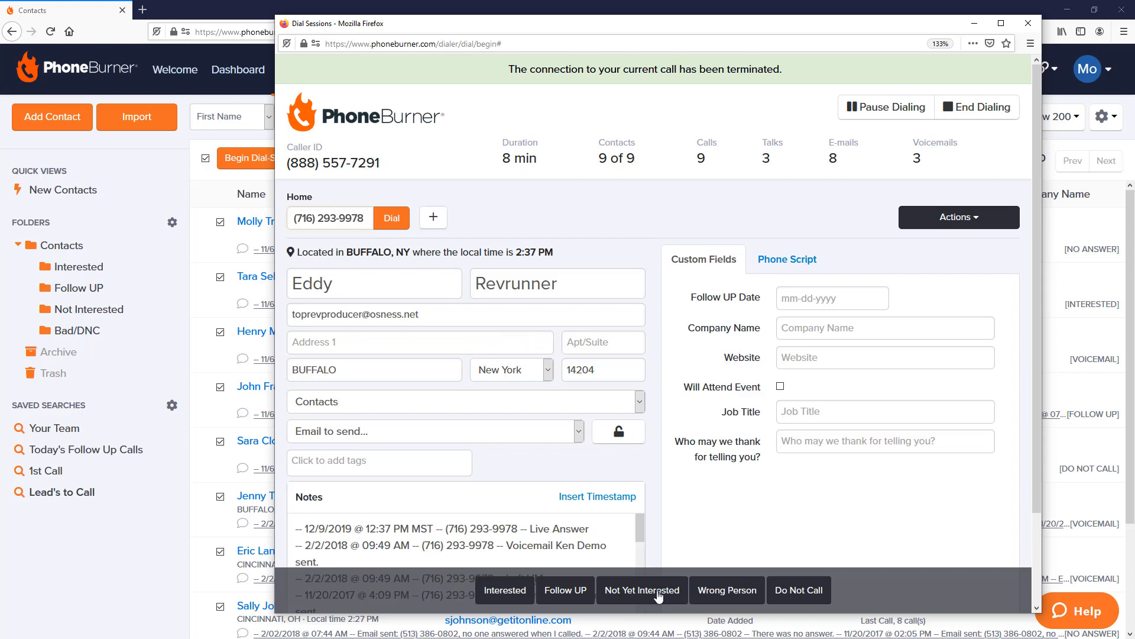
{"action": "mouse_move", "coordinate": [641, 589]}
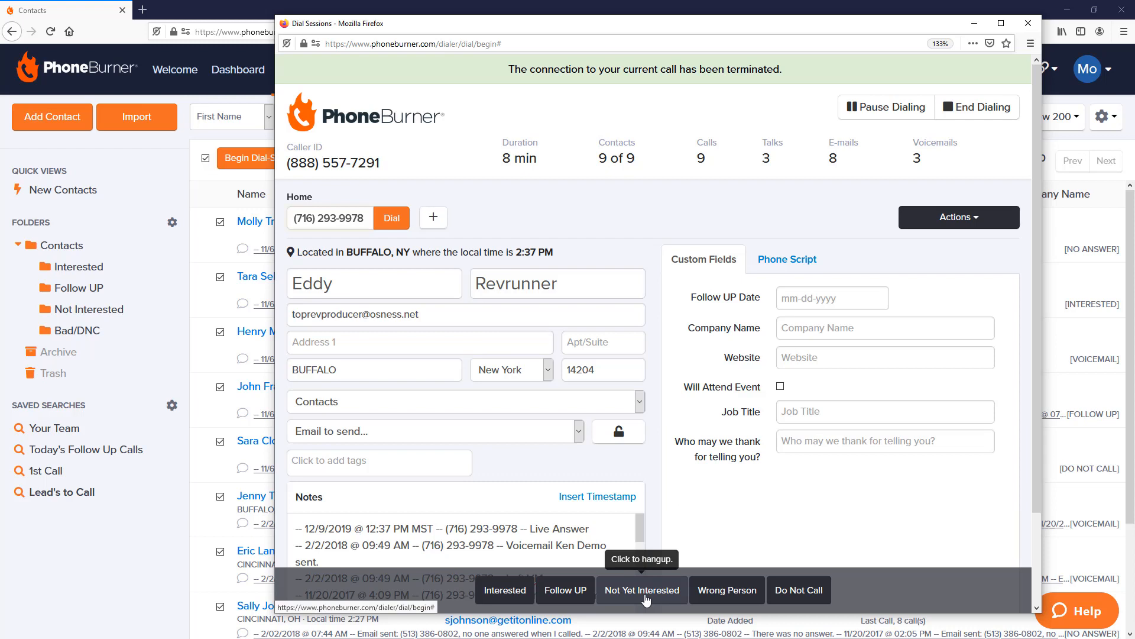
{"action": "left_click", "coordinate": [641, 589]}
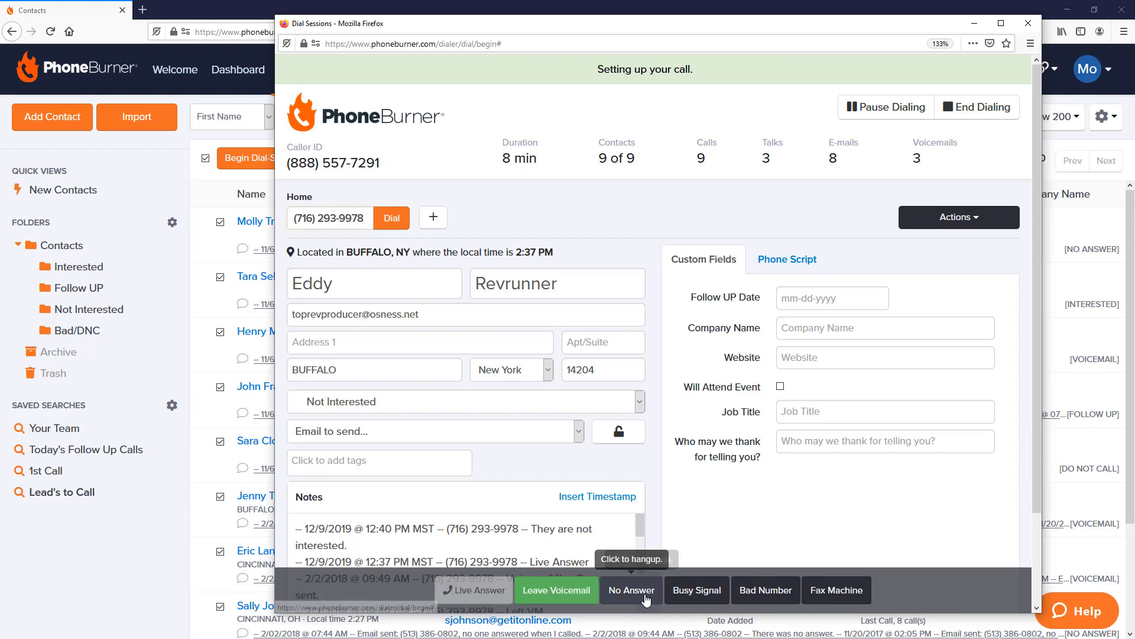
{"action": "left_click", "coordinate": [631, 589]}
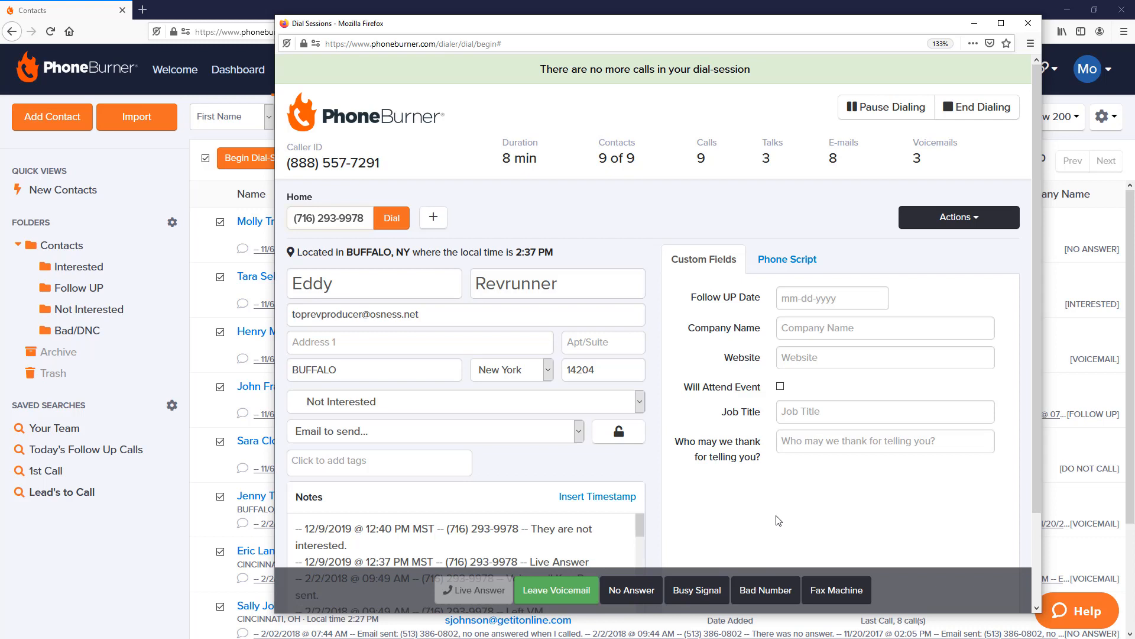
{"action": "left_click", "coordinate": [976, 107]}
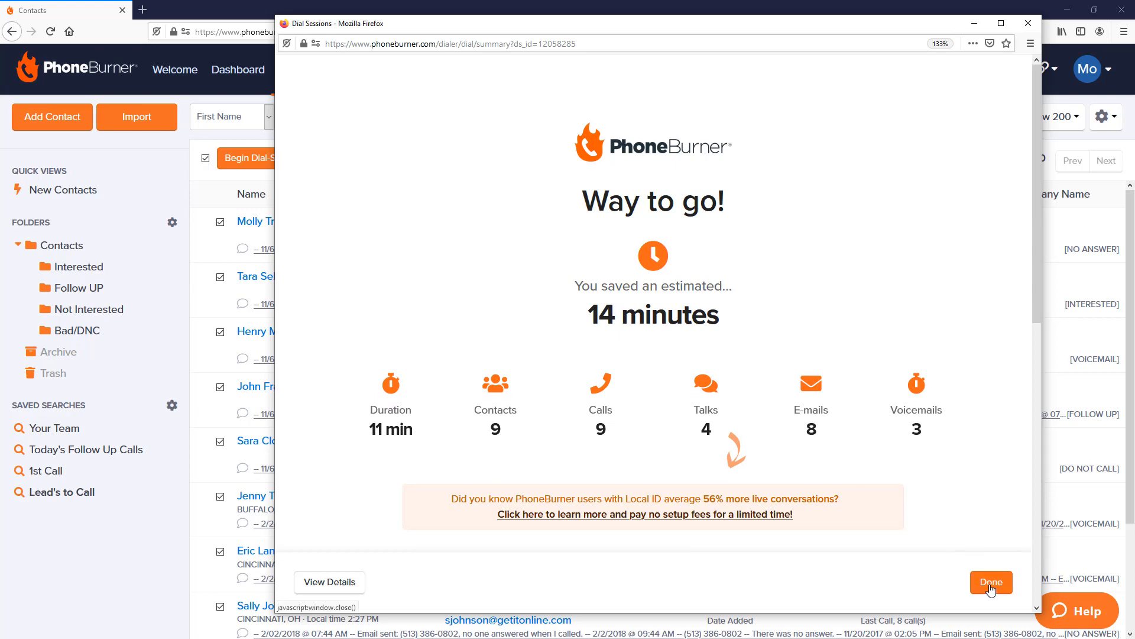
{"action": "left_click", "coordinate": [990, 582]}
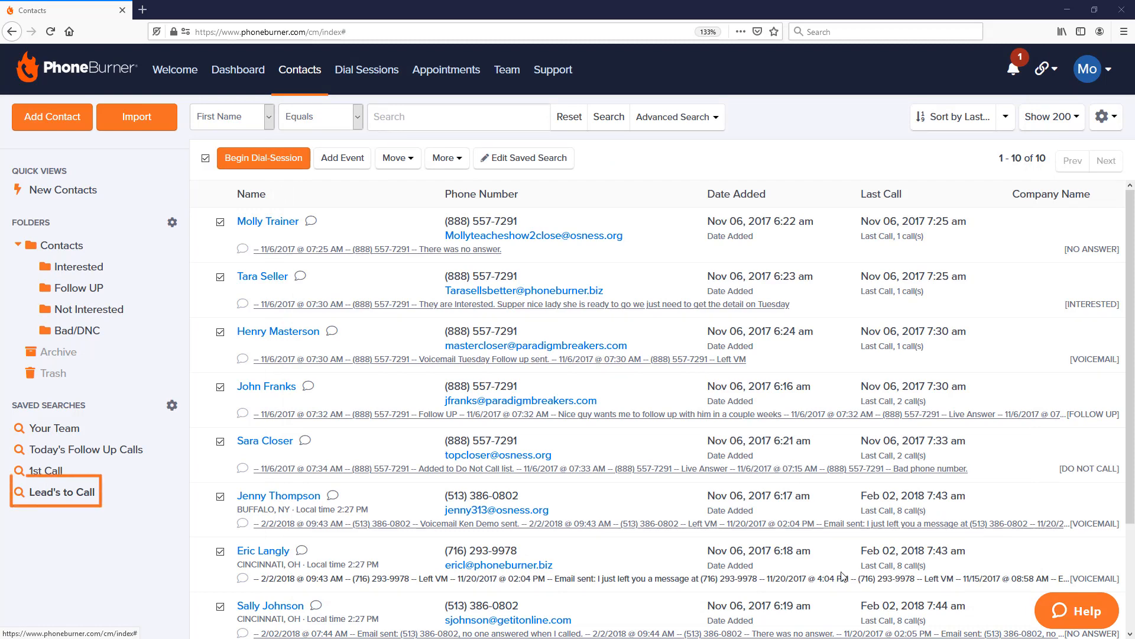
{"action": "mouse_move", "coordinate": [61, 499]}
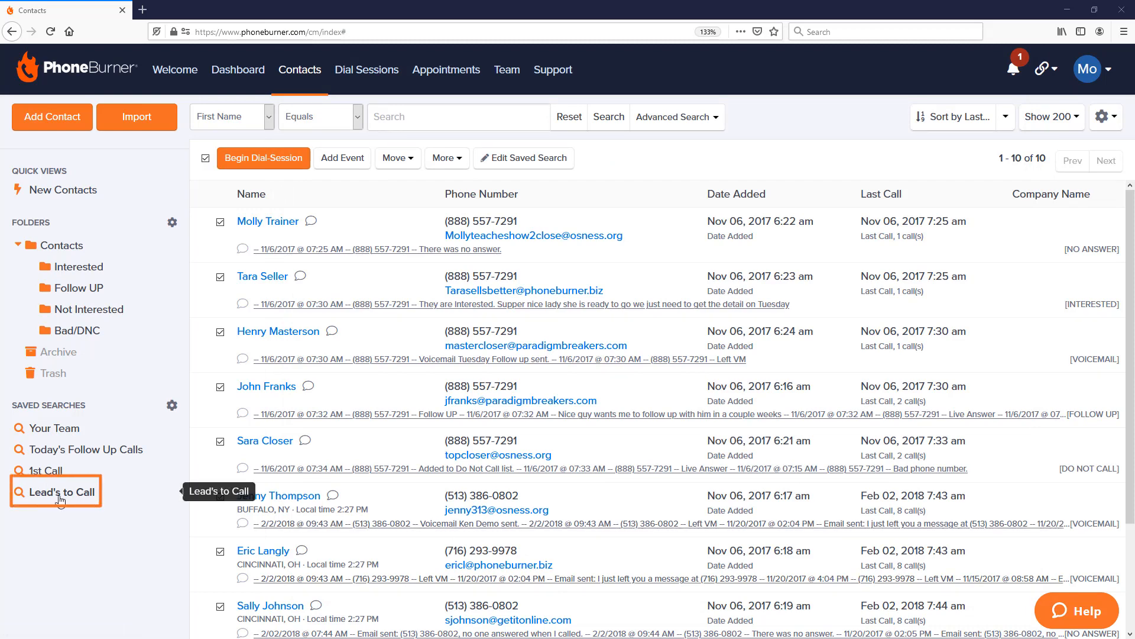
Review the Lead's to Call search, New Contacts, then the Interested and Not Interested folders.
{"action": "left_click", "coordinate": [60, 492]}
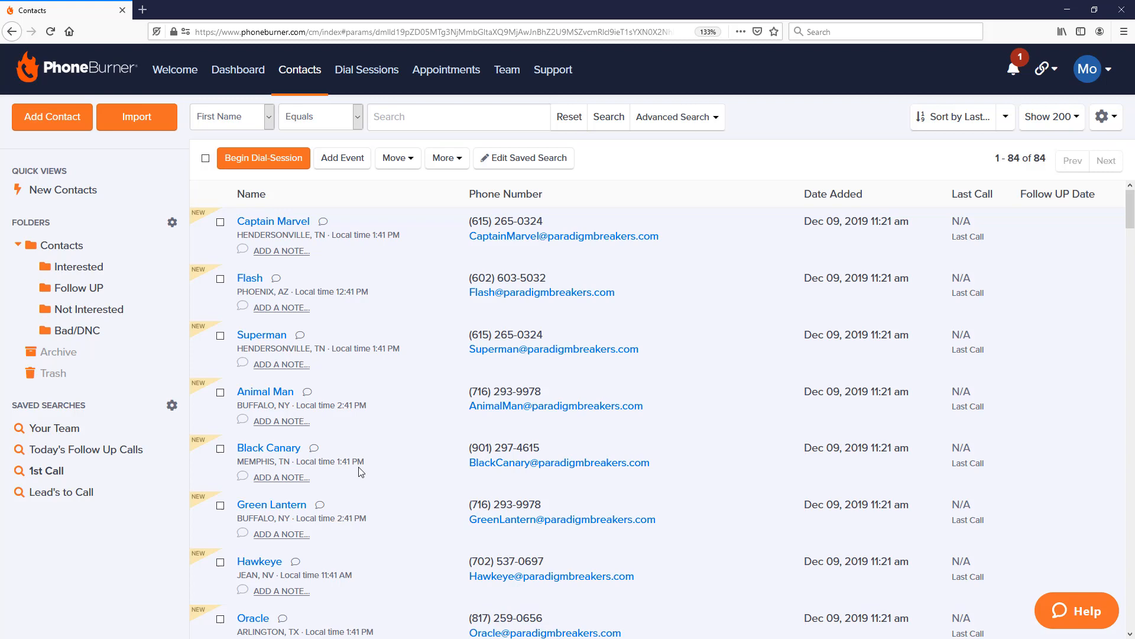
{"action": "left_click", "coordinate": [60, 246]}
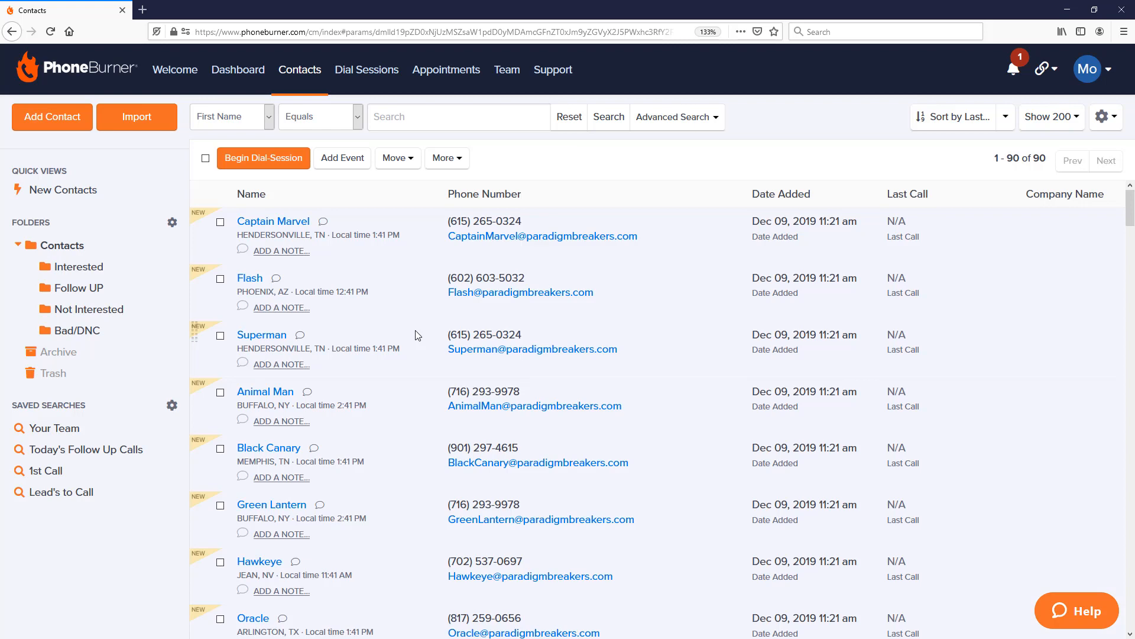
{"action": "left_click", "coordinate": [85, 450]}
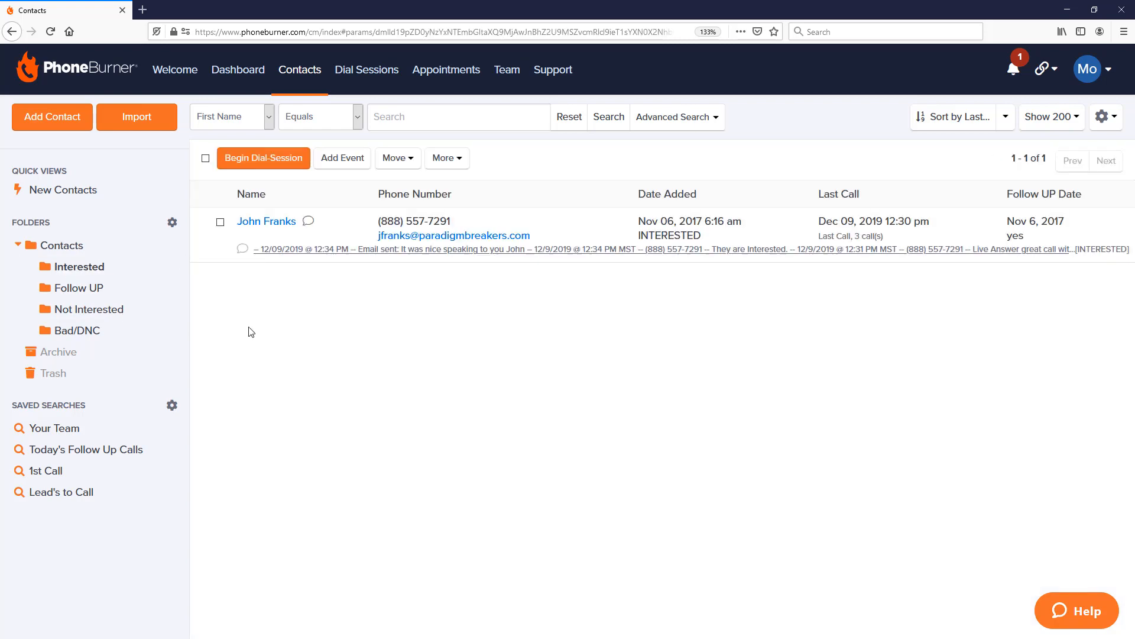
{"action": "mouse_move", "coordinate": [322, 347]}
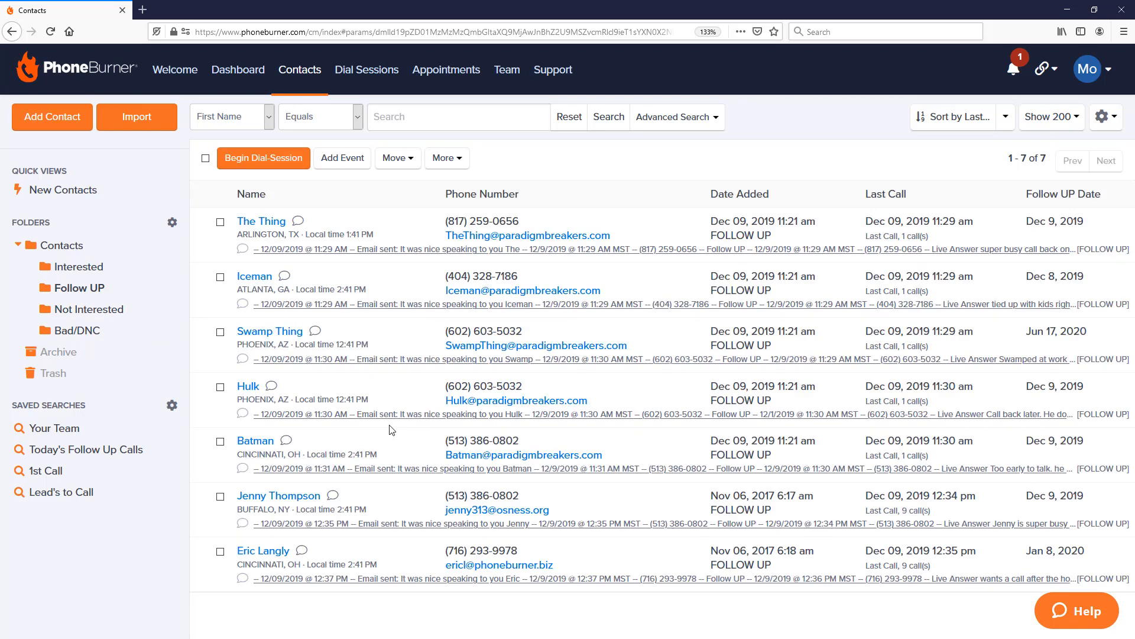
{"action": "left_click", "coordinate": [90, 309]}
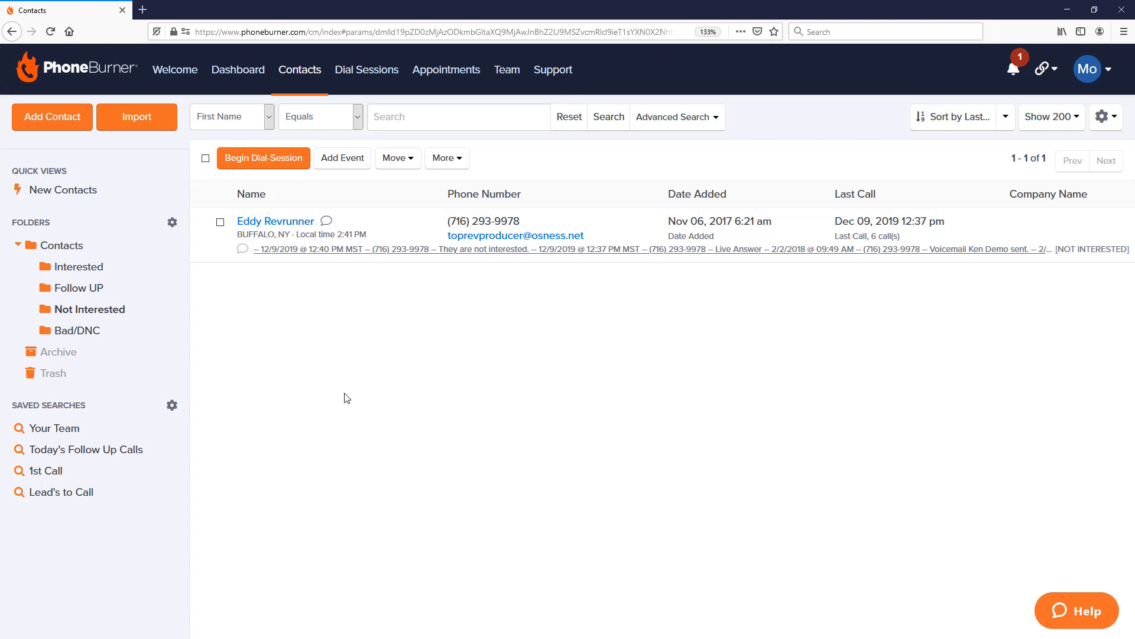
{"action": "mouse_move", "coordinate": [85, 449]}
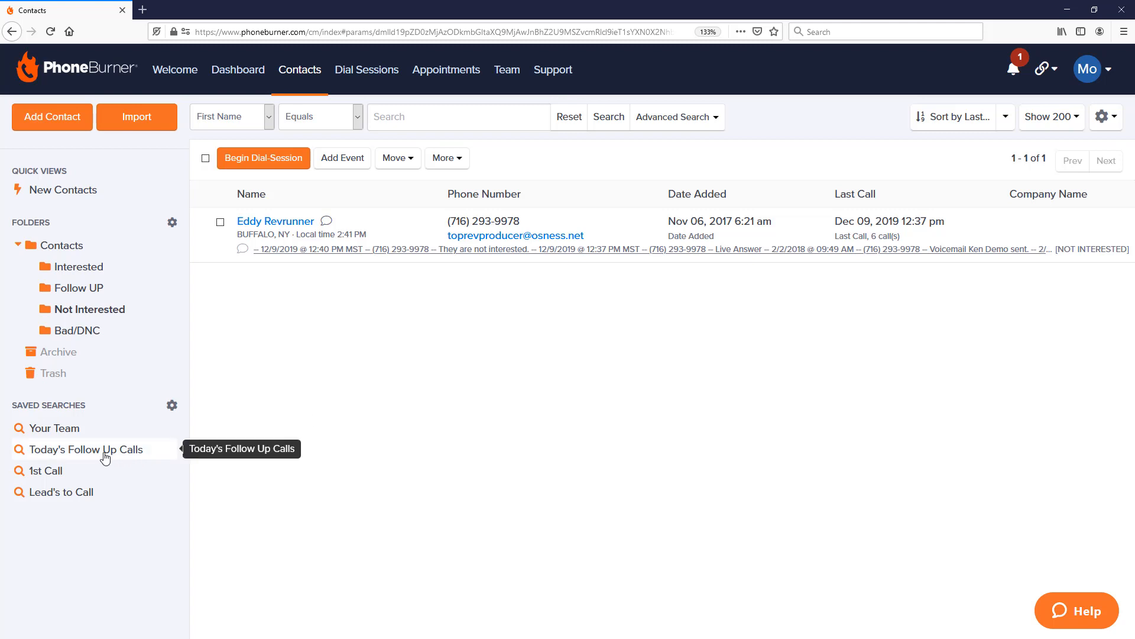
Show Today's Follow Up Calls and check all four listed contacts.
{"action": "left_click", "coordinate": [86, 450]}
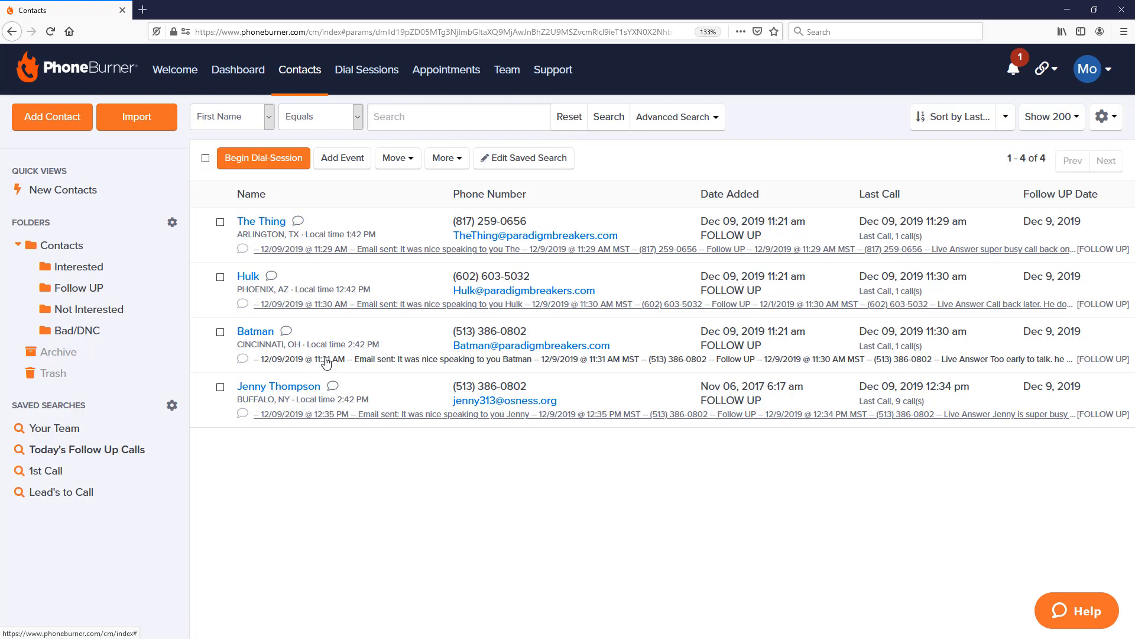
{"action": "mouse_move", "coordinate": [284, 298]}
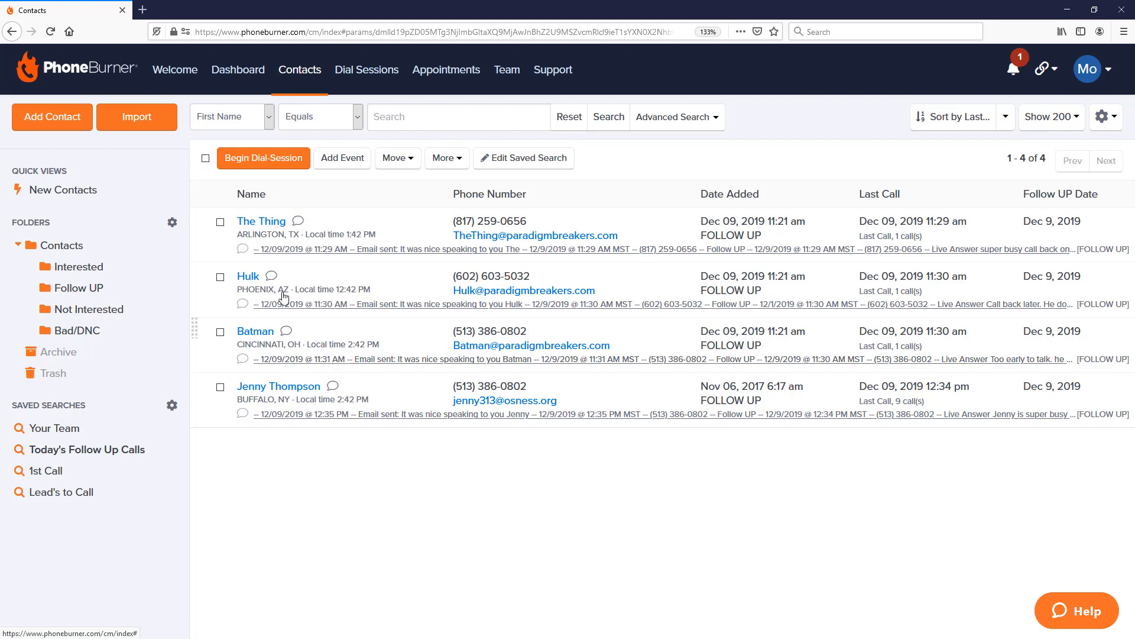
{"action": "mouse_move", "coordinate": [287, 507]}
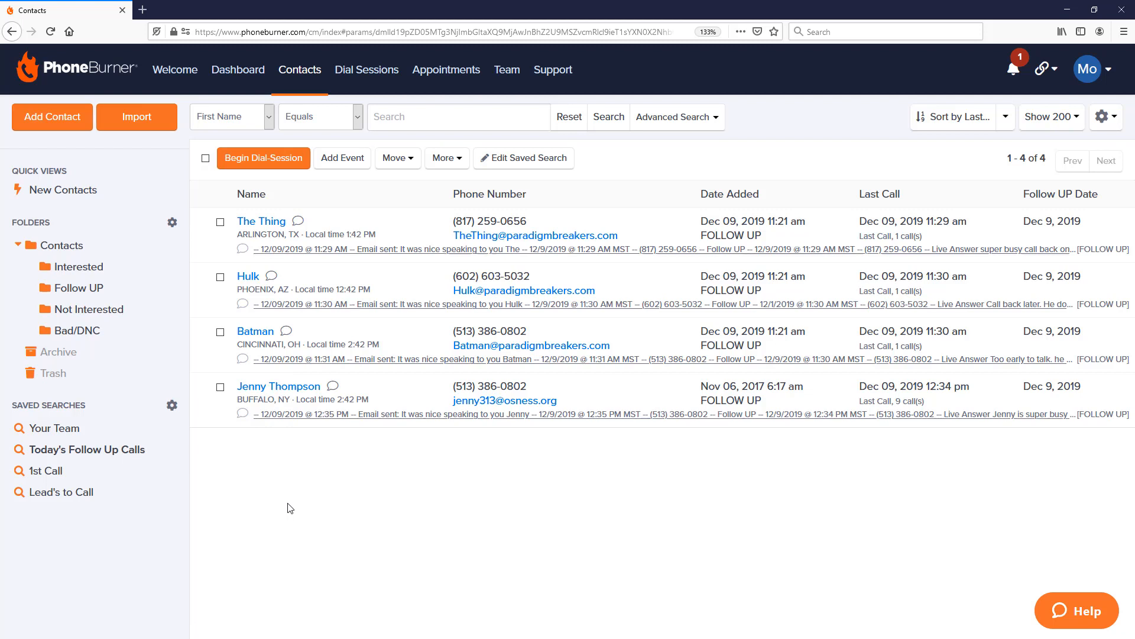
{"action": "left_click", "coordinate": [204, 157]}
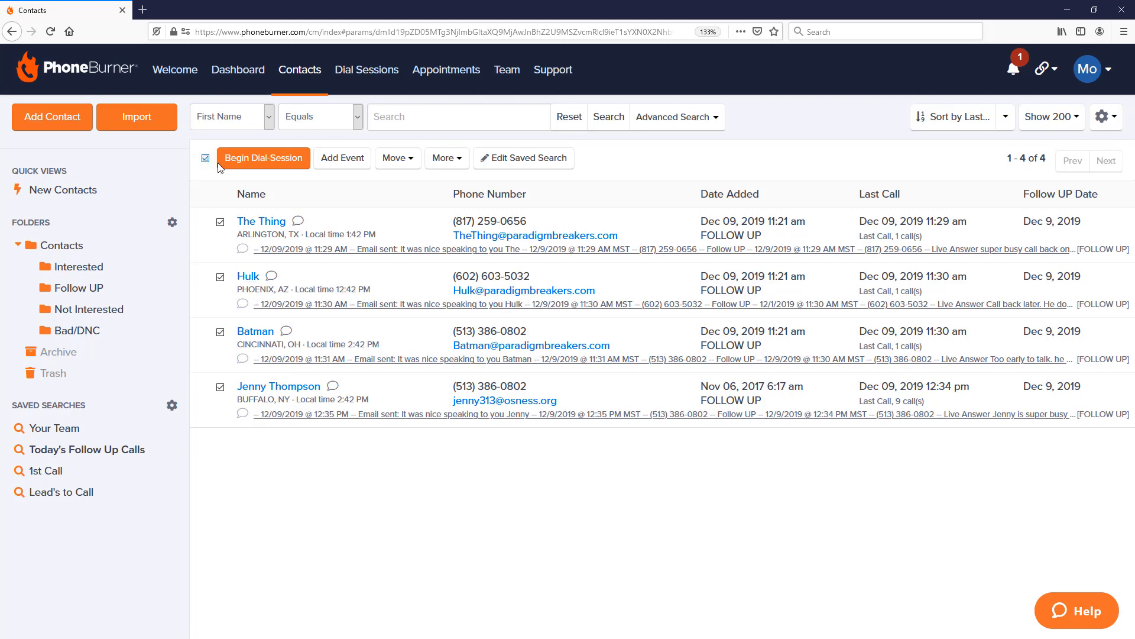
{"action": "mouse_move", "coordinate": [355, 202]}
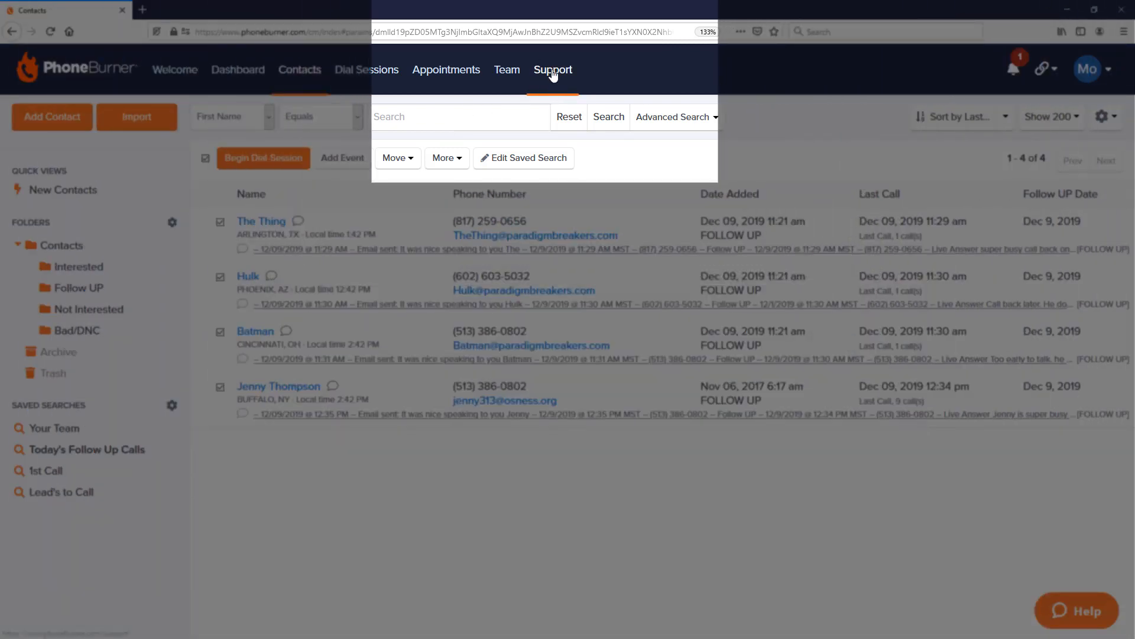
Go from the Support page to the PhoneBurner University training modules.
{"action": "left_click", "coordinate": [553, 70]}
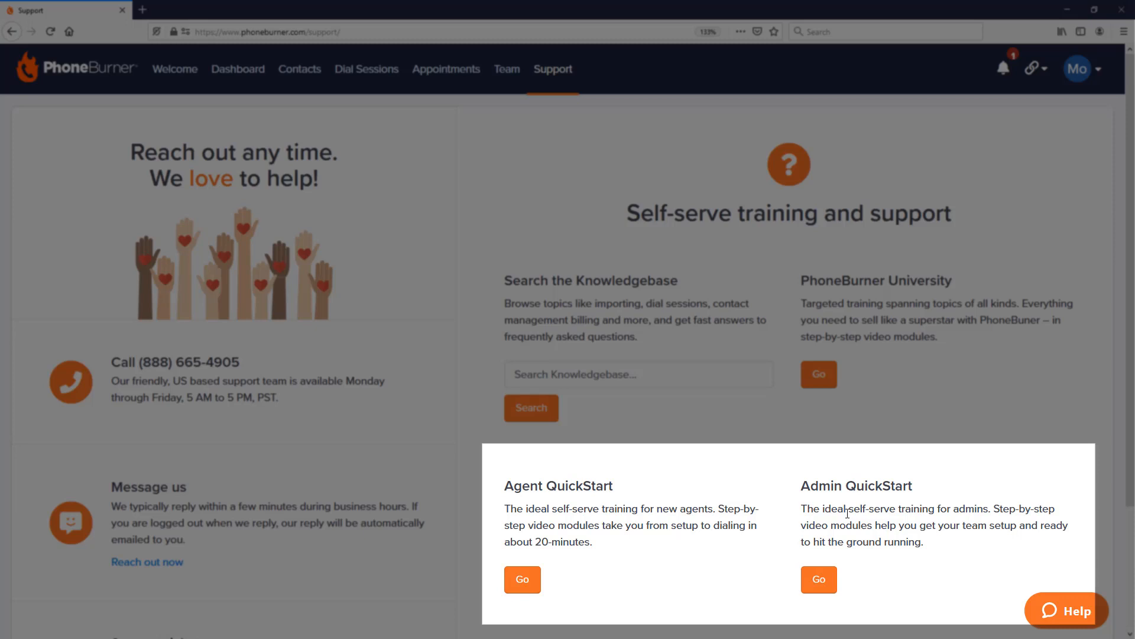
{"action": "scroll", "scroll_direction": "down", "scroll_amount": 3}
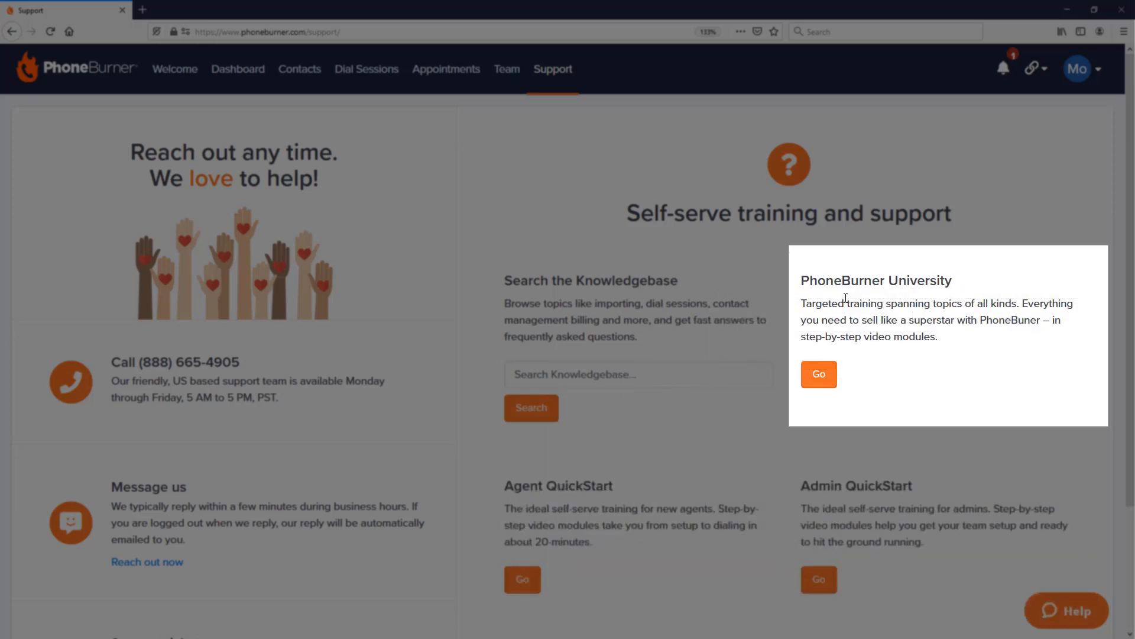
{"action": "left_click", "coordinate": [819, 374]}
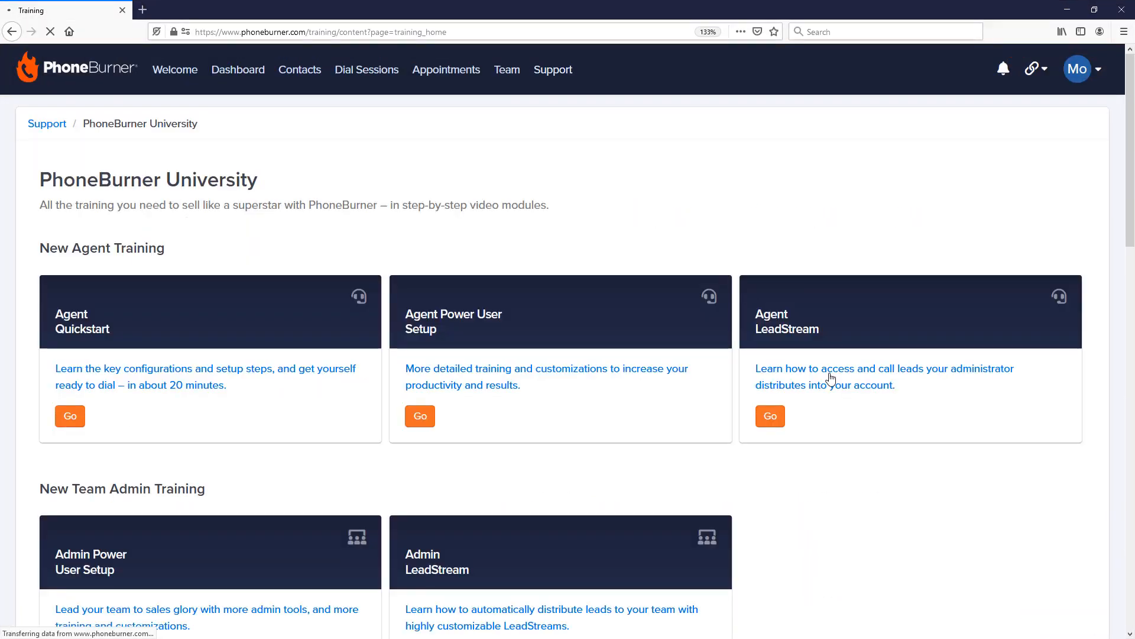